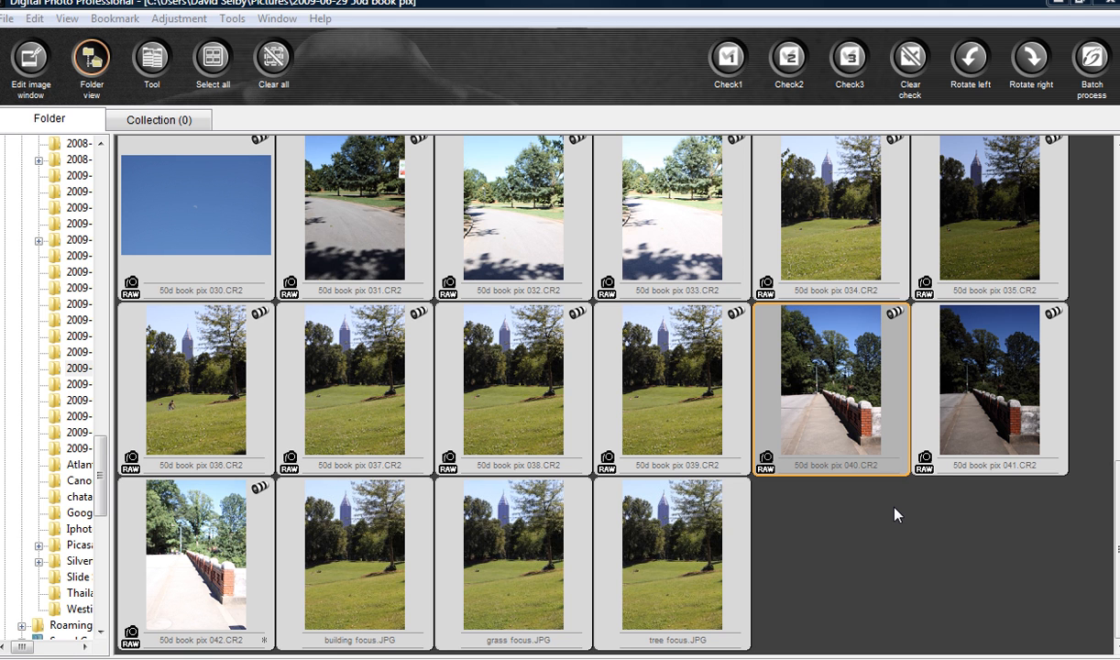
mouse_move(879, 393)
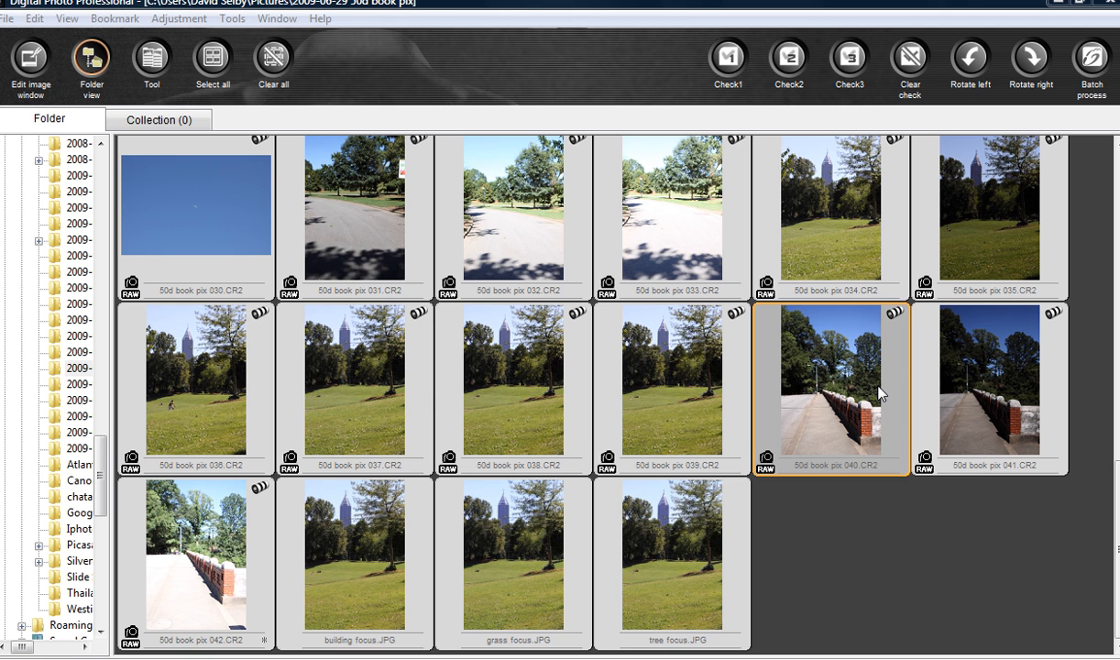
mouse_move(864, 398)
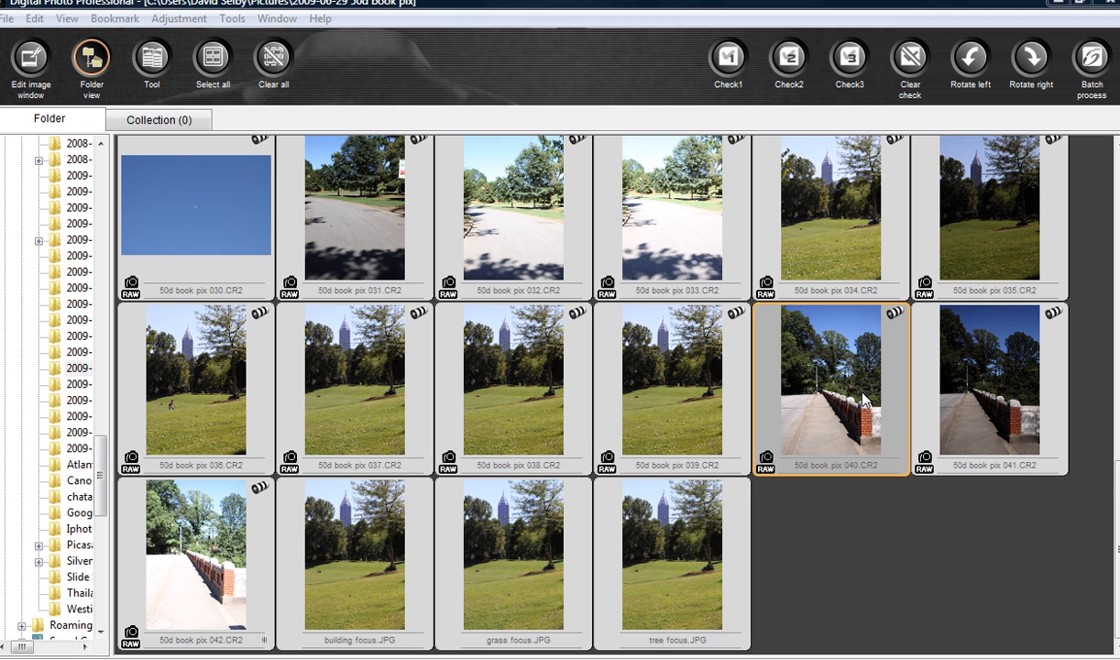
mouse_move(853, 415)
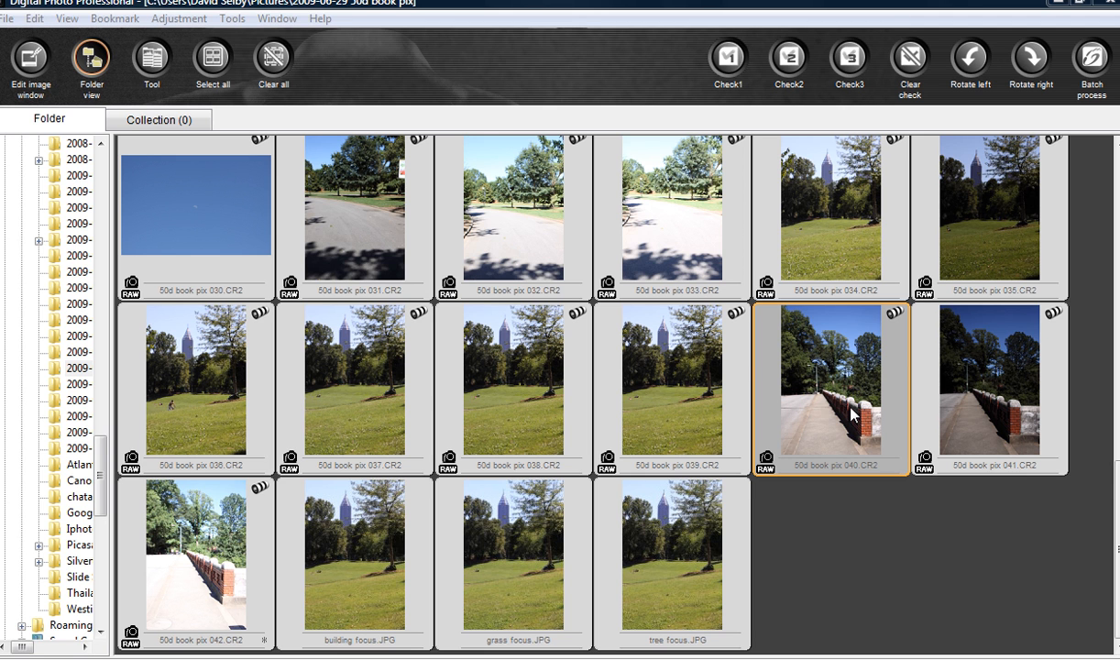
mouse_move(861, 374)
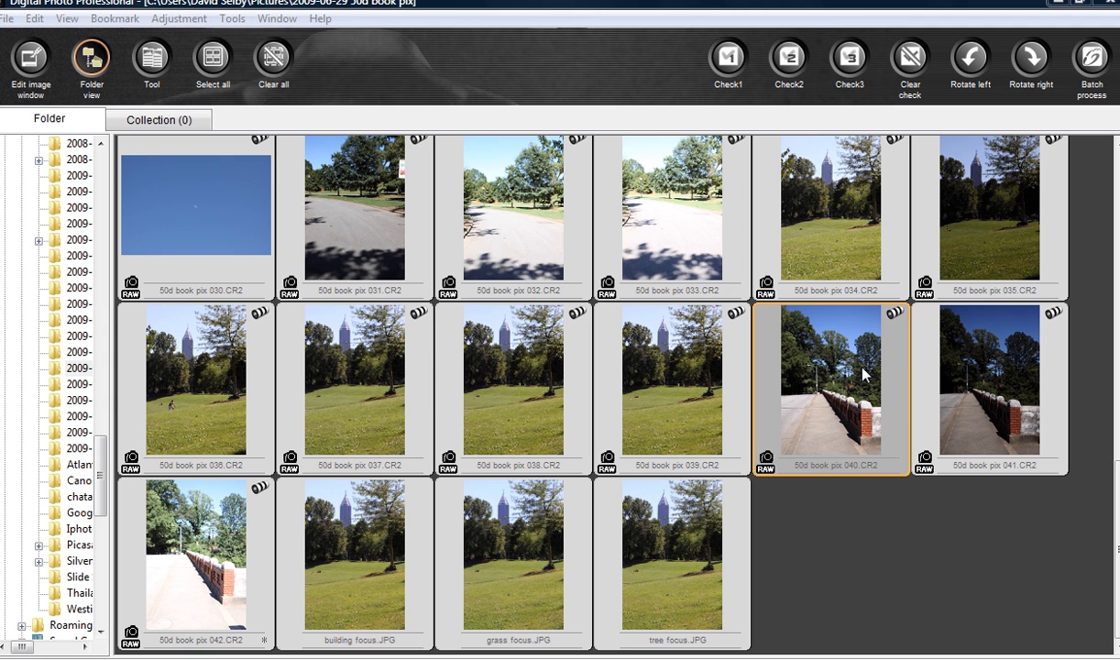
mouse_move(856, 354)
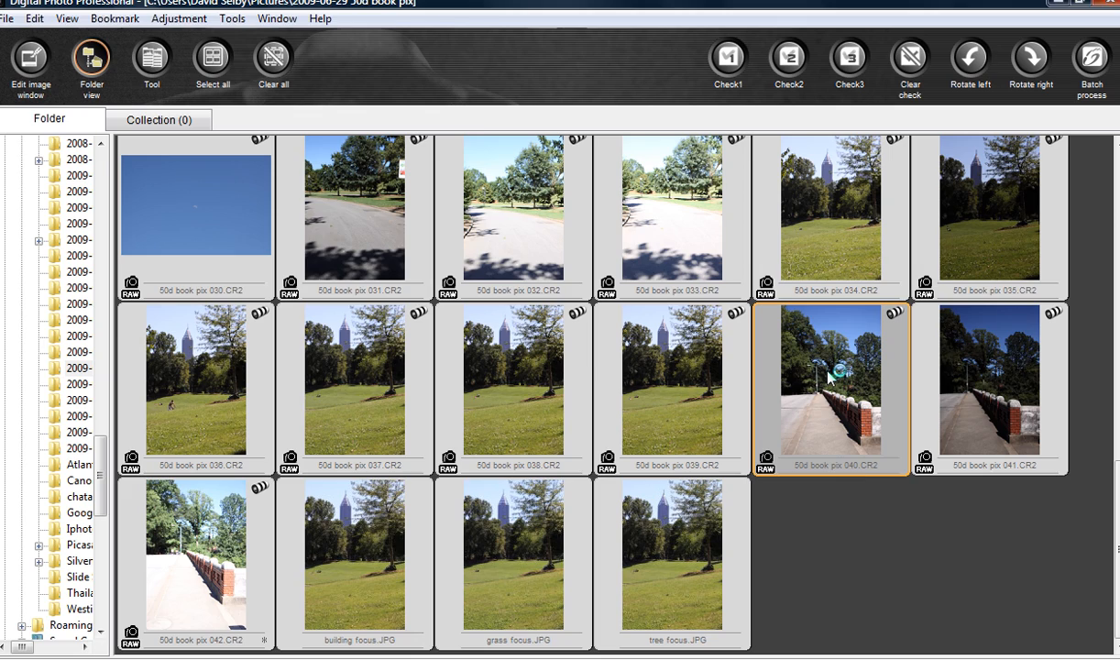
Open the 040.CR2 bridge photo in the edit window and advance to the next image.
double_click(830, 380)
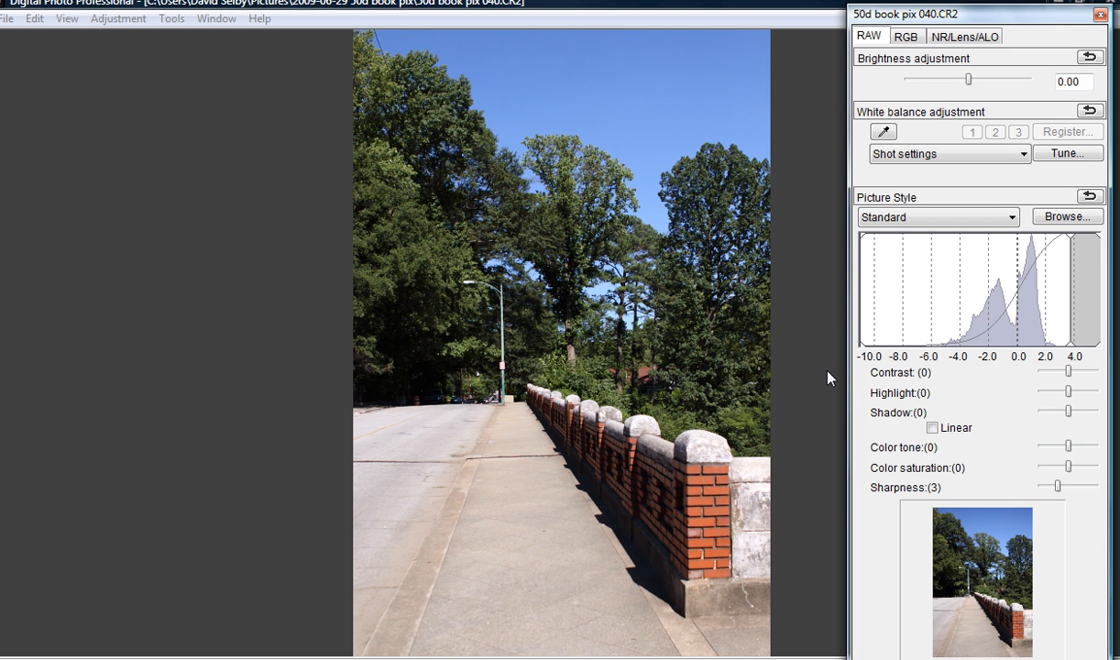
mouse_move(619, 242)
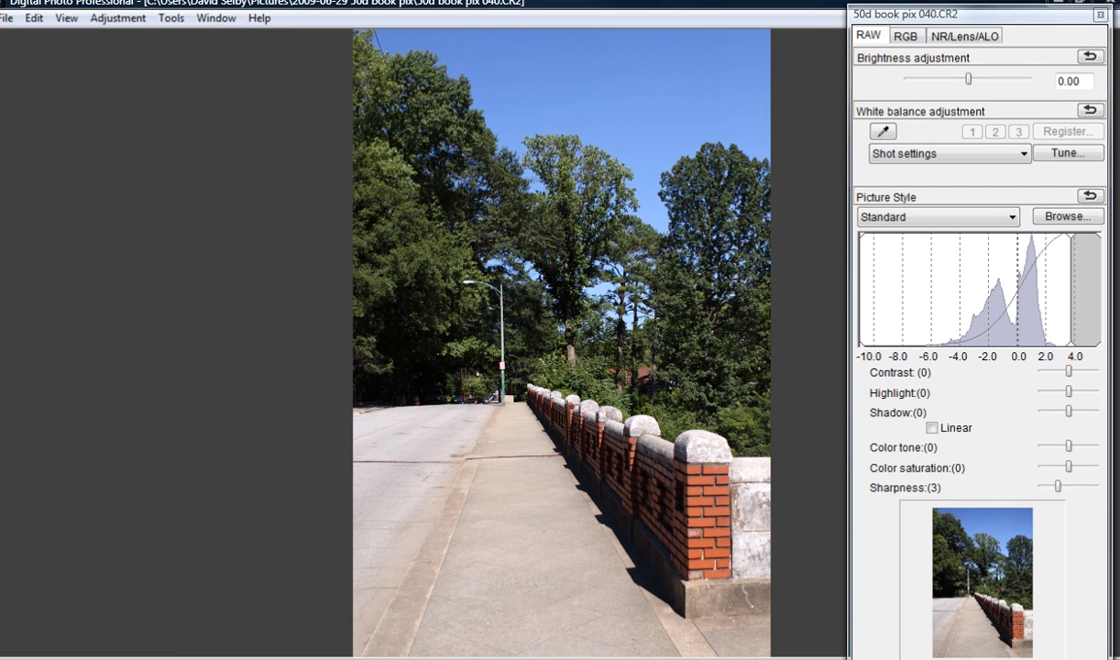
left_click(90, 64)
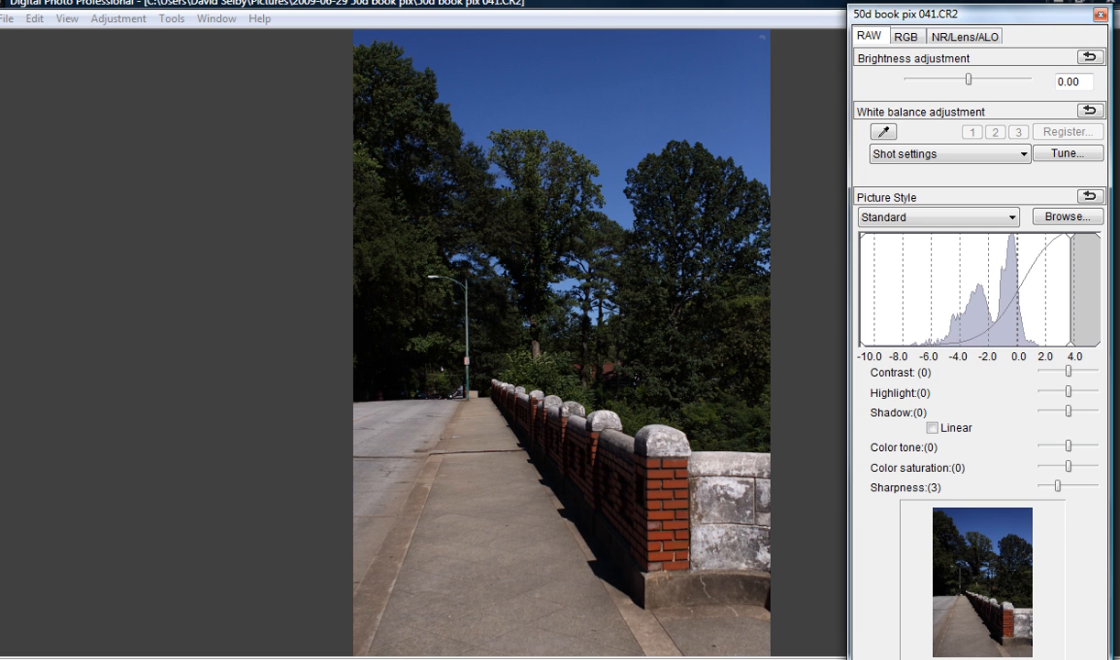
mouse_move(78, 134)
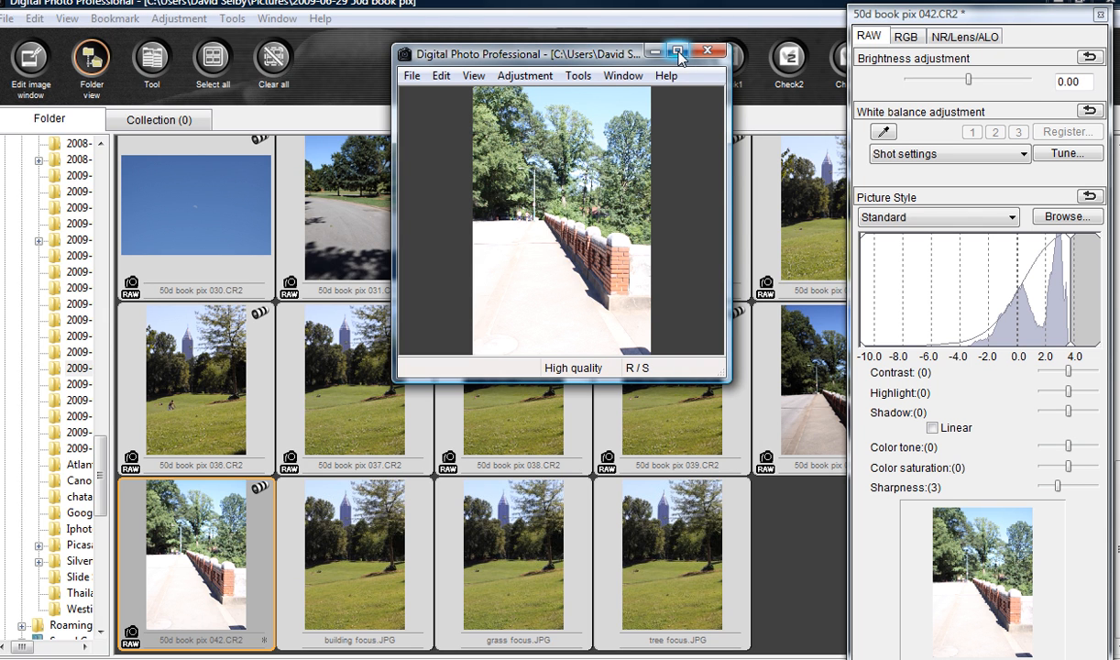
Maximize the edit window and drag Brightness down to -2.00.
left_click(677, 50)
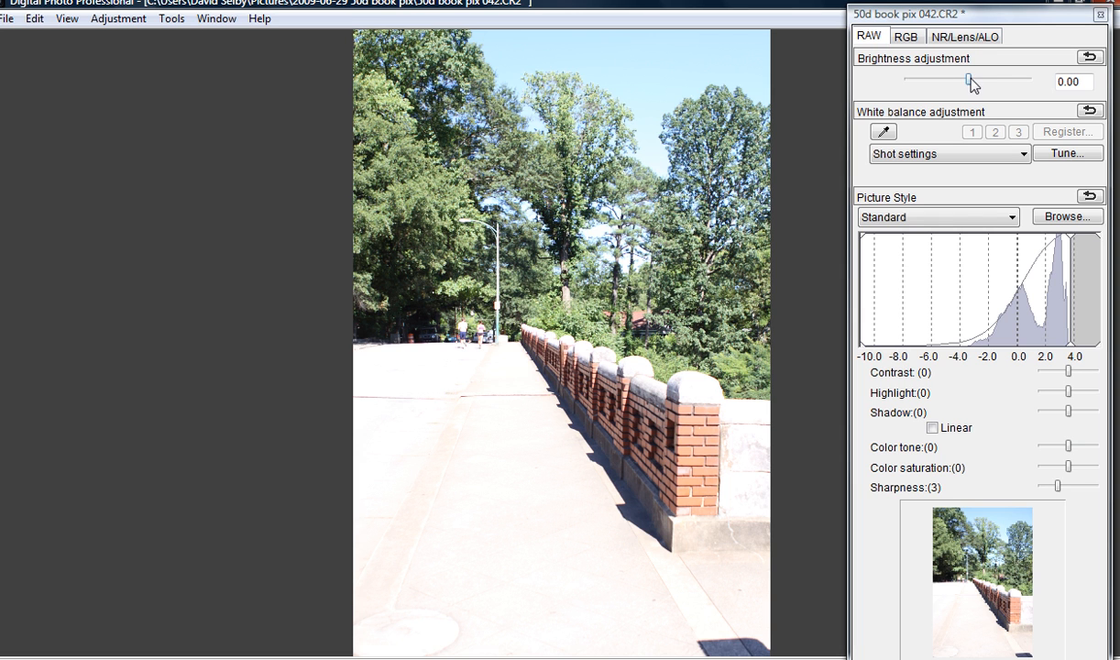
left_click_drag(970, 82, 963, 81)
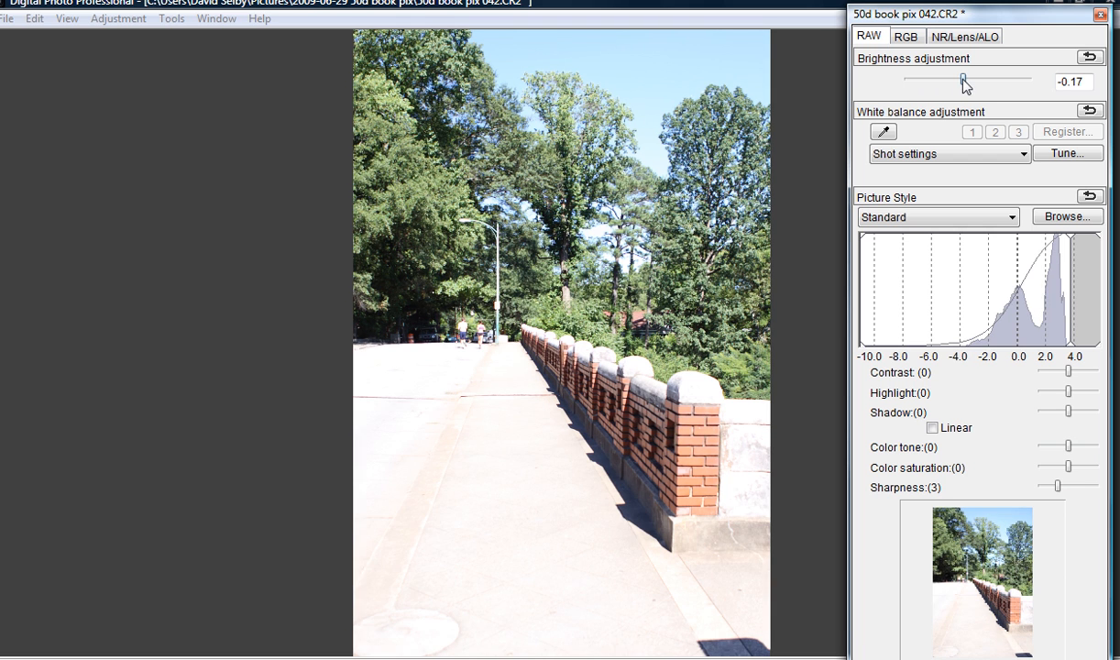
left_click_drag(963, 81, 927, 81)
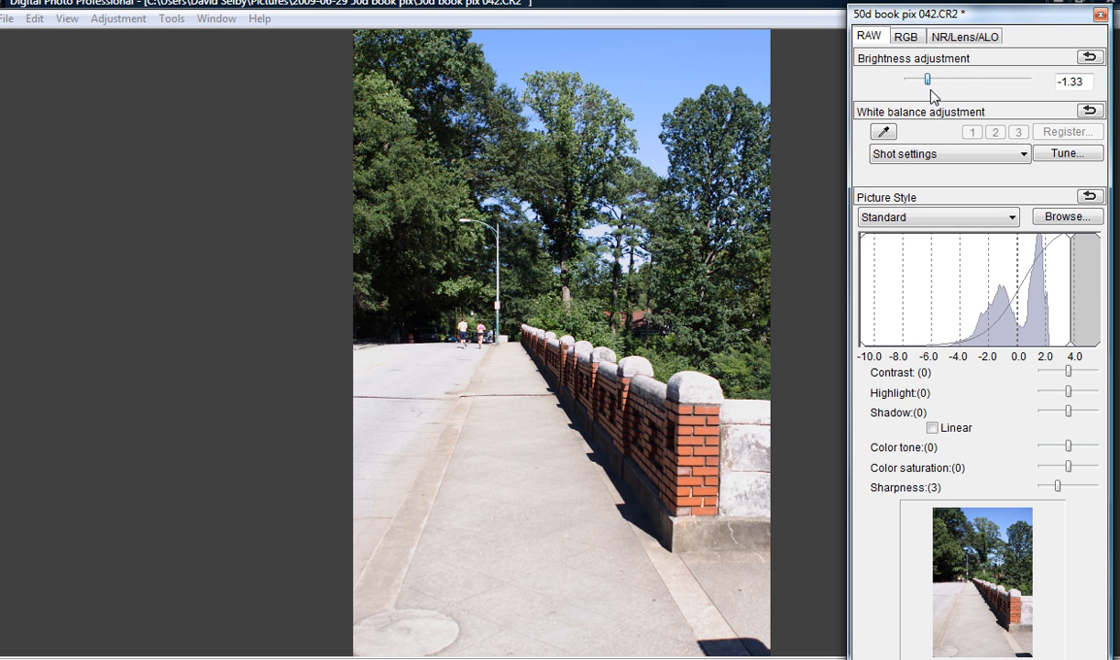
left_click_drag(927, 79, 907, 79)
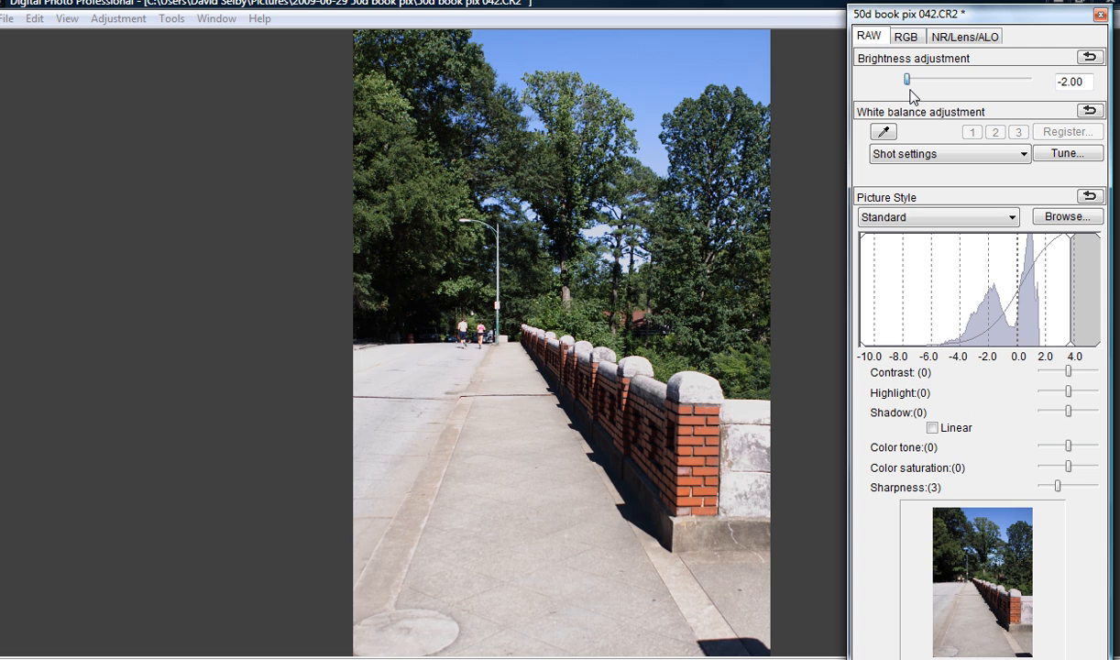
left_click_drag(906, 79, 915, 79)
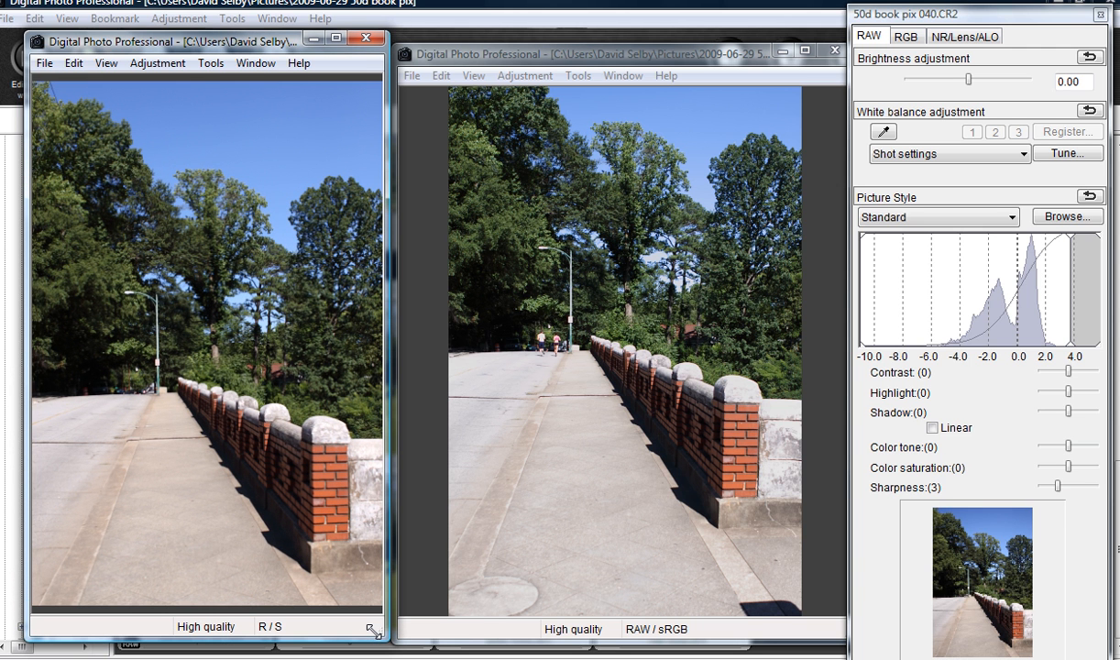
mouse_move(408, 321)
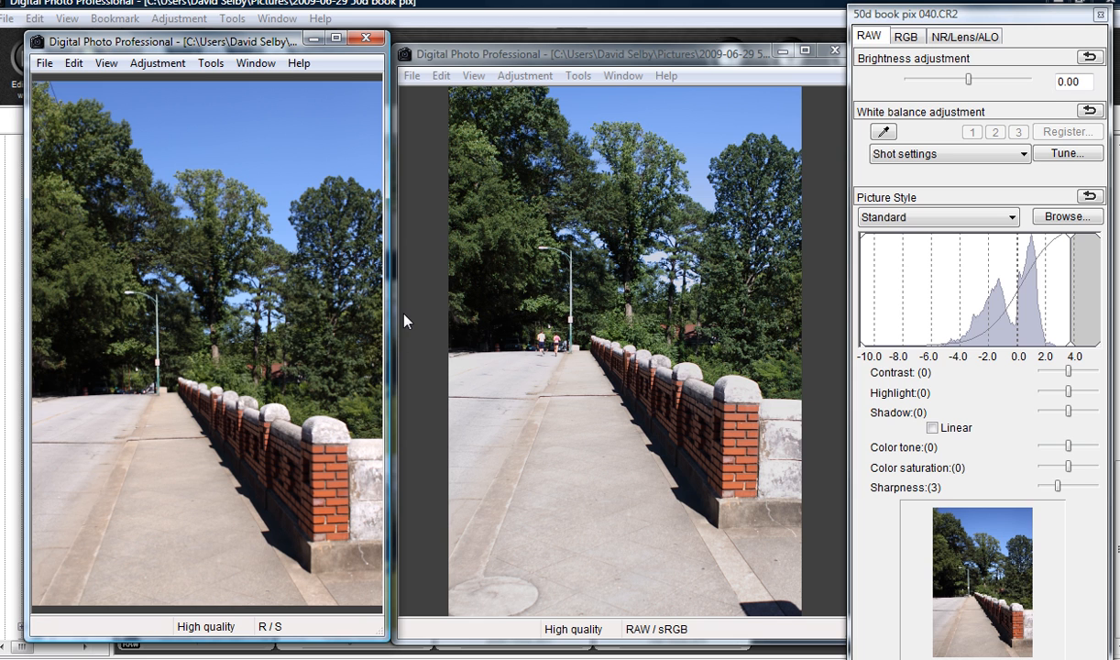
mouse_move(385, 273)
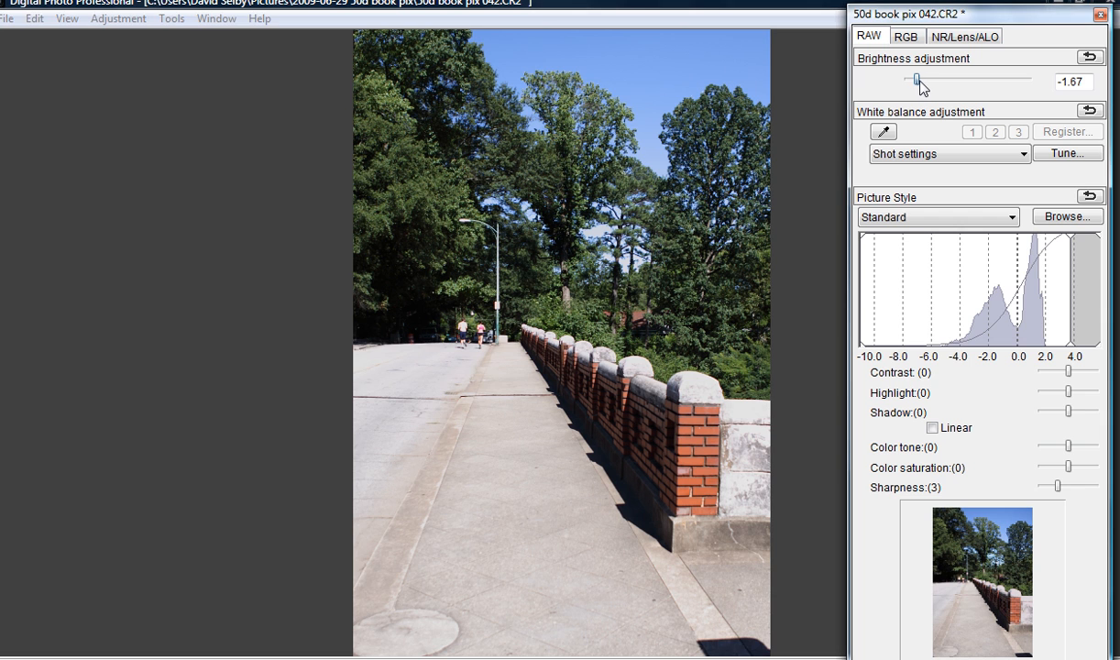
Set brightness to -1.50 and apply Landscape after previewing Portrait, Monochrome and Standard.
left_click_drag(917, 78, 922, 78)
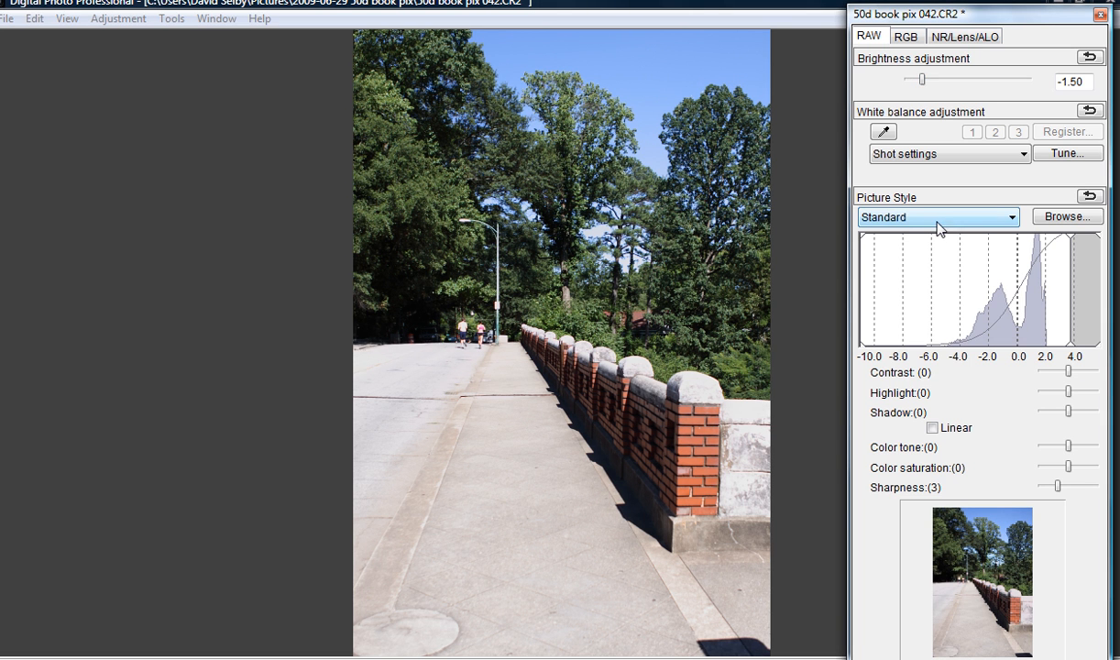
left_click(936, 217)
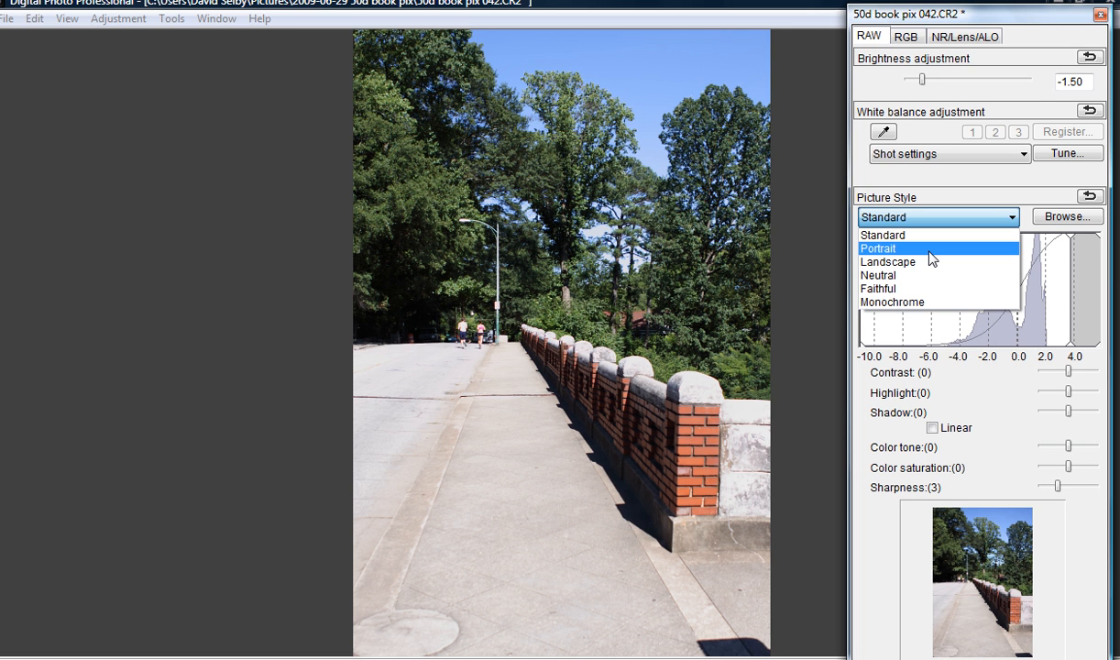
mouse_move(931, 262)
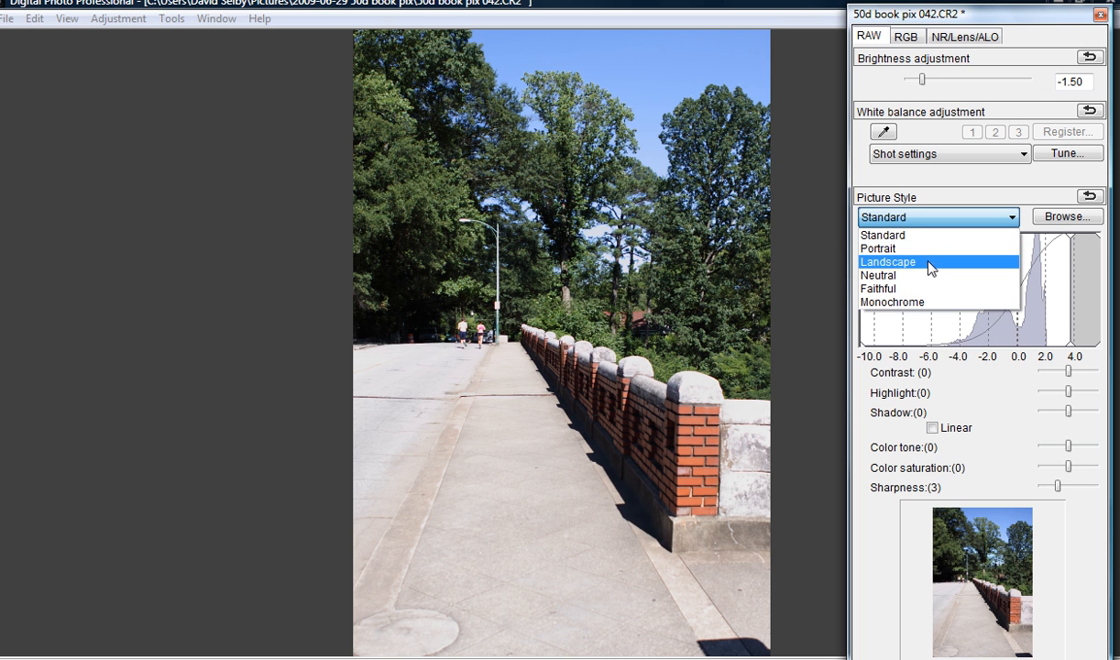
left_click(887, 262)
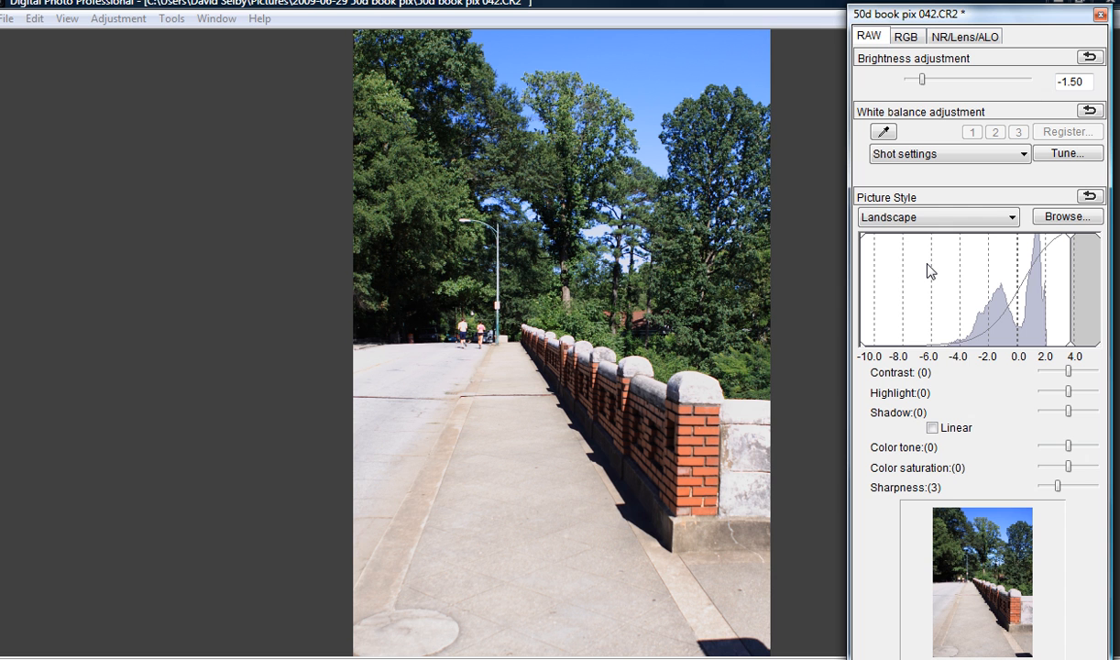
left_click(935, 217)
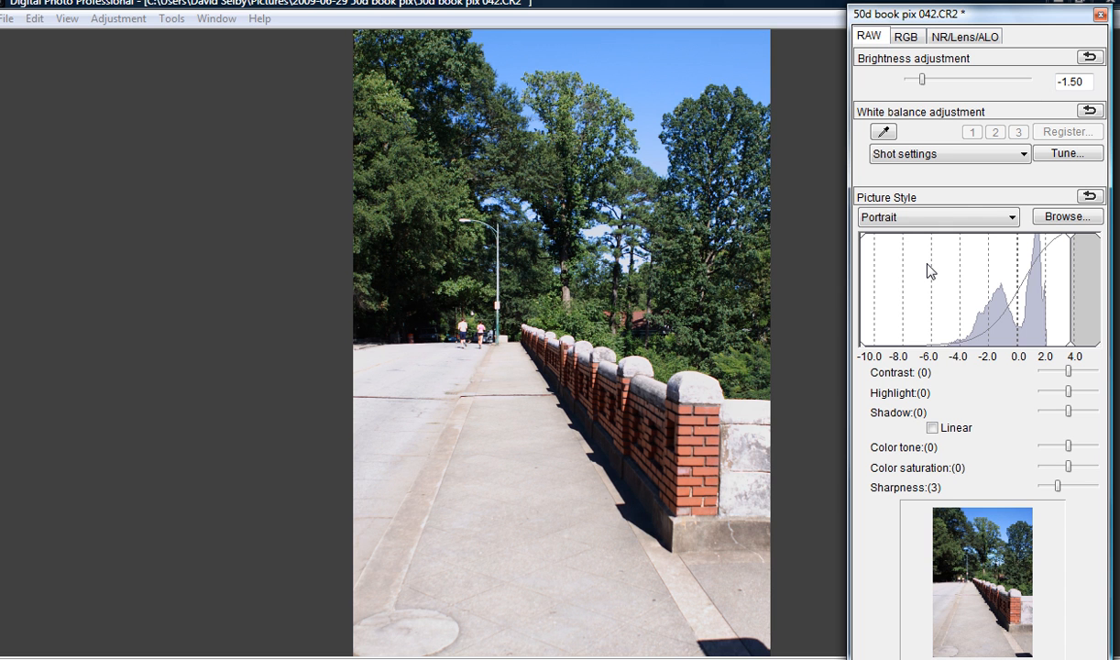
left_click(935, 217)
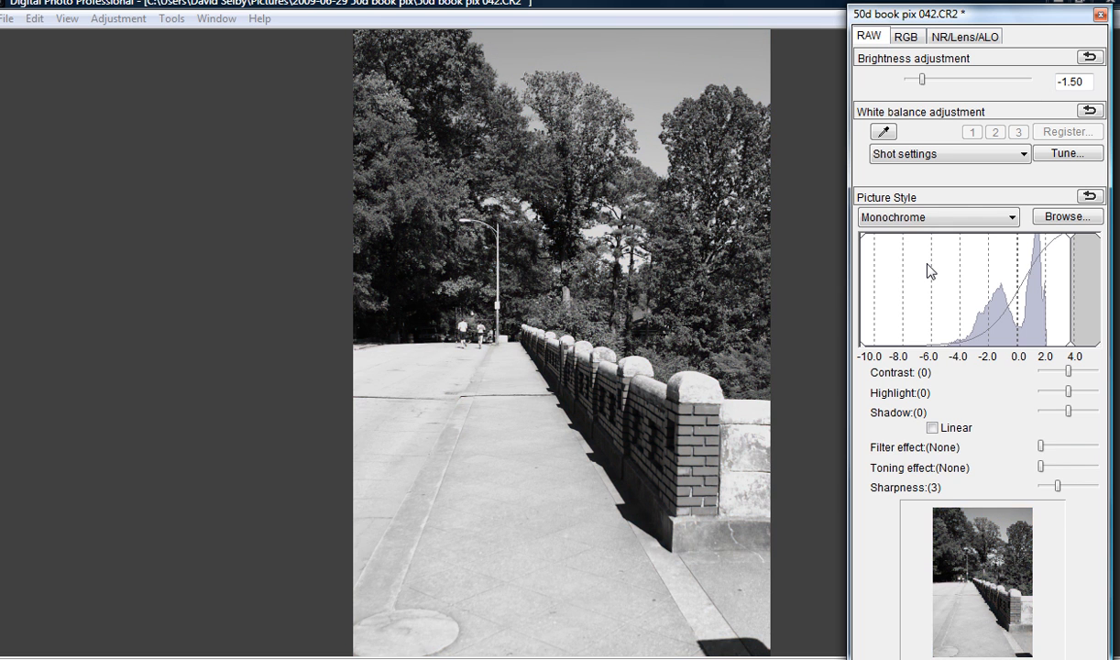
left_click(937, 217)
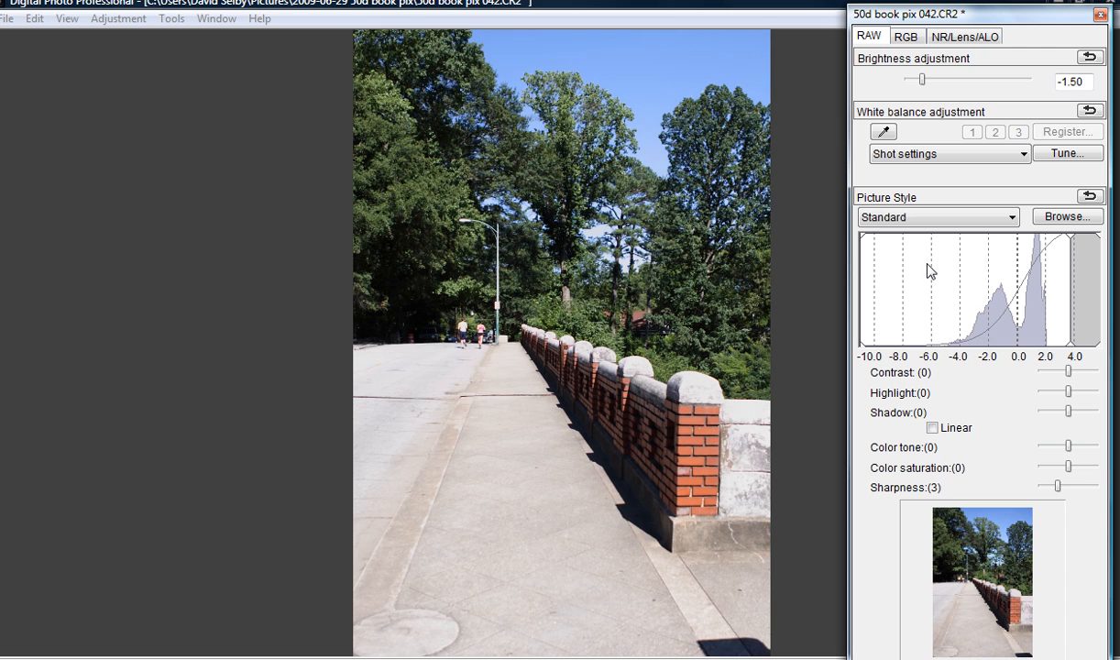
left_click(934, 217)
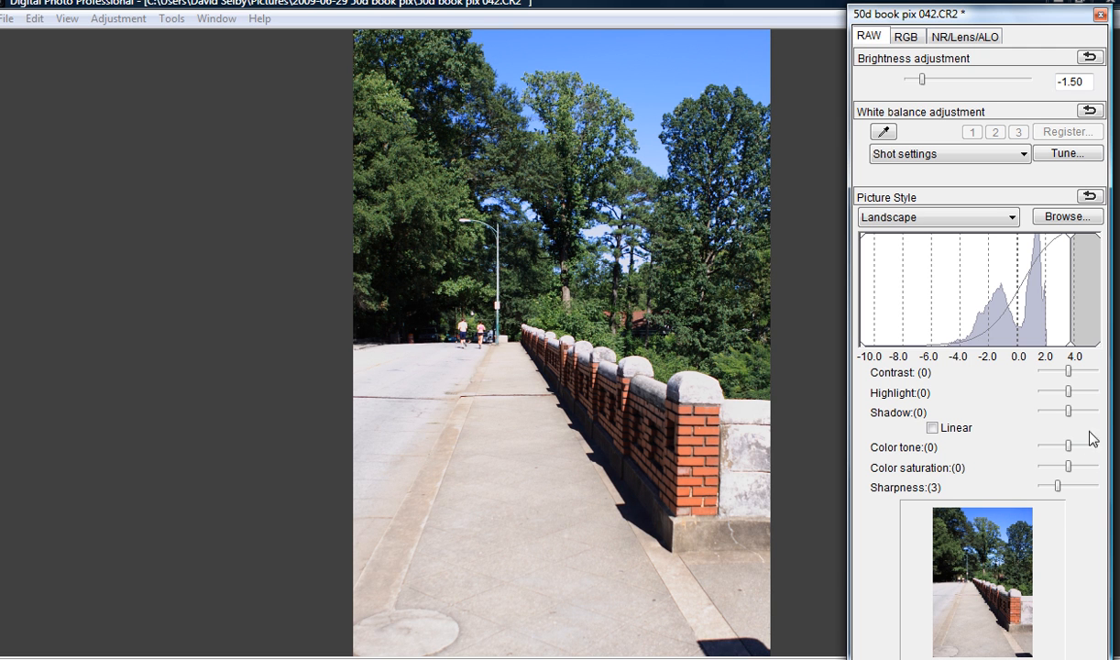
Raise contrast to 1, pull highlights down, and experiment with the shadow slider.
left_click_drag(1067, 371, 1089, 371)
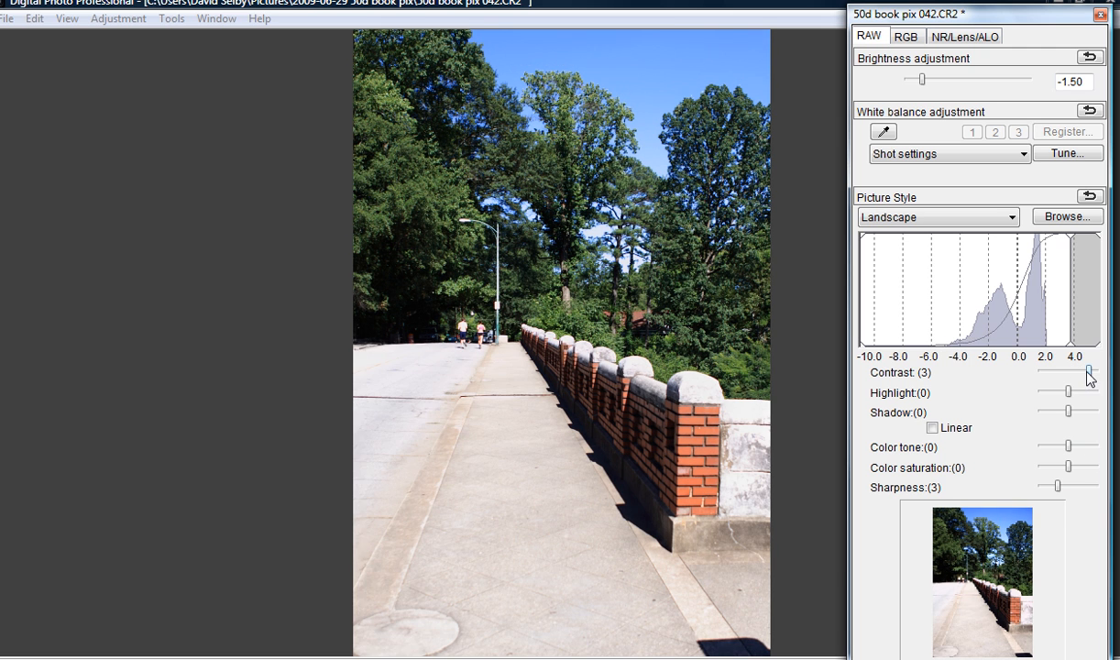
left_click_drag(1088, 372, 1062, 372)
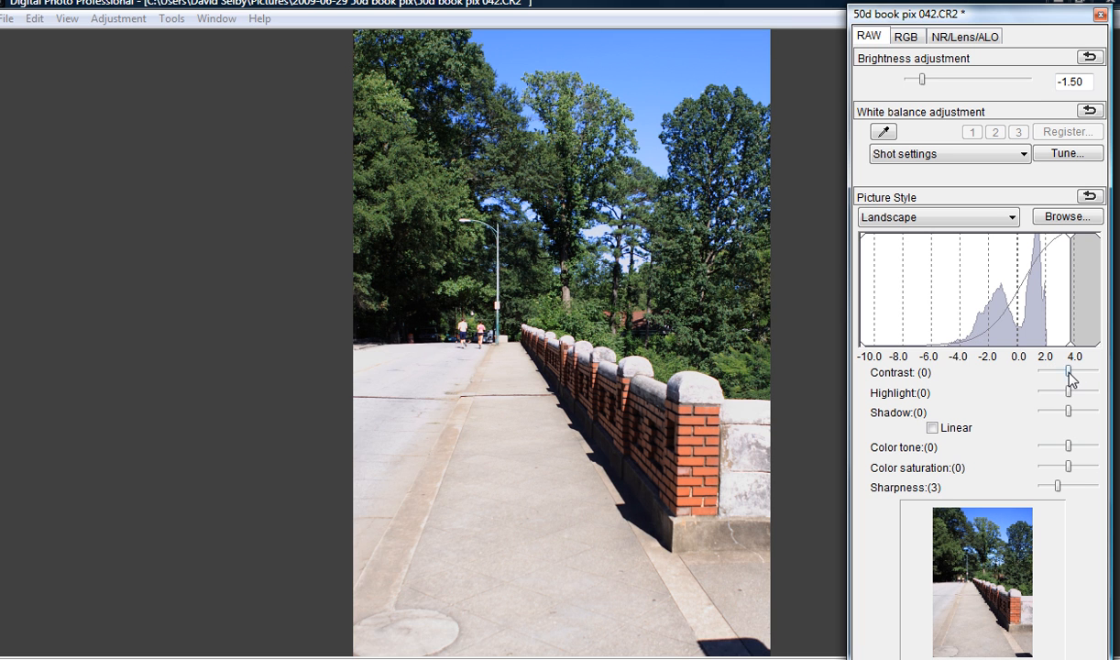
left_click_drag(1068, 371, 1074, 371)
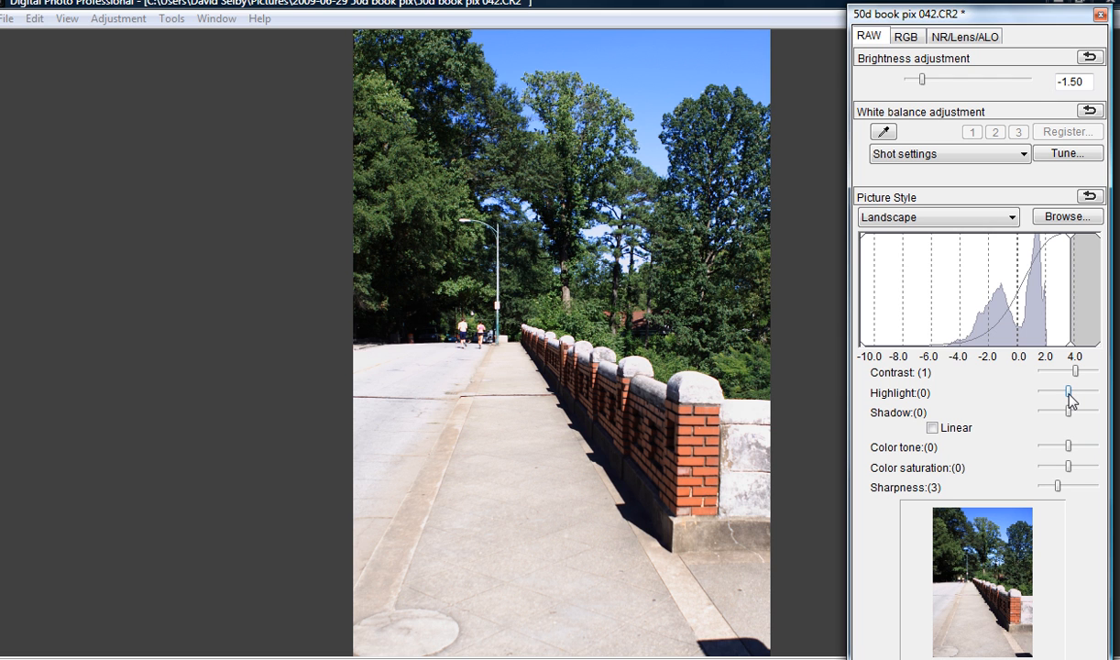
left_click_drag(1072, 393, 1040, 393)
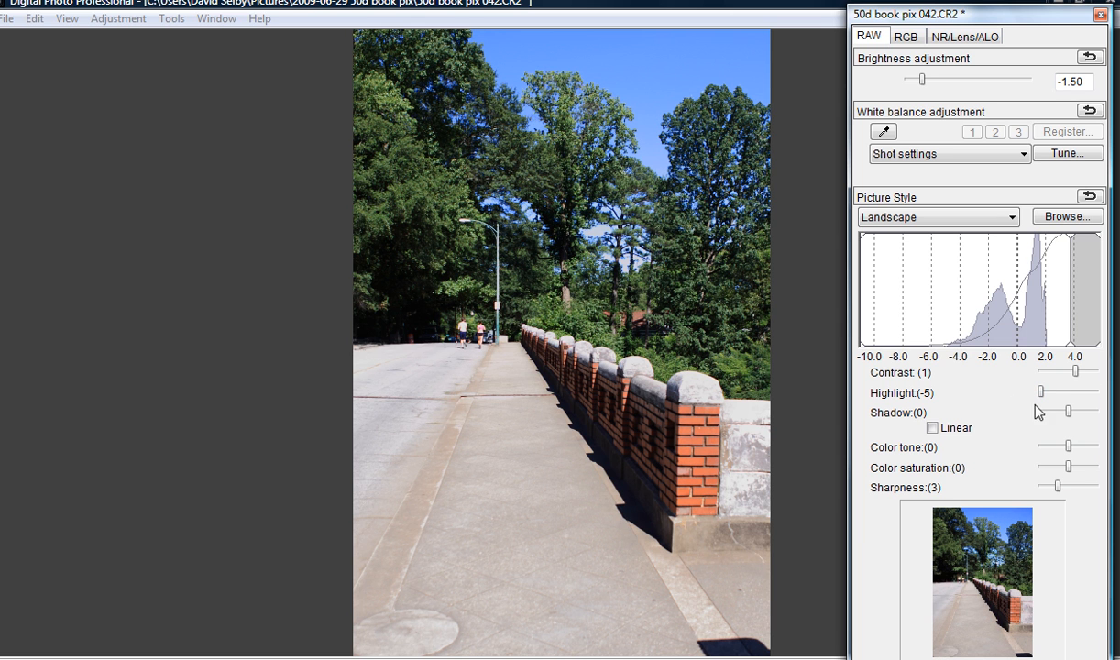
left_click_drag(1040, 411, 1045, 410)
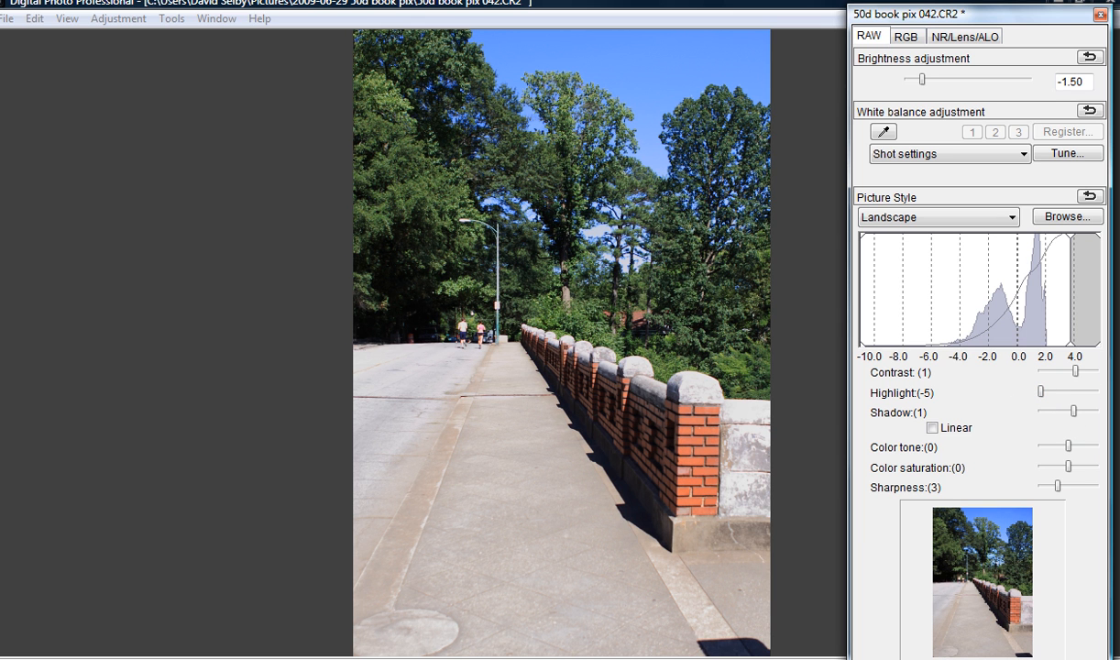
left_click_drag(1052, 412, 1095, 411)
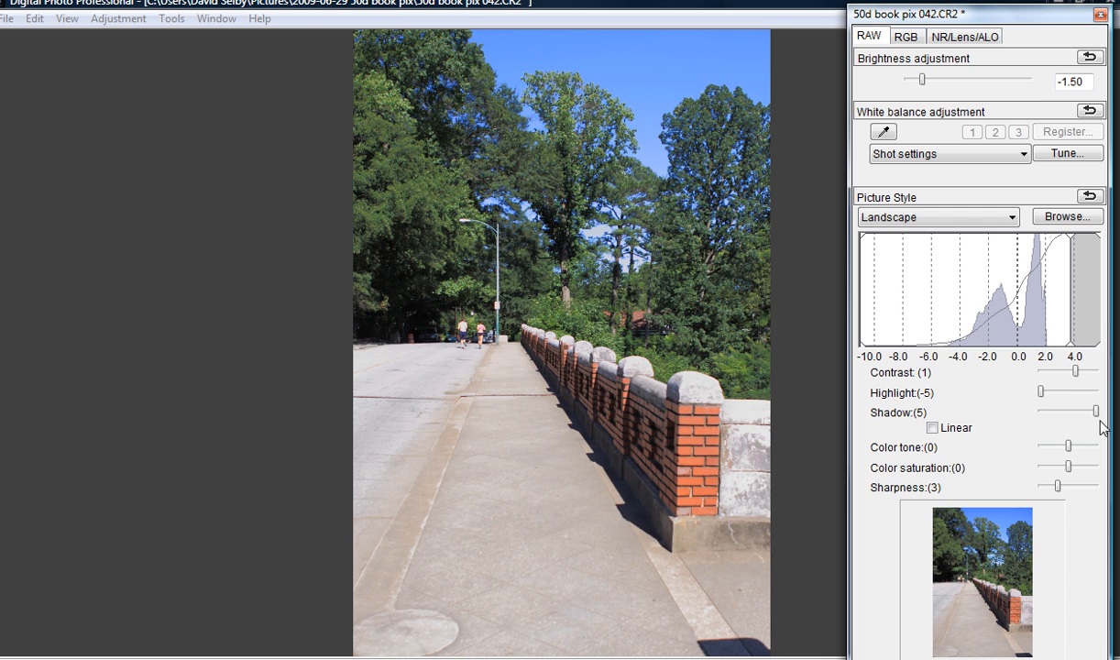
left_click_drag(1094, 411, 1080, 410)
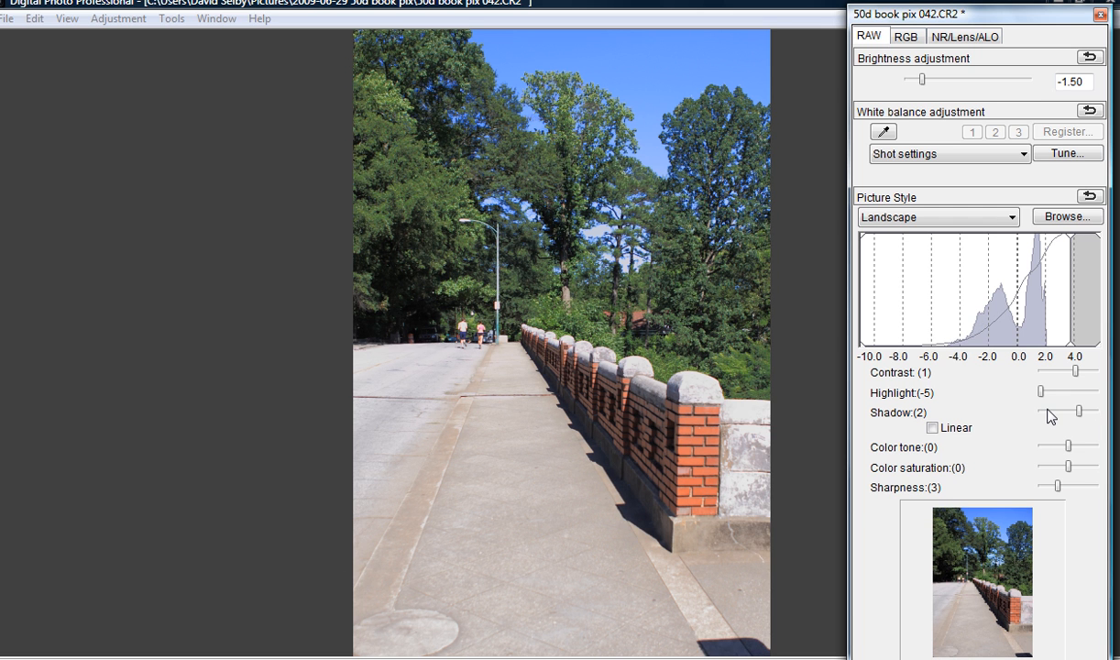
left_click_drag(1079, 411, 1052, 412)
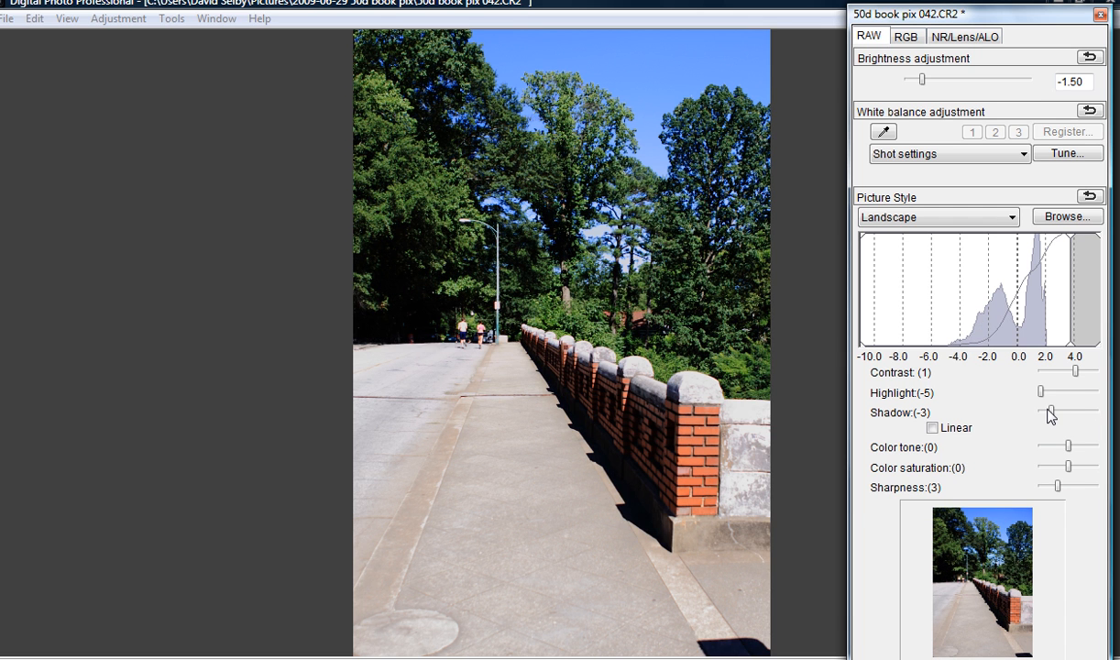
Ease highlights to -1 and return shadows and color saturation to 0.
left_click_drag(1040, 391, 1063, 392)
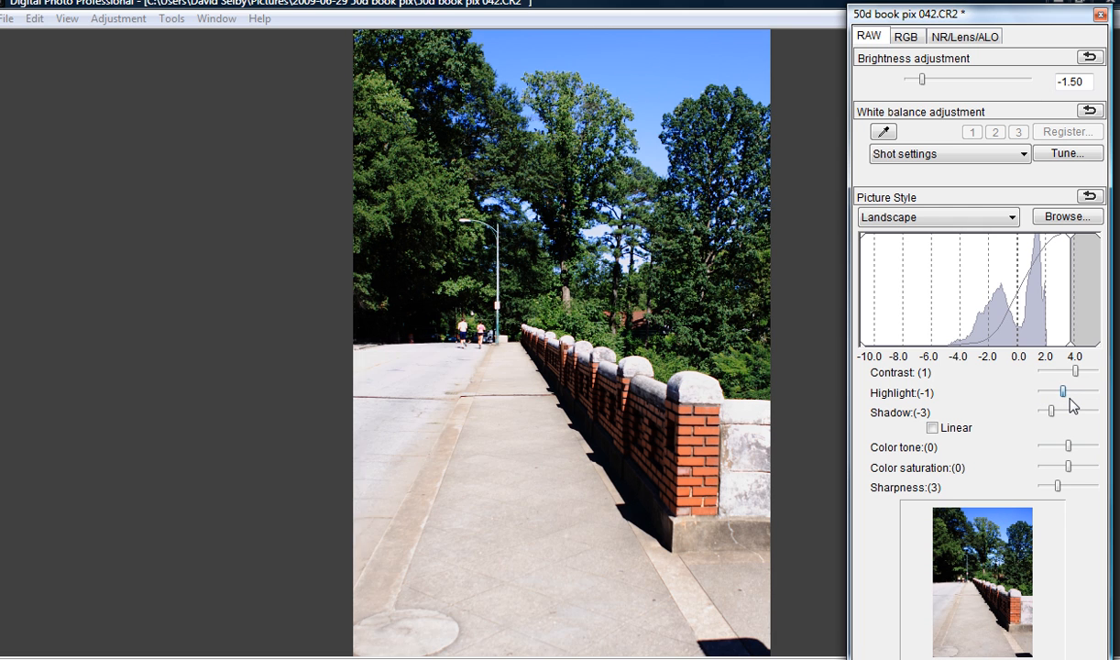
left_click_drag(1062, 392, 1069, 392)
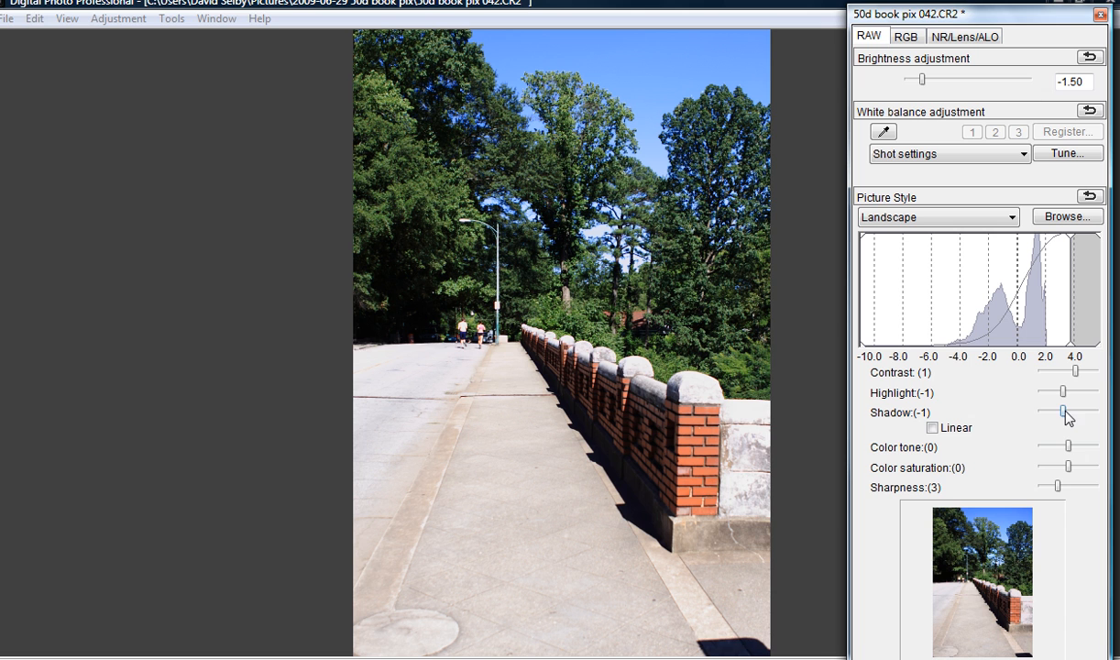
left_click_drag(1063, 412, 1072, 412)
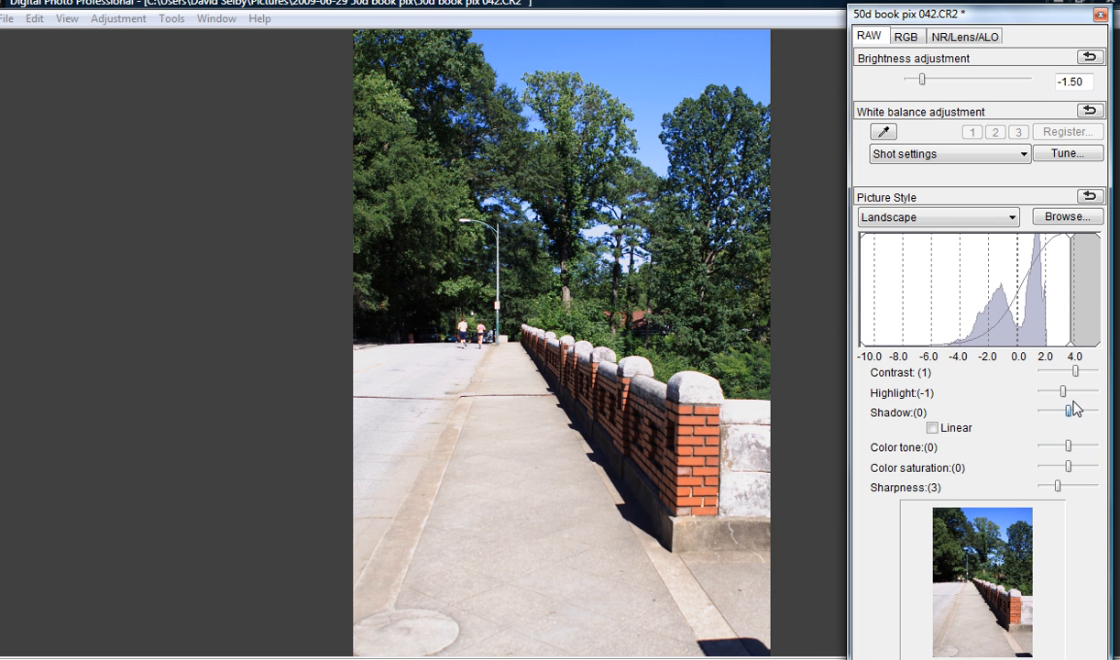
left_click_drag(1076, 372, 1070, 372)
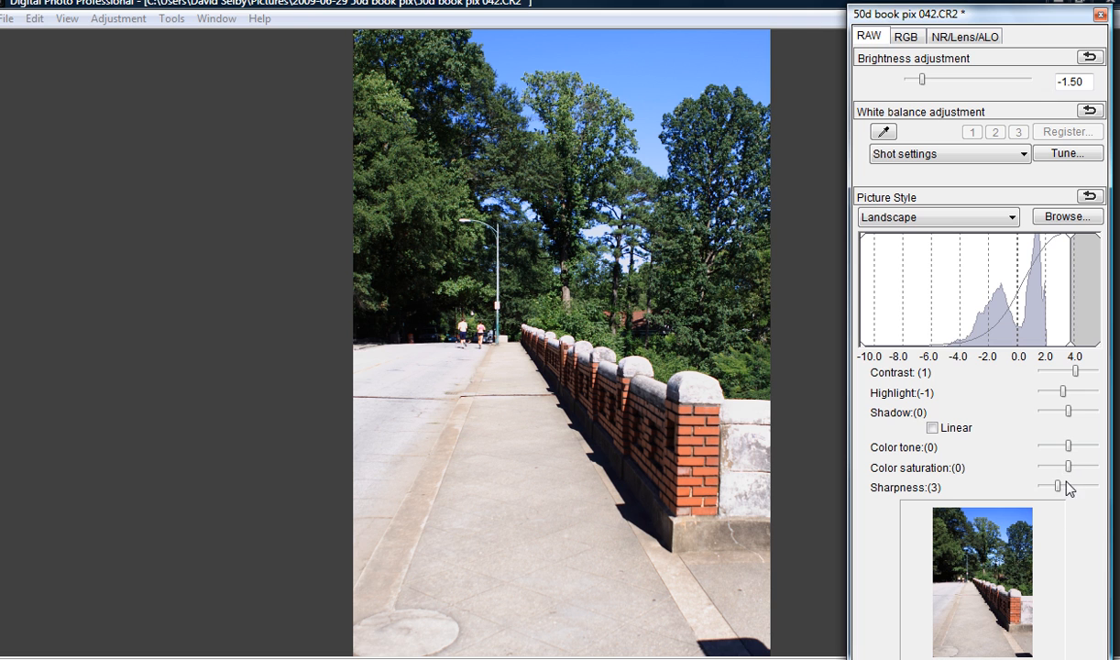
left_click_drag(1068, 466, 1081, 466)
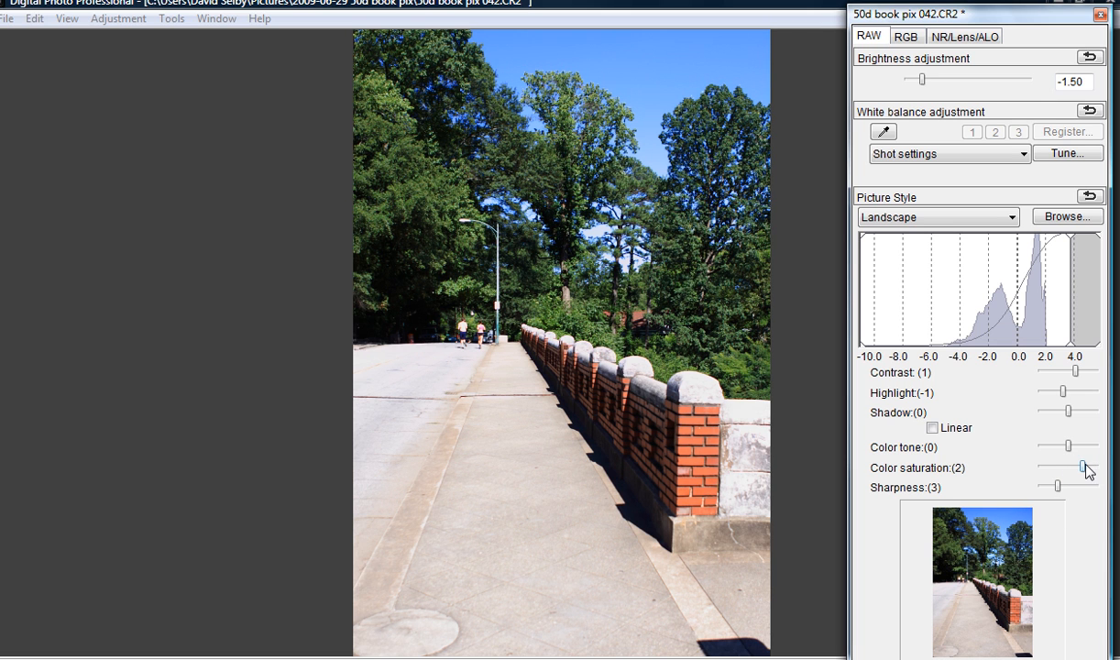
left_click_drag(1081, 468, 1095, 467)
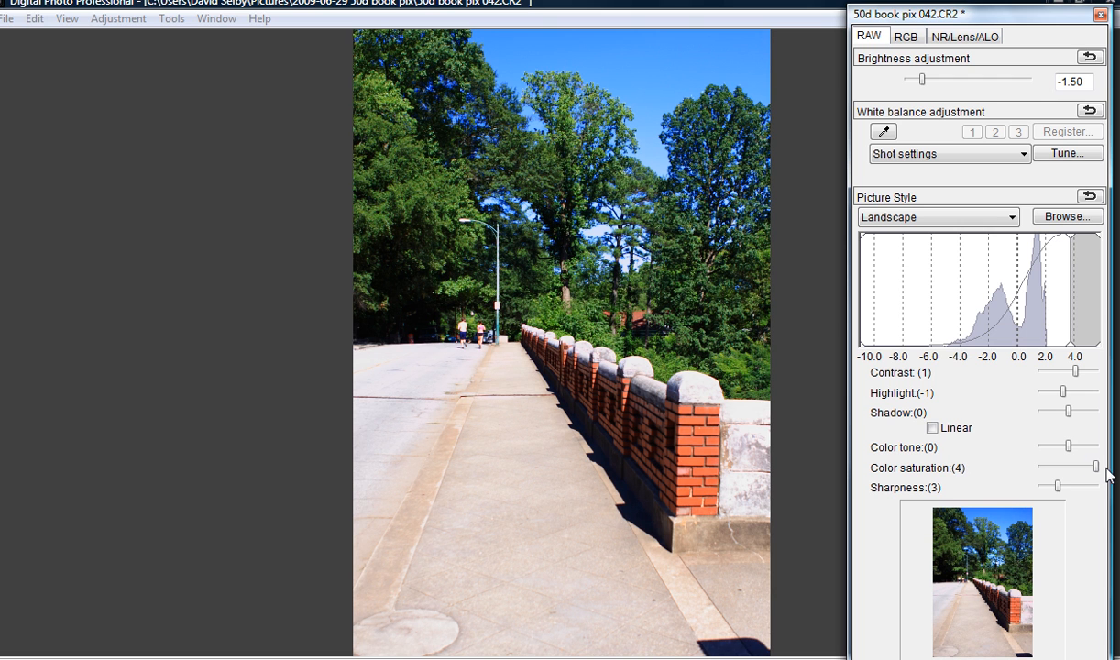
left_click_drag(1094, 467, 1089, 467)
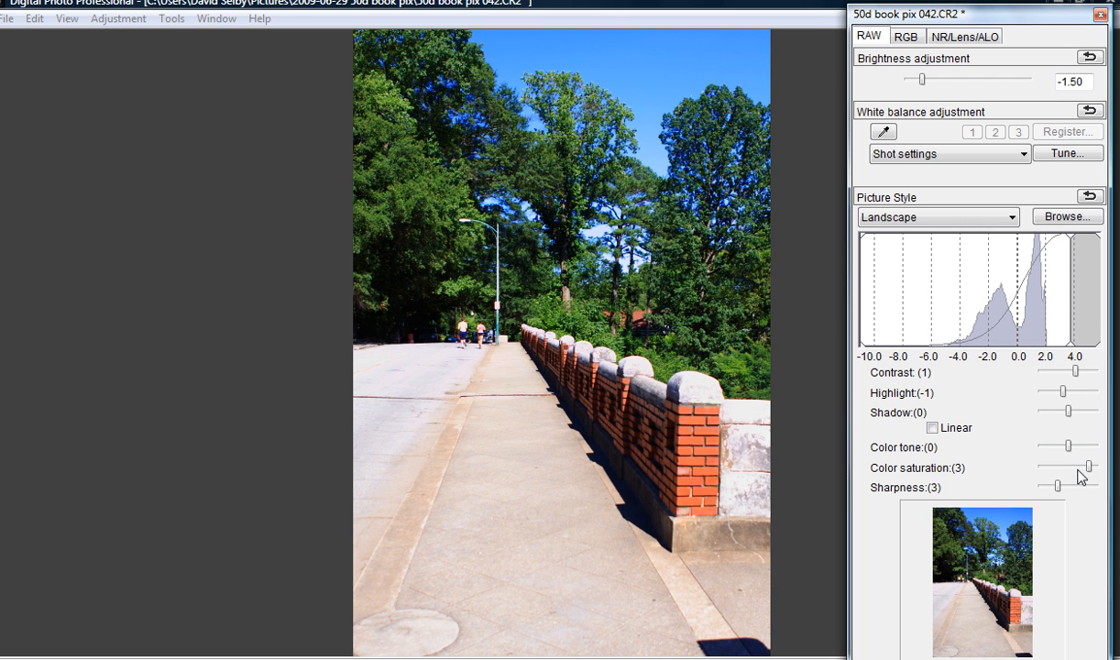
left_click_drag(1088, 468, 1075, 467)
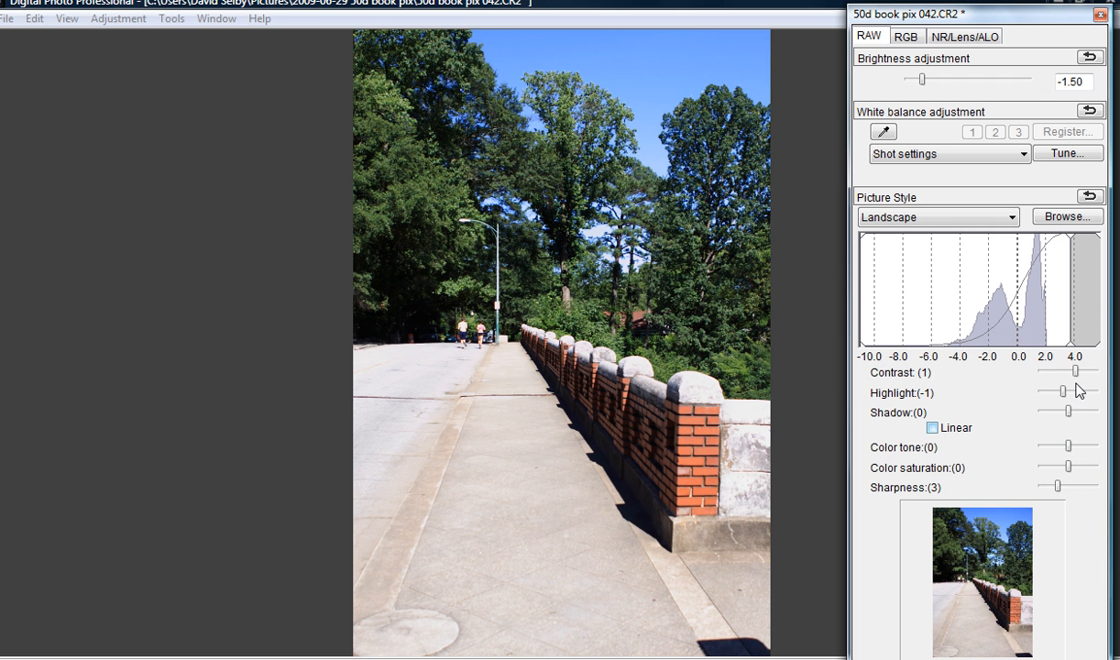
Reset contrast and highlights, set brightness -1.67, Landscape style, and saturation 2.
left_click_drag(1077, 371, 1067, 371)
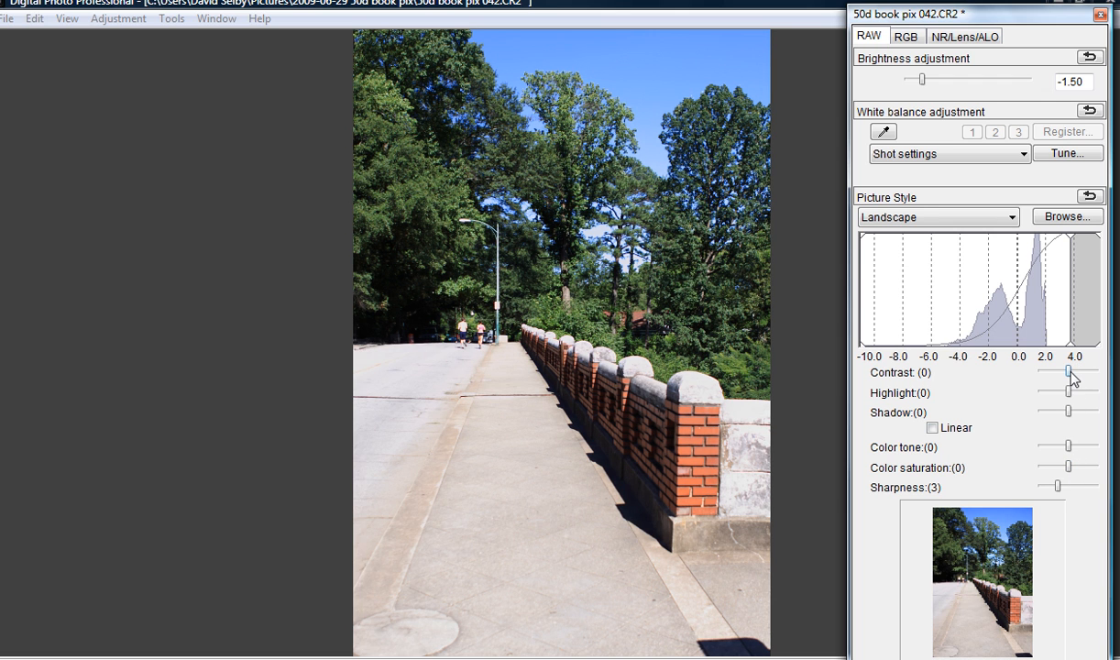
left_click(935, 217)
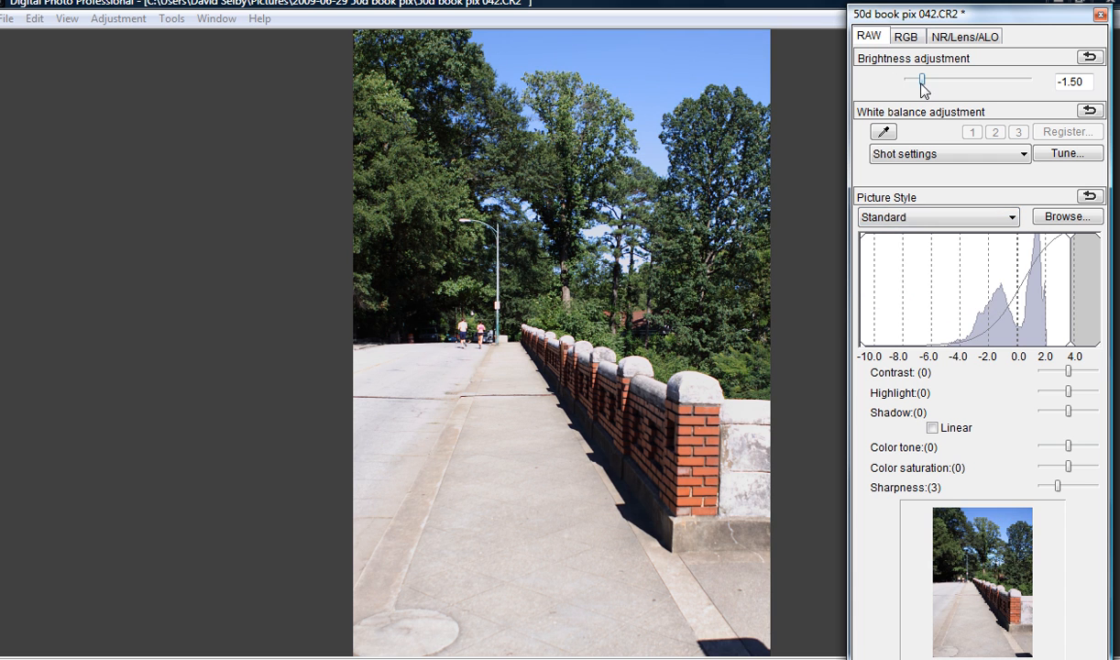
left_click_drag(922, 81, 958, 80)
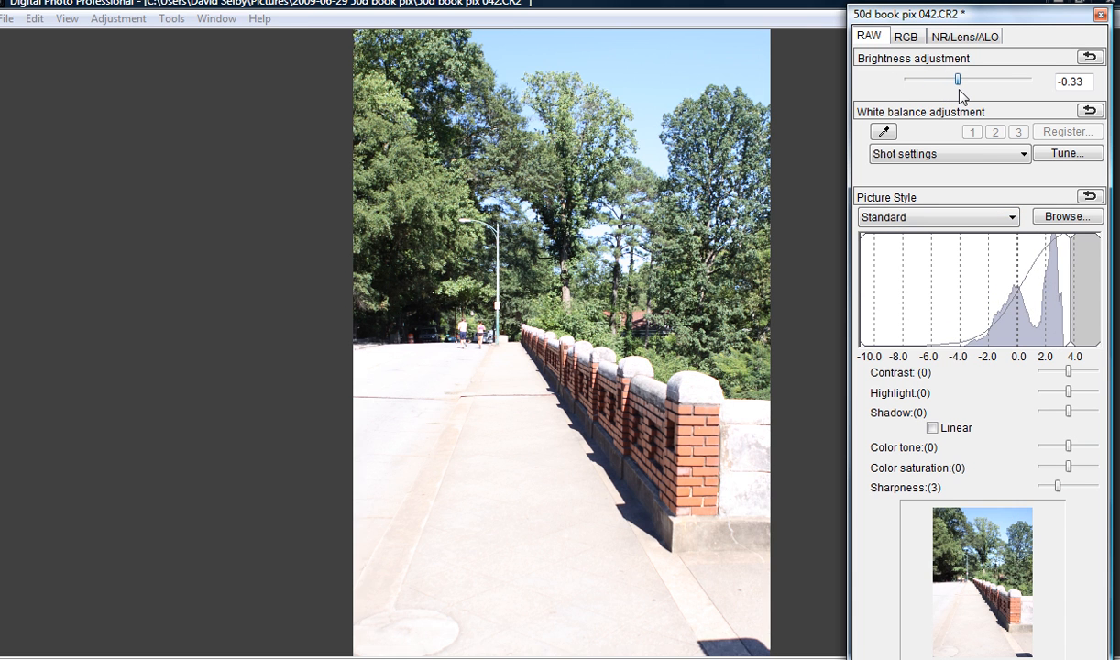
left_click_drag(957, 79, 968, 78)
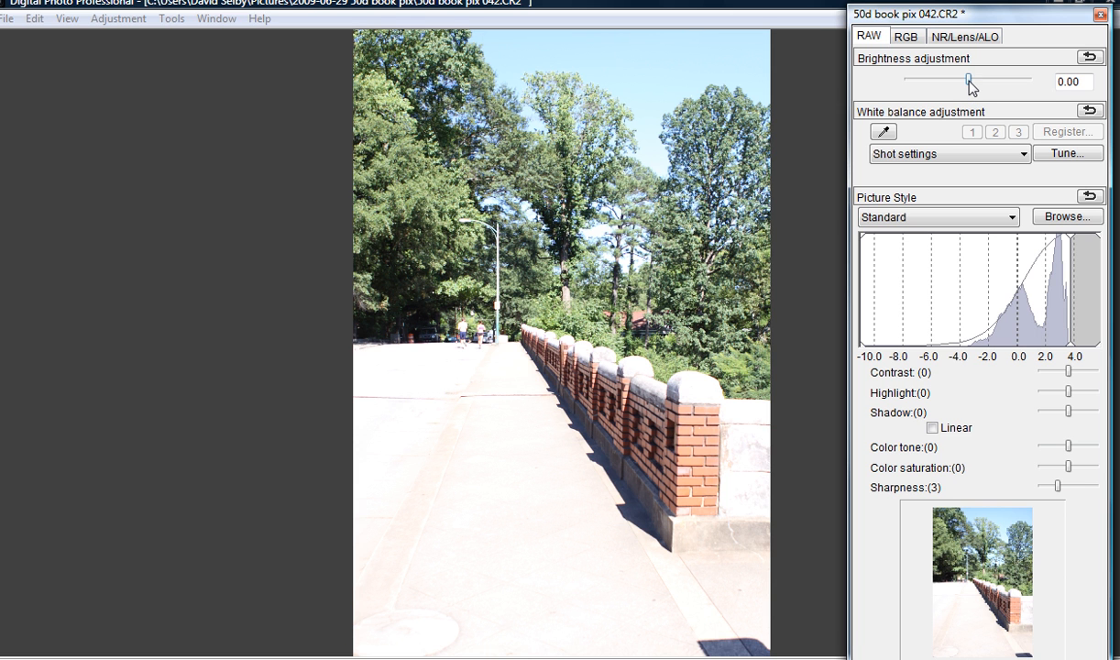
left_click_drag(969, 82, 934, 82)
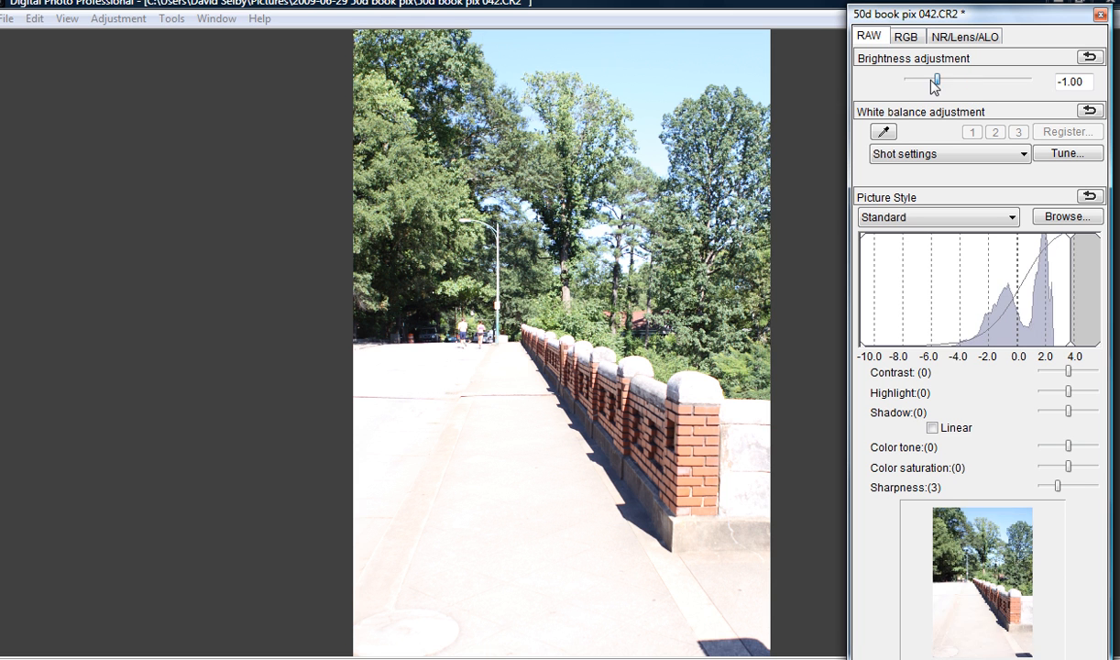
left_click_drag(935, 81, 917, 81)
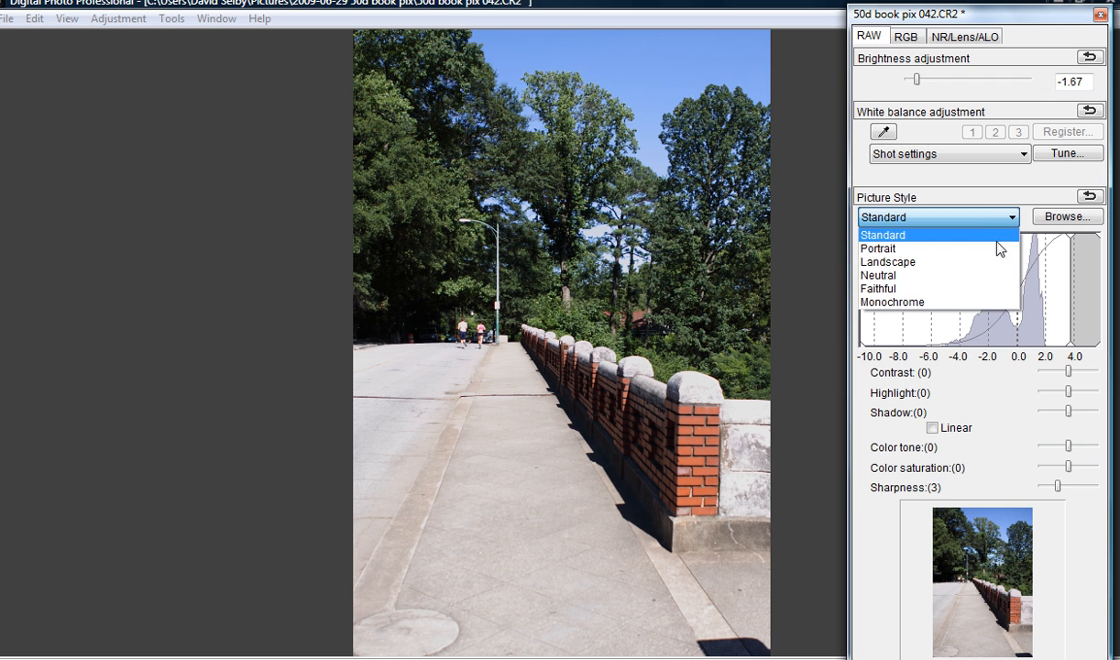
left_click(887, 261)
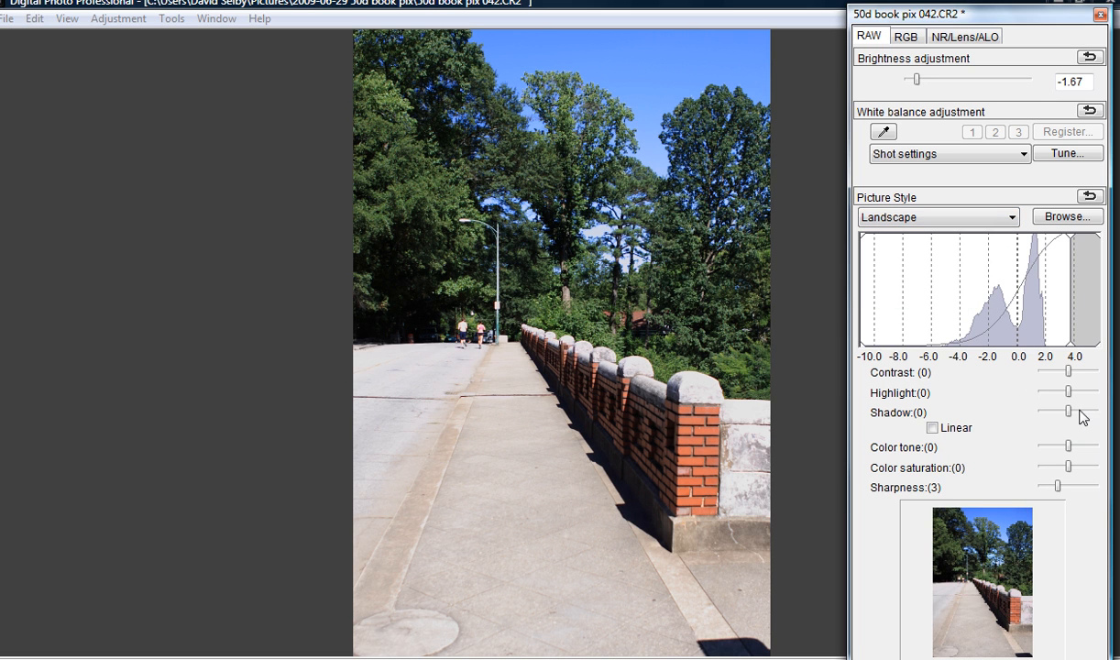
left_click_drag(1068, 467, 1081, 467)
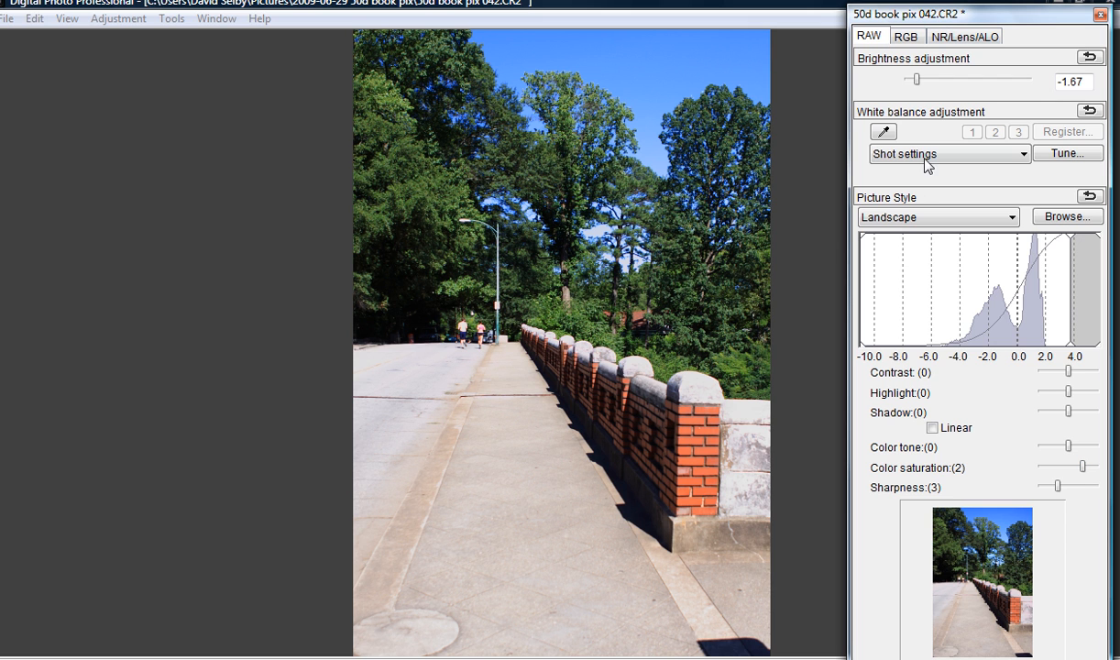
Preview Daylight, Shade, Cloudy and other white balance presets, then settle on Auto.
left_click(949, 153)
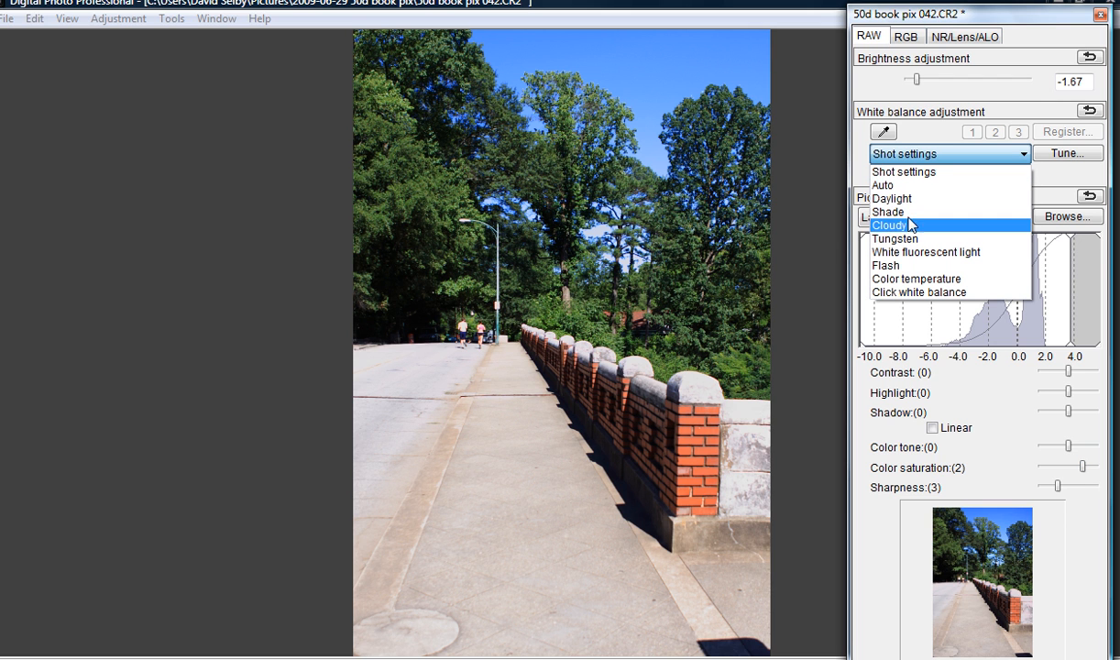
mouse_move(921, 205)
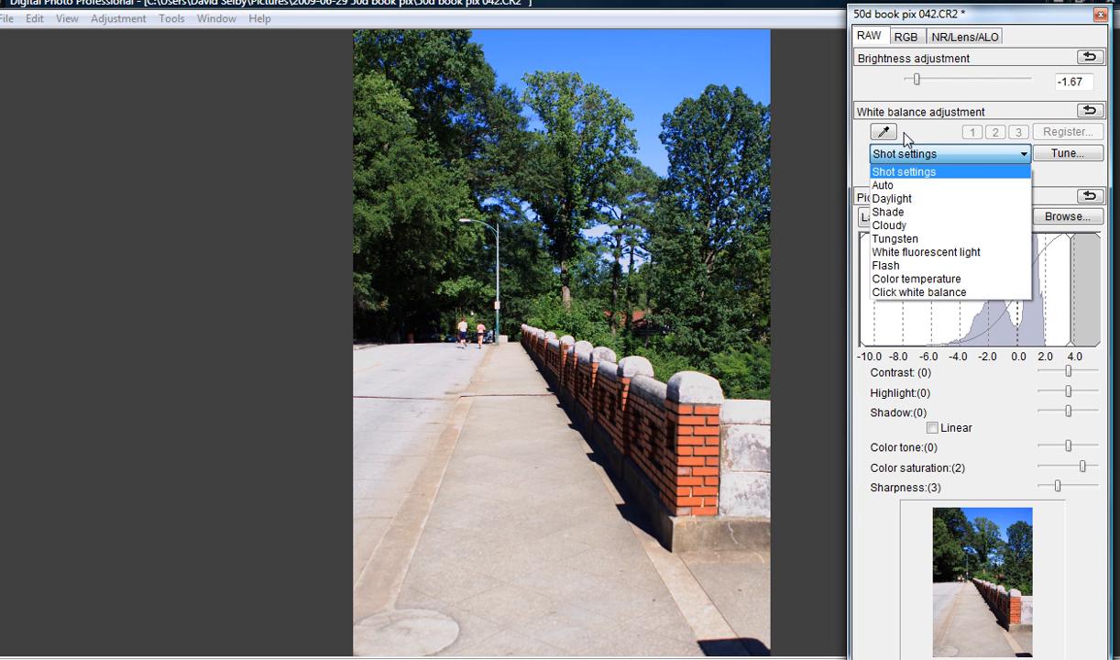
mouse_move(905, 173)
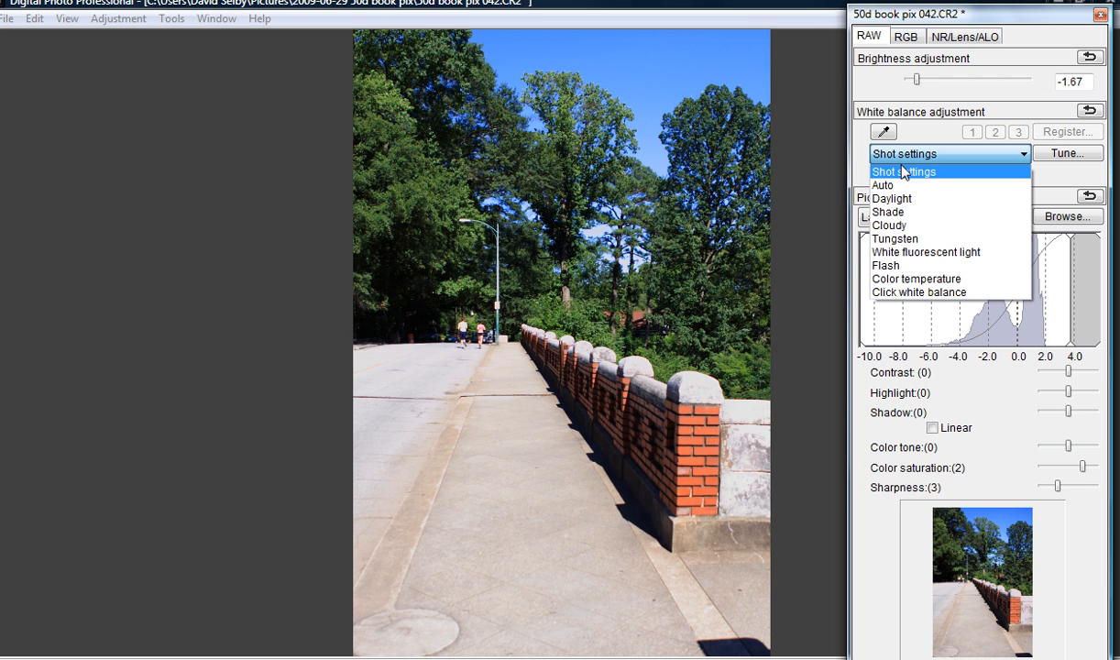
mouse_move(916, 198)
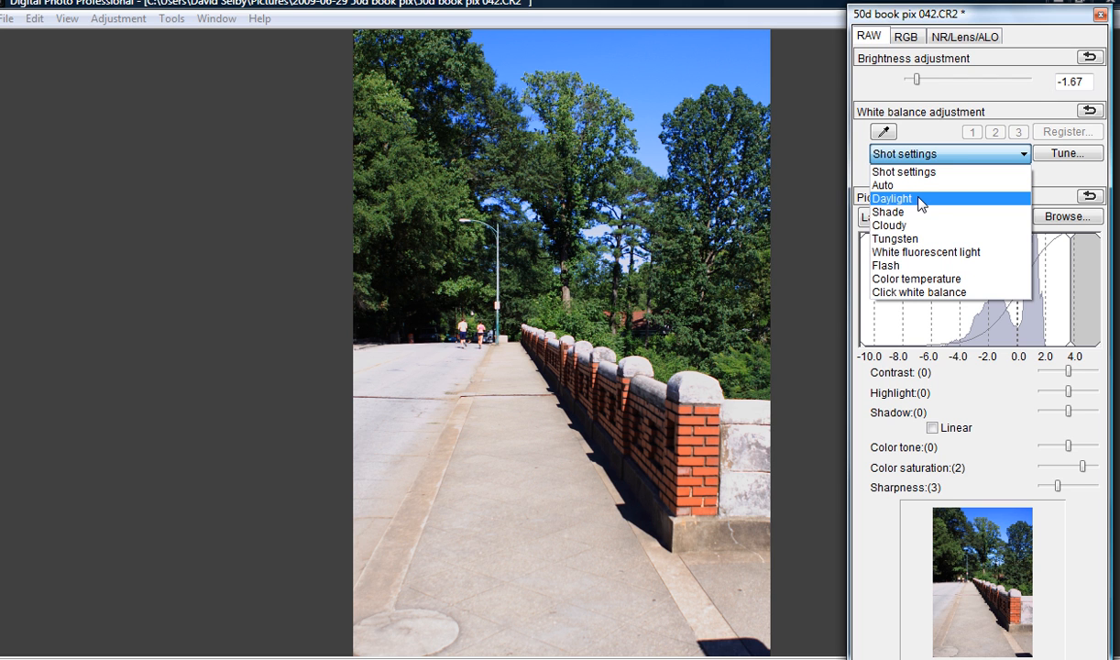
left_click(890, 198)
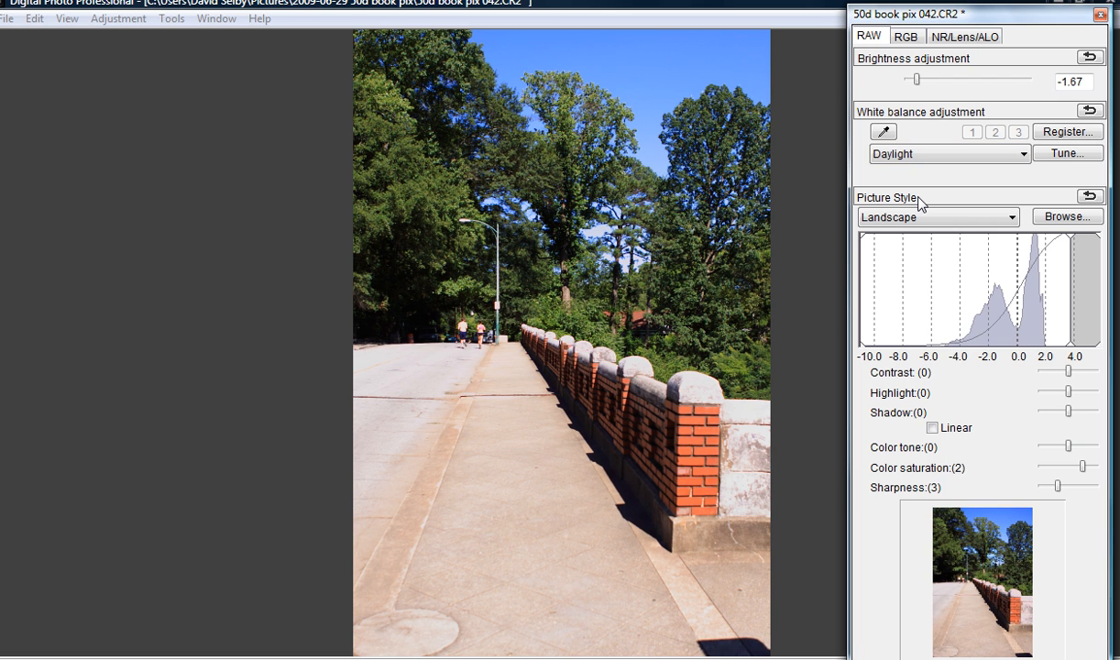
left_click(948, 153)
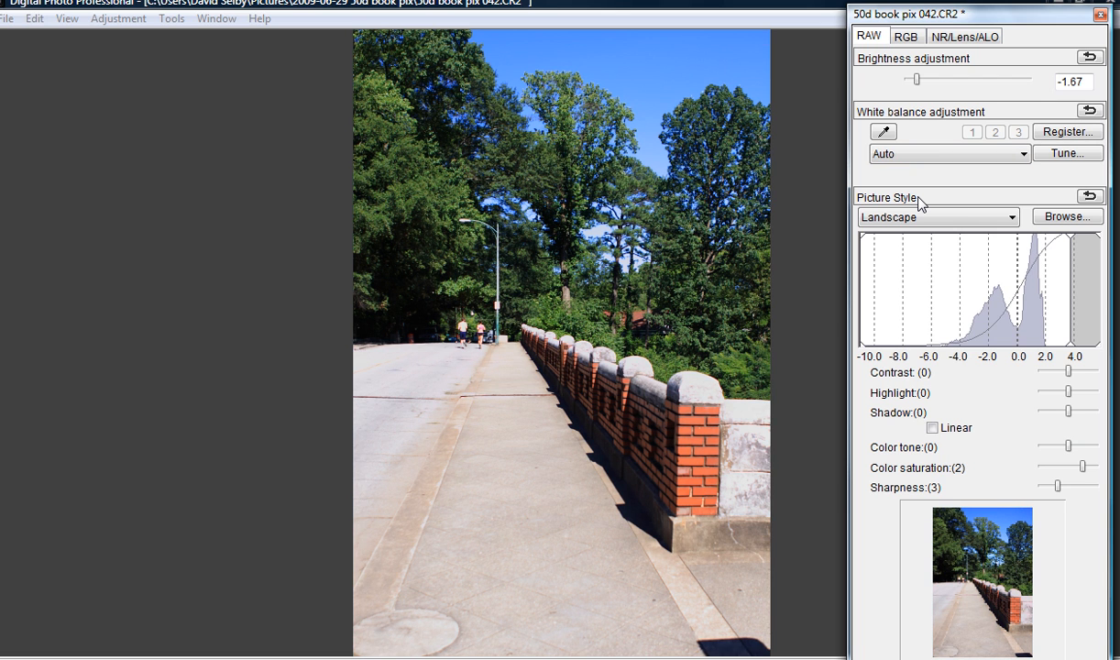
left_click(949, 153)
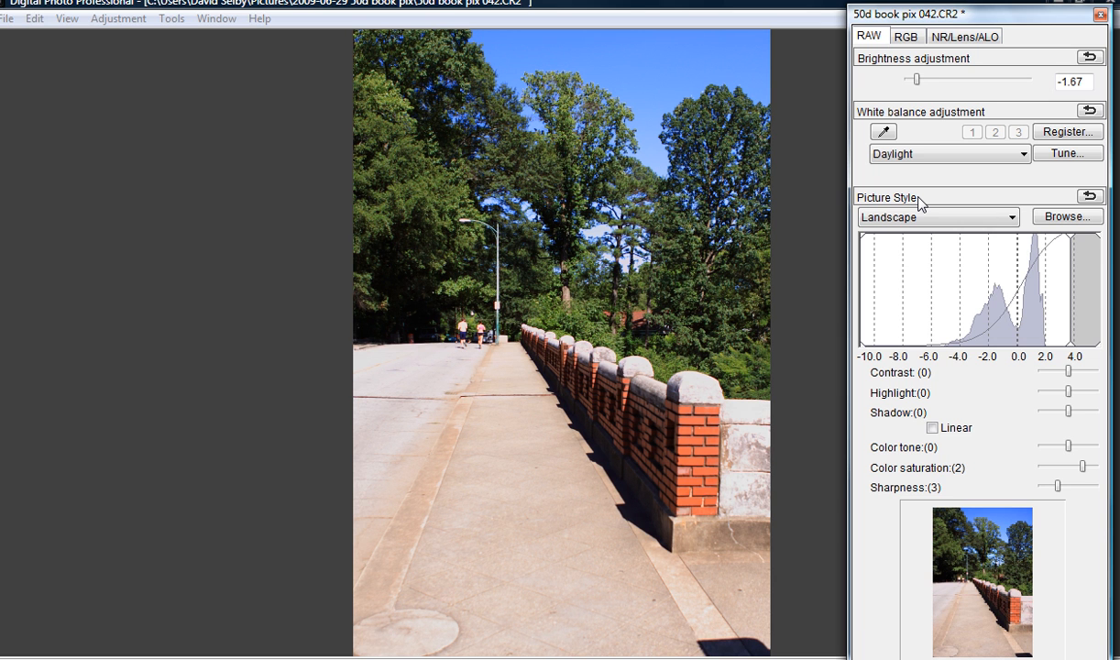
left_click(948, 153)
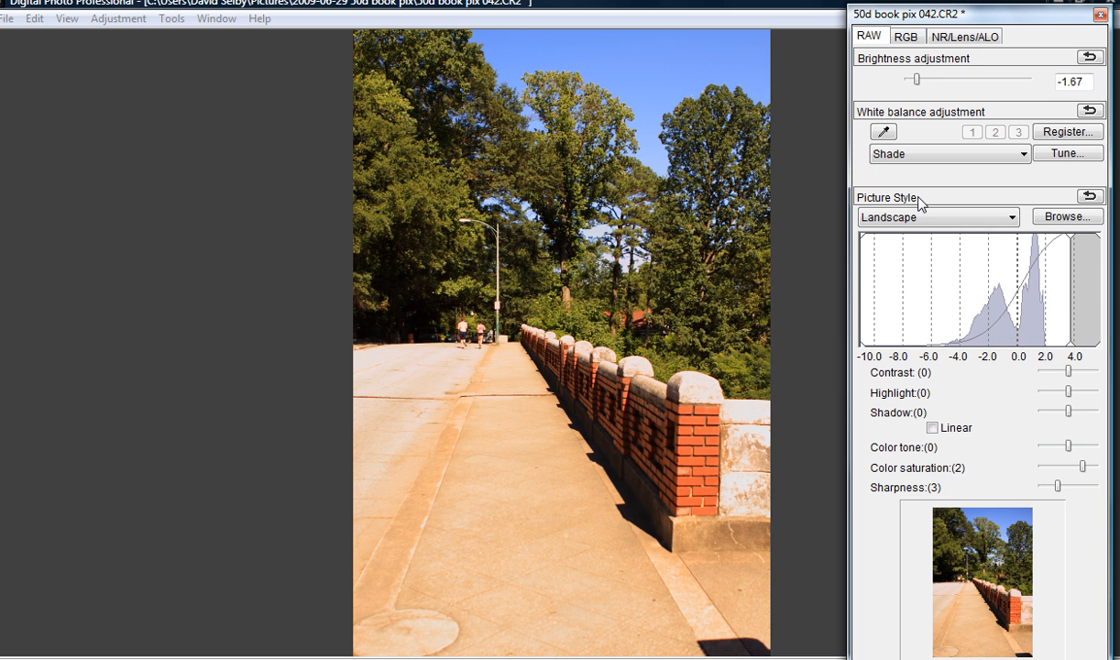
left_click(949, 153)
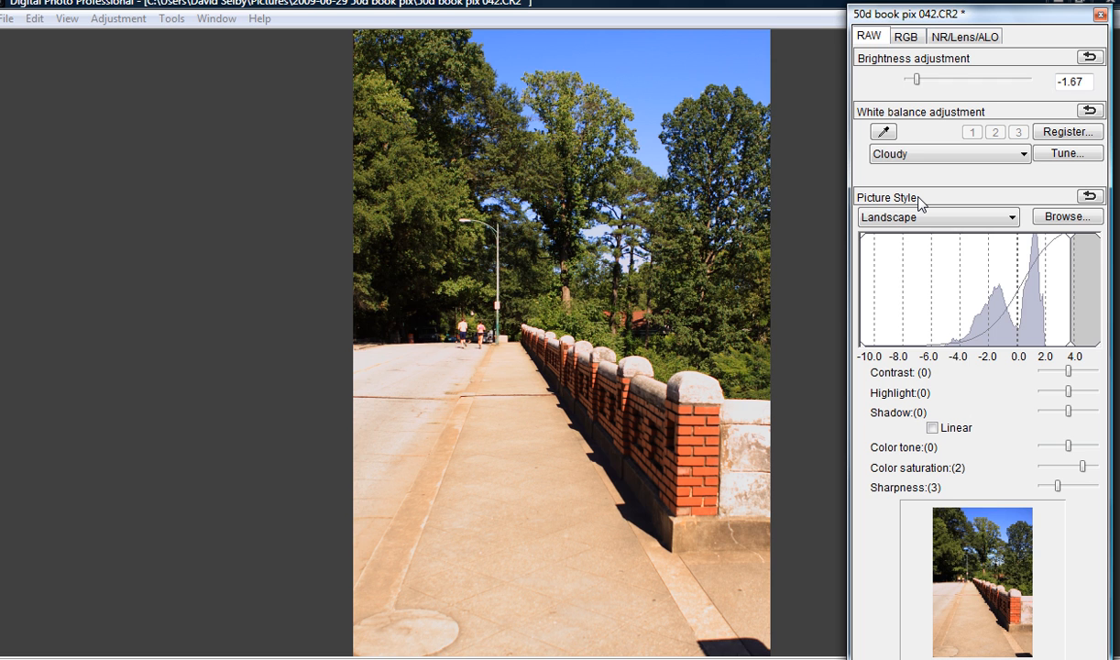
left_click(947, 153)
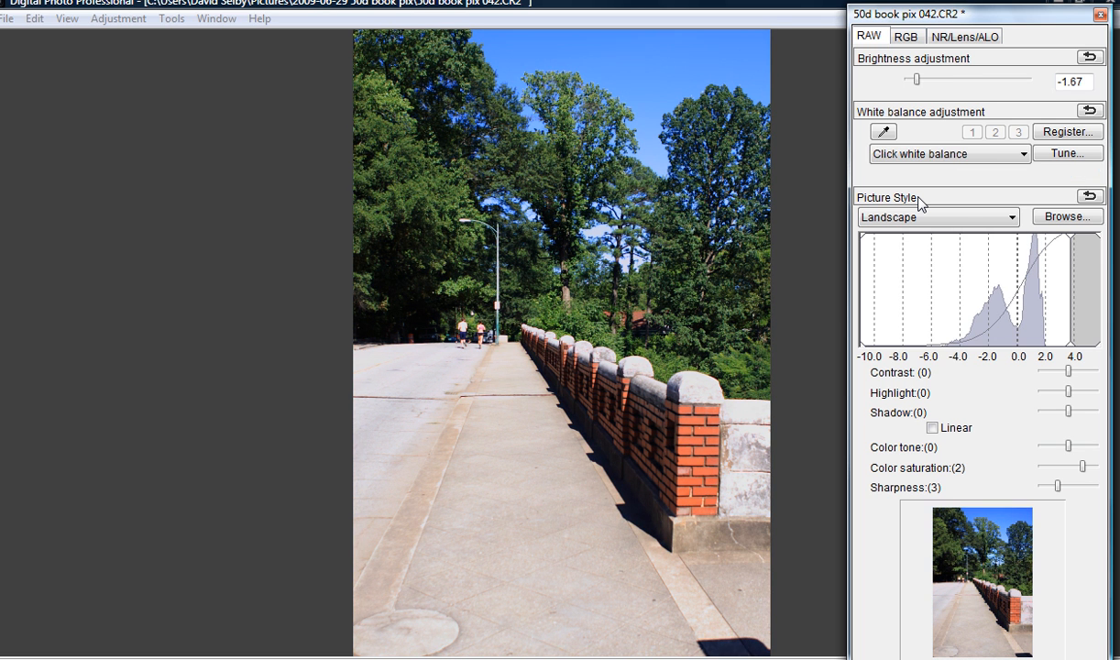
left_click(949, 153)
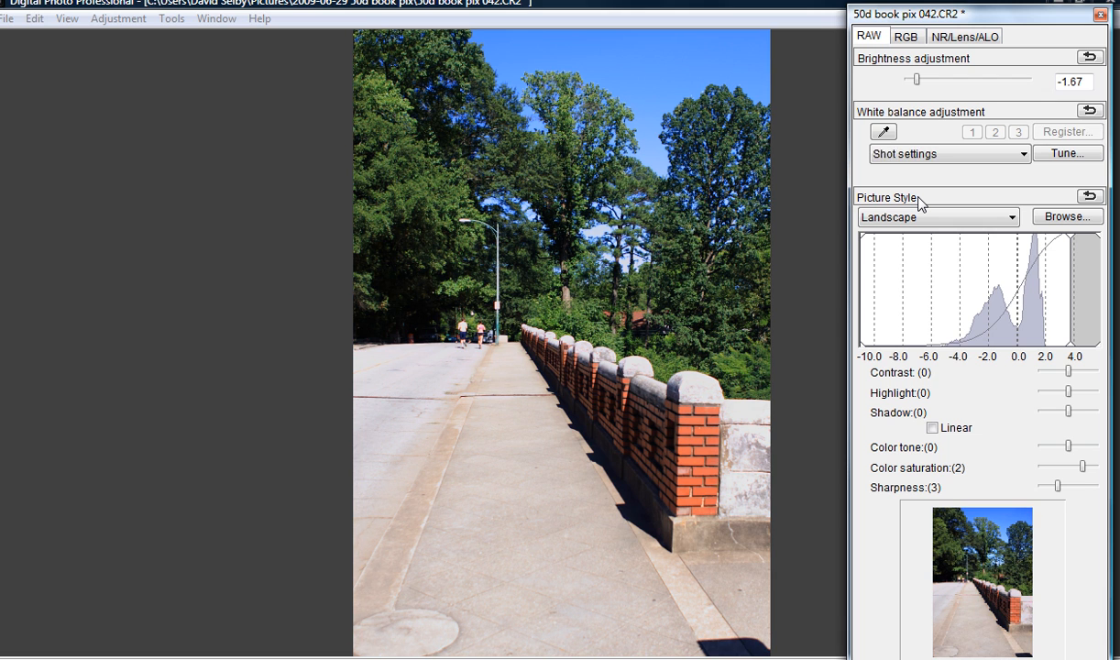
left_click(948, 153)
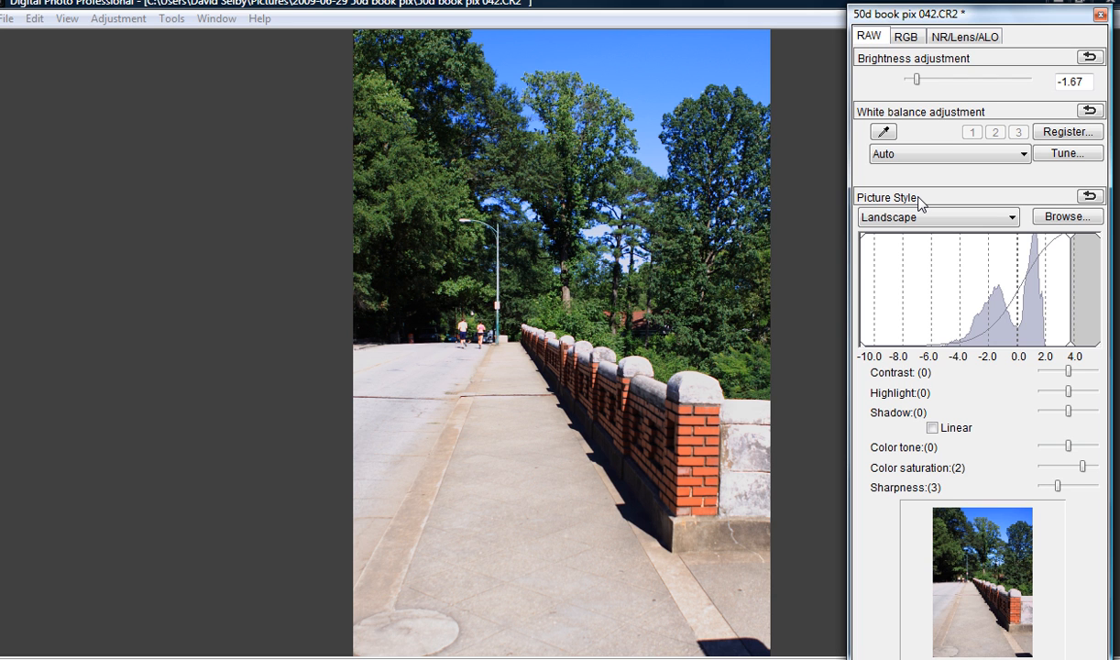
mouse_move(766, 214)
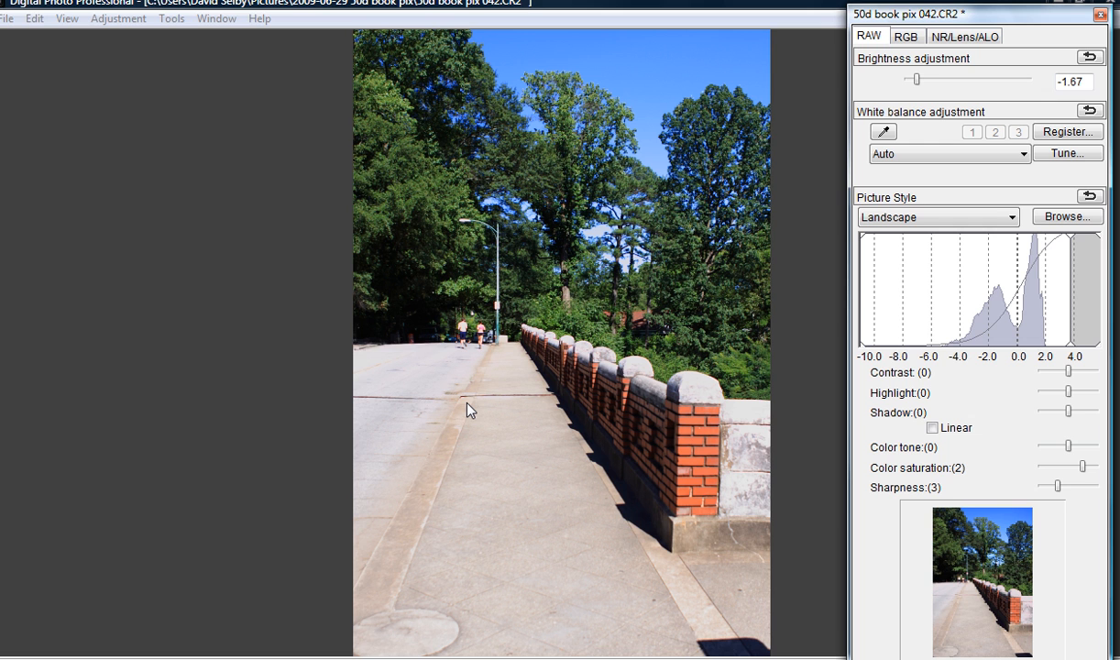
left_click(882, 131)
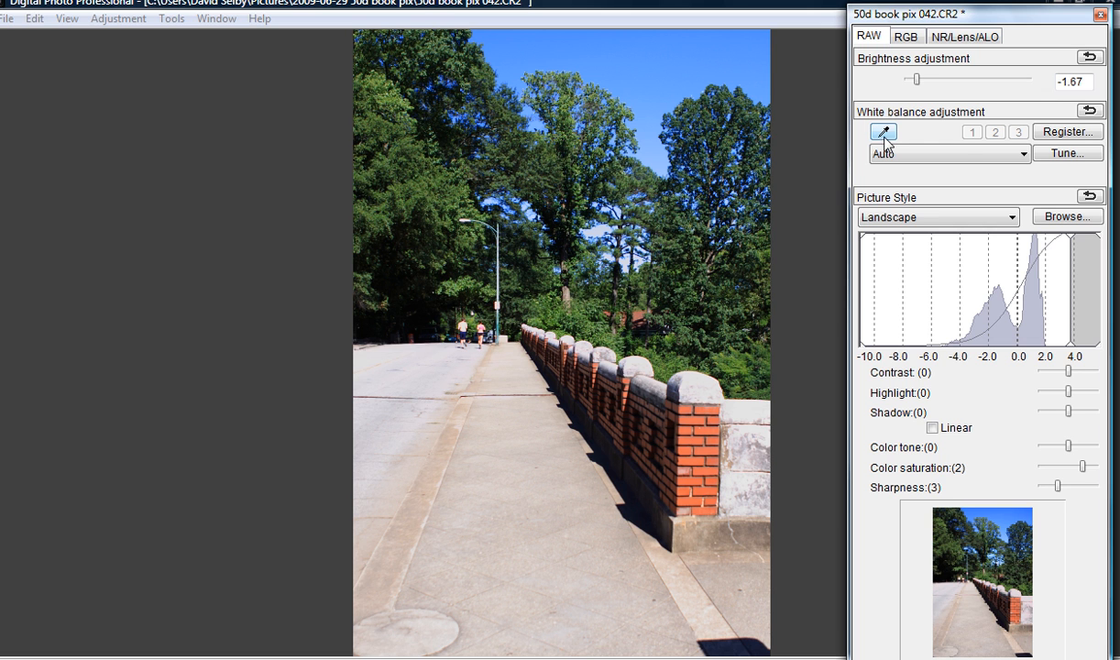
left_click(883, 132)
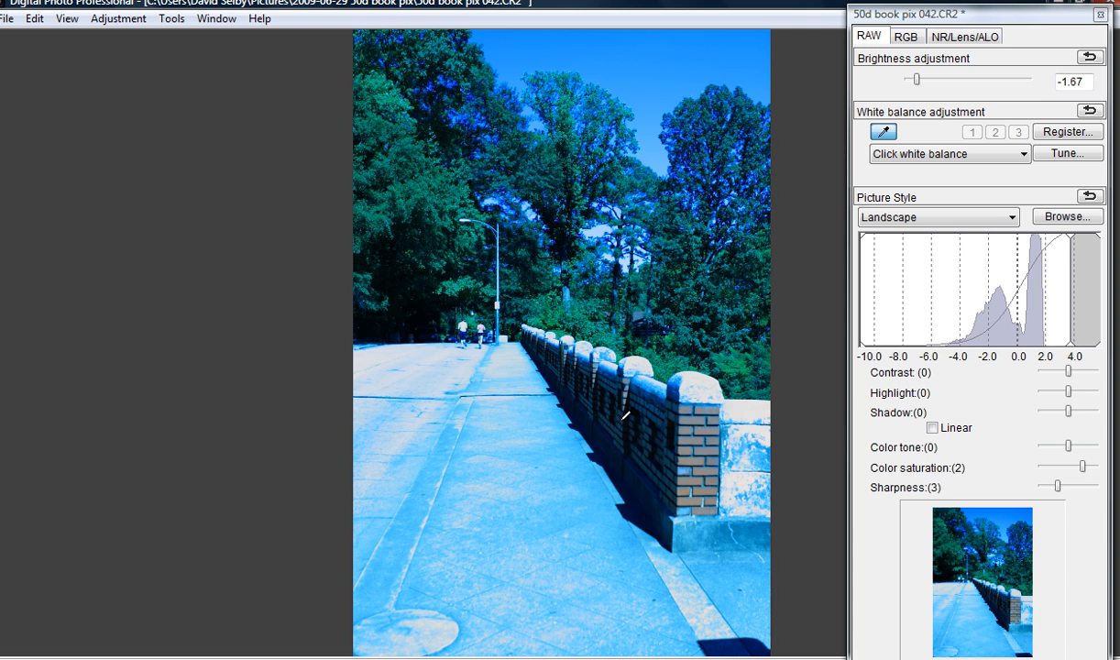
left_click(949, 153)
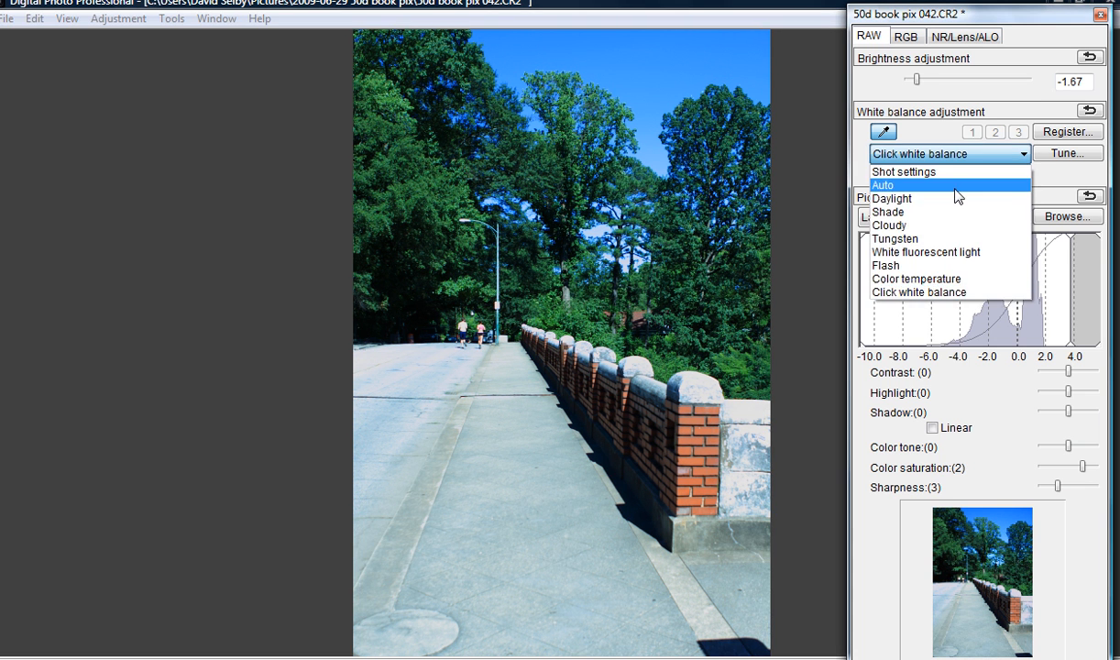
left_click(882, 186)
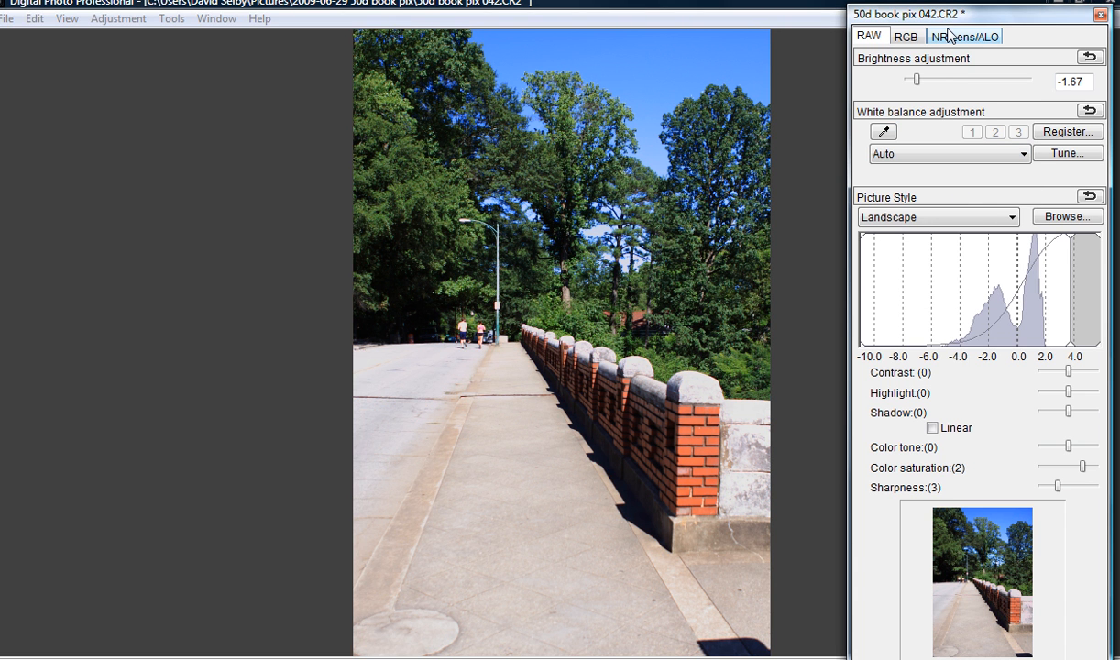
mouse_move(550, 156)
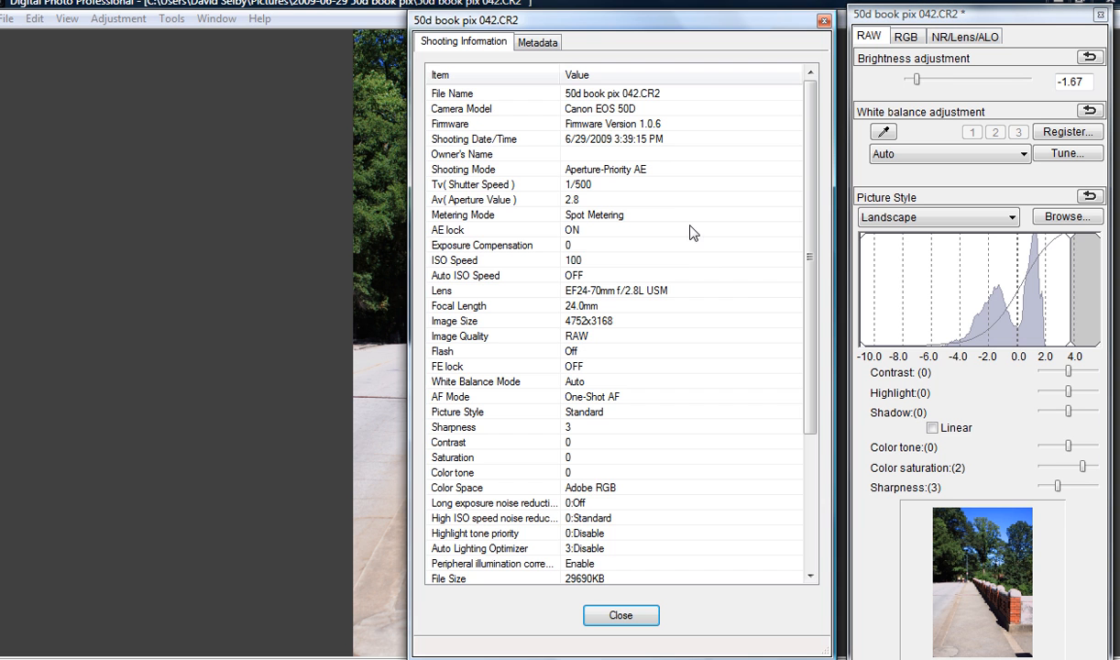
mouse_move(683, 288)
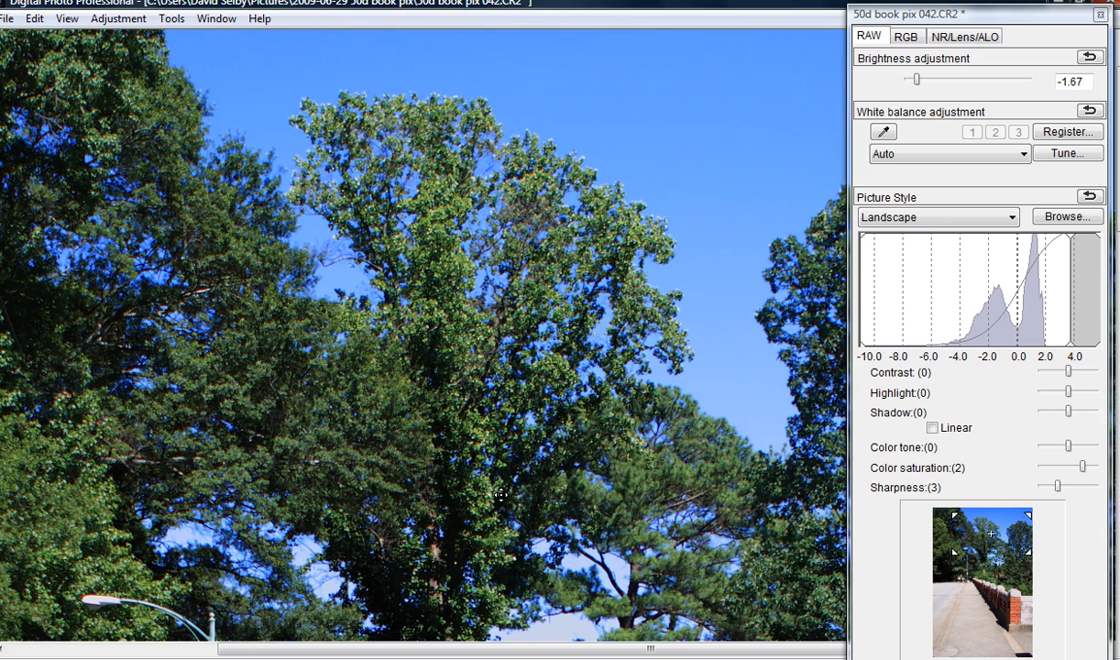
Show the NR/Lens/ALO settings and fit the whole photo to the window.
left_click(964, 36)
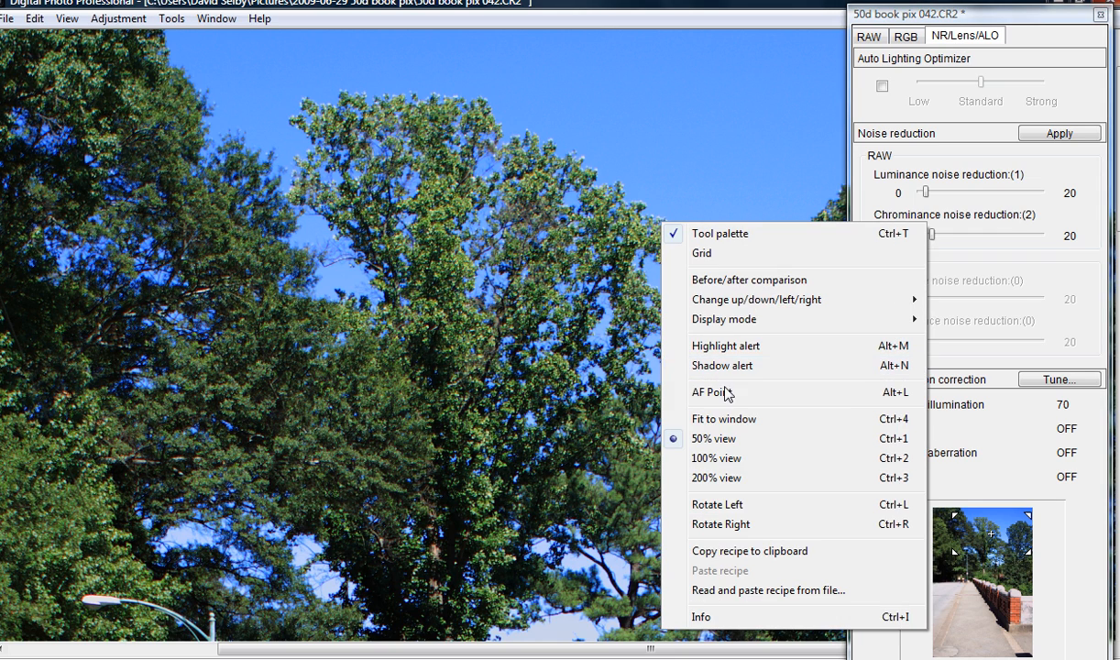
left_click(724, 419)
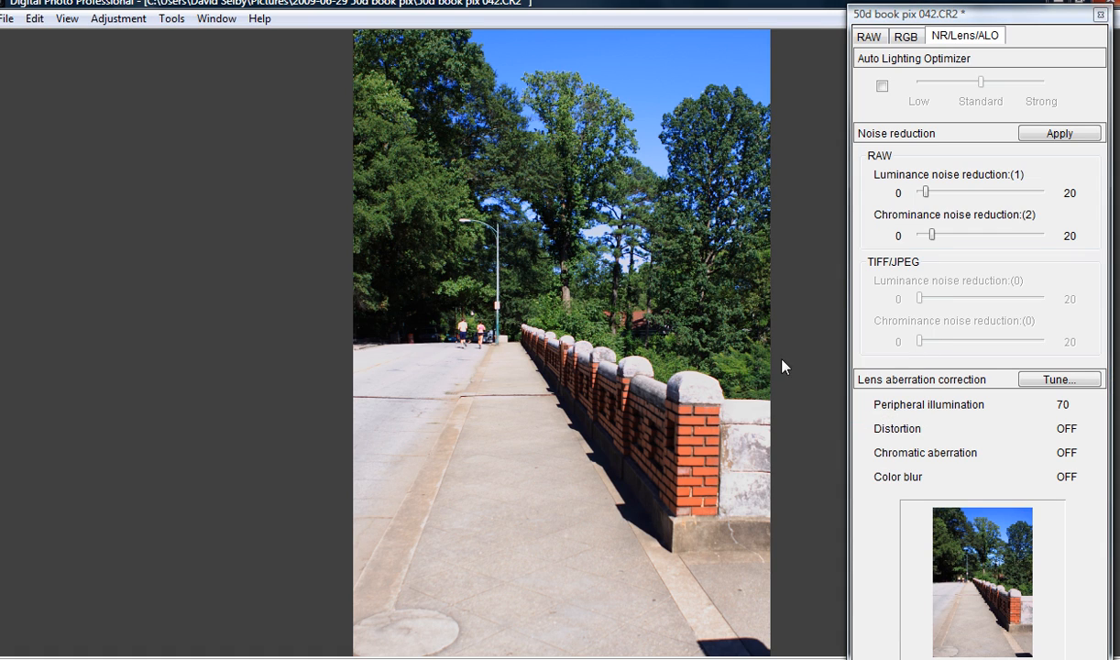
mouse_move(1086, 380)
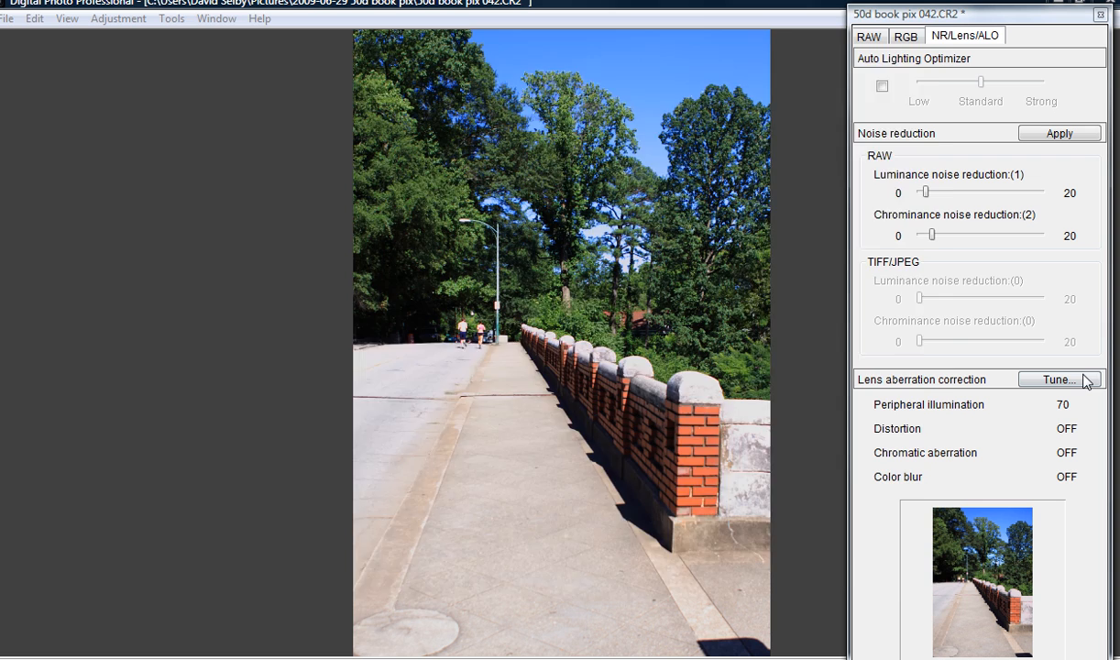
Open lens aberration correction and compare peripheral illumination correction on and off, leaving it on.
left_click(1058, 379)
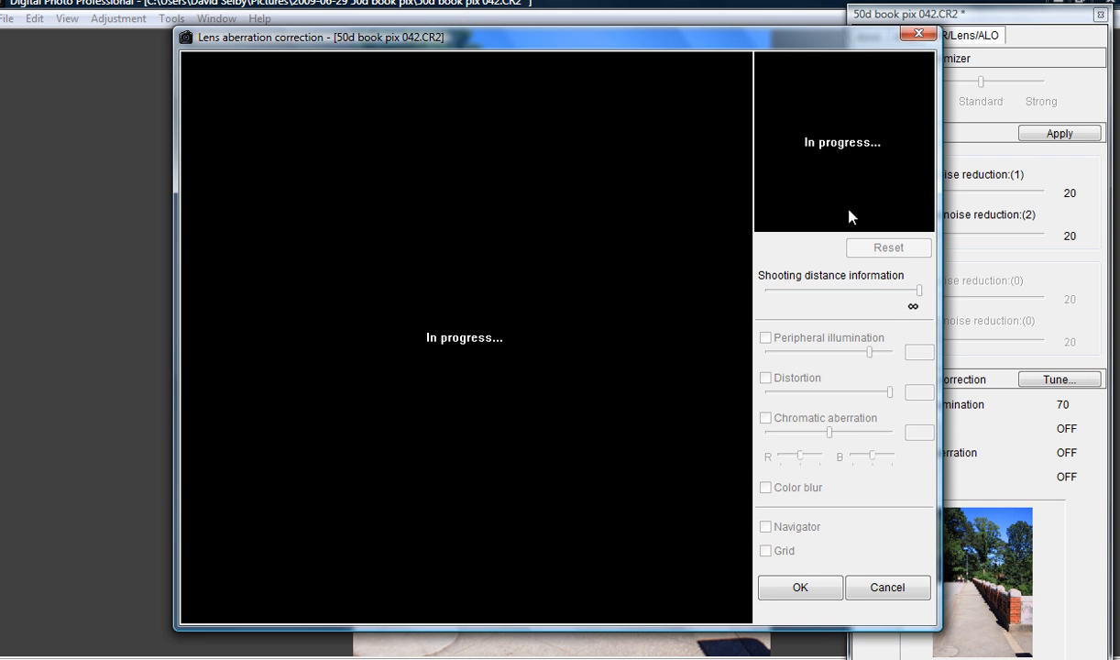
left_click(765, 338)
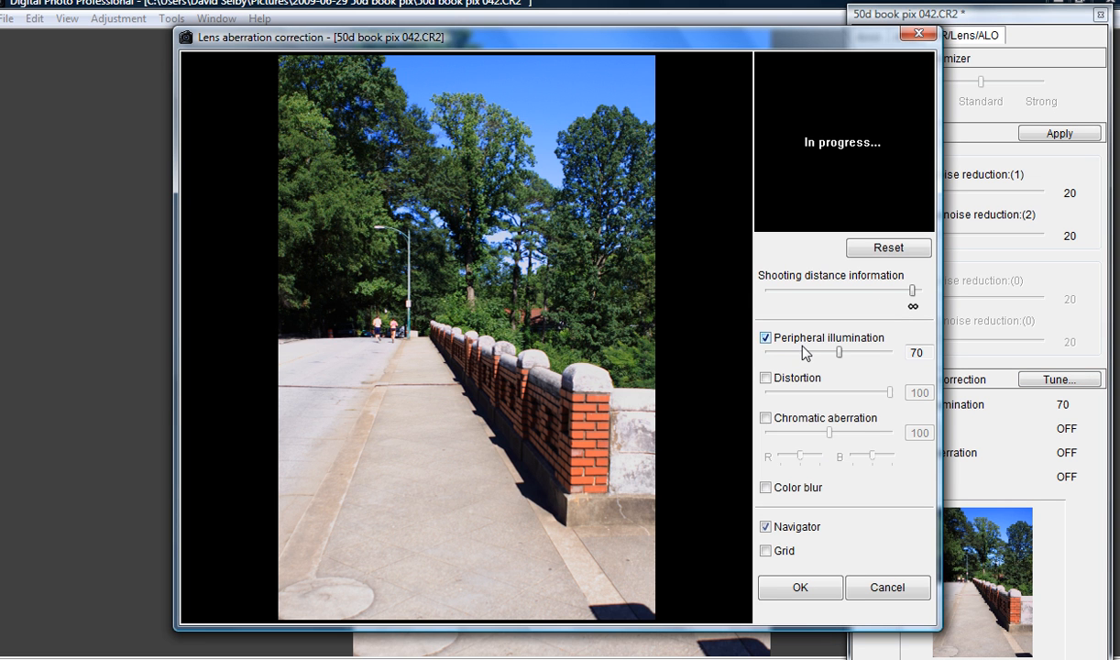
left_click(765, 337)
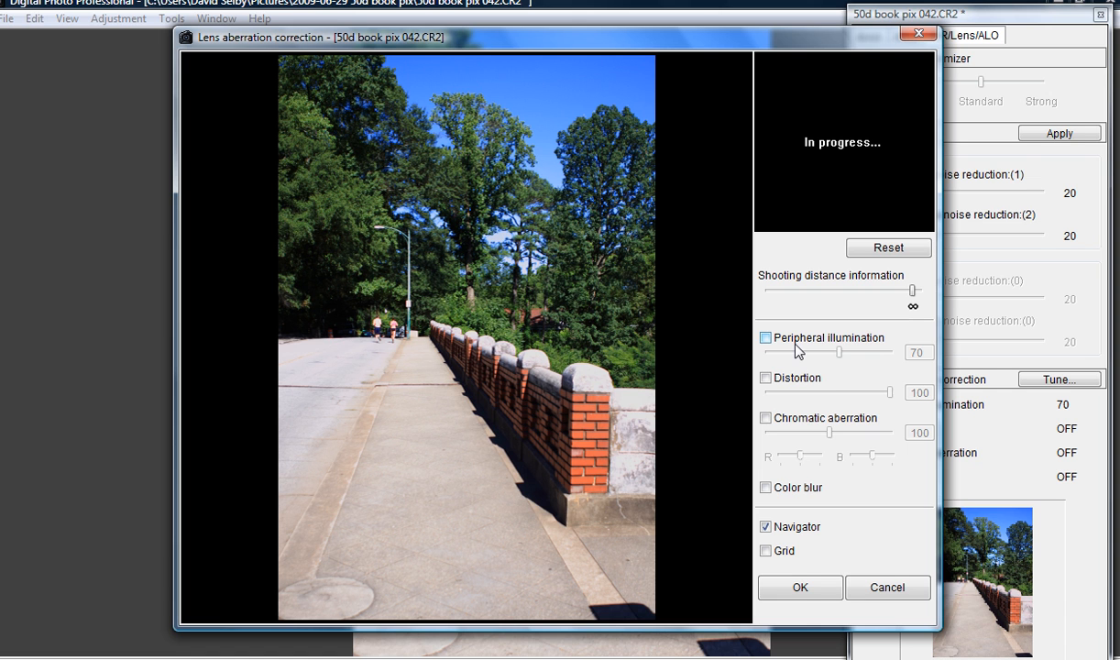
left_click(765, 337)
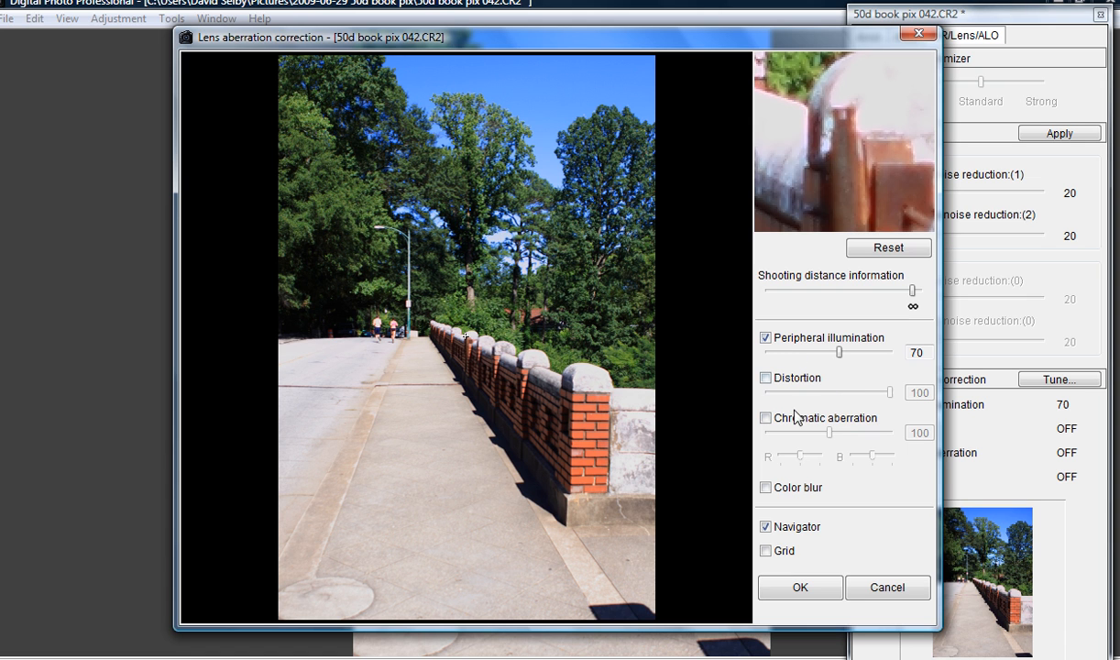
mouse_move(511, 111)
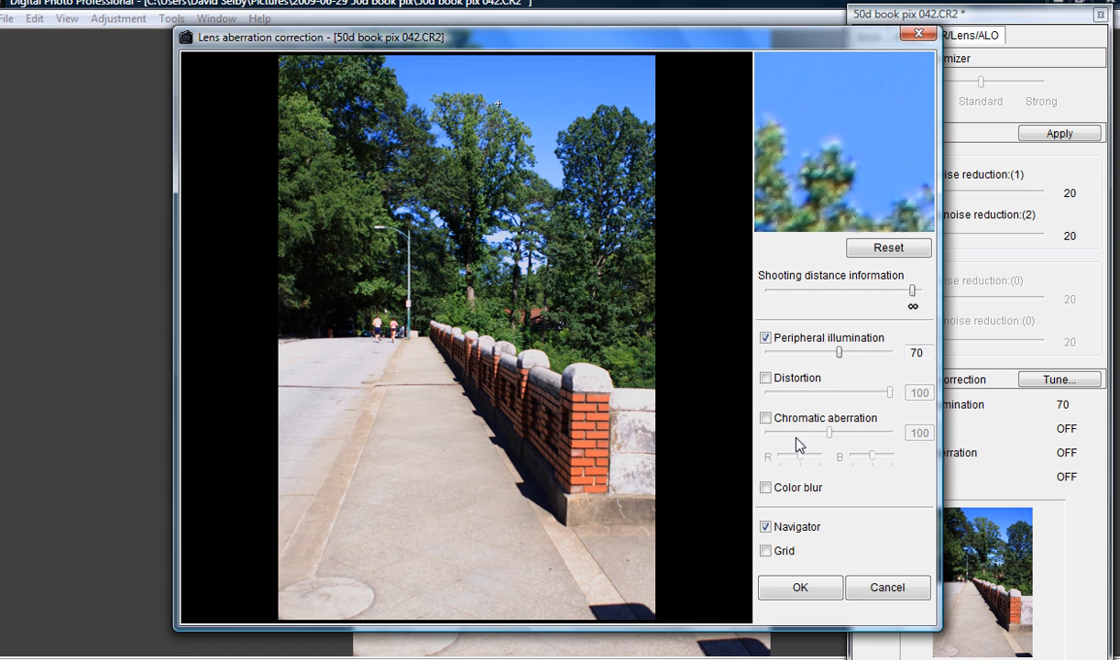
Enable chromatic aberration correction at 100, toggling it to compare the preview.
left_click(765, 418)
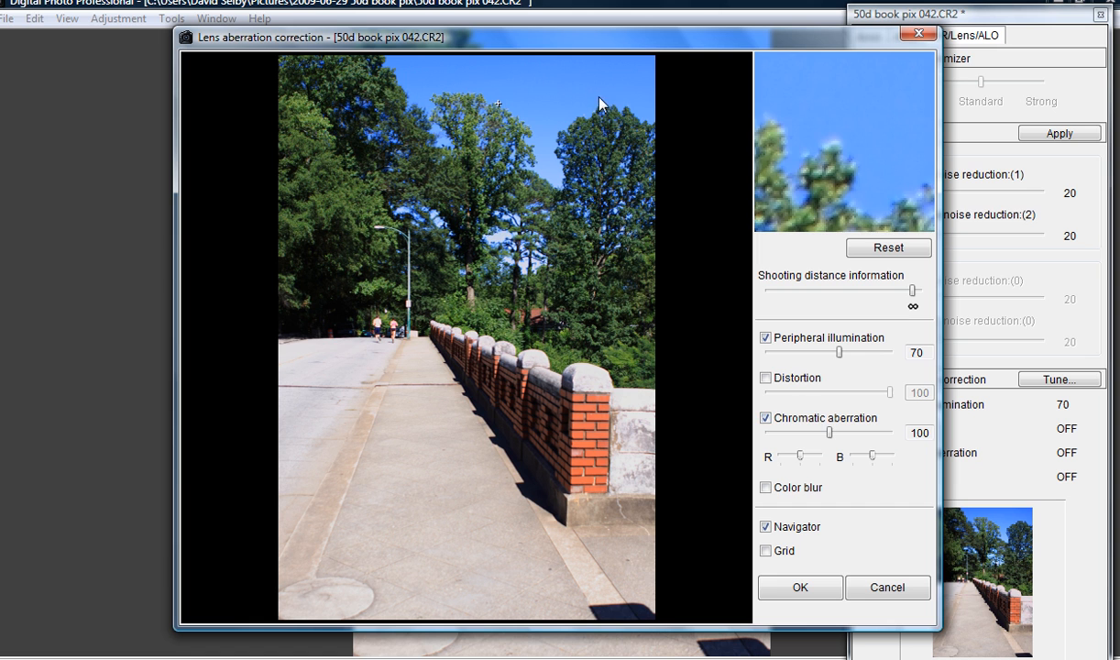
mouse_move(644, 125)
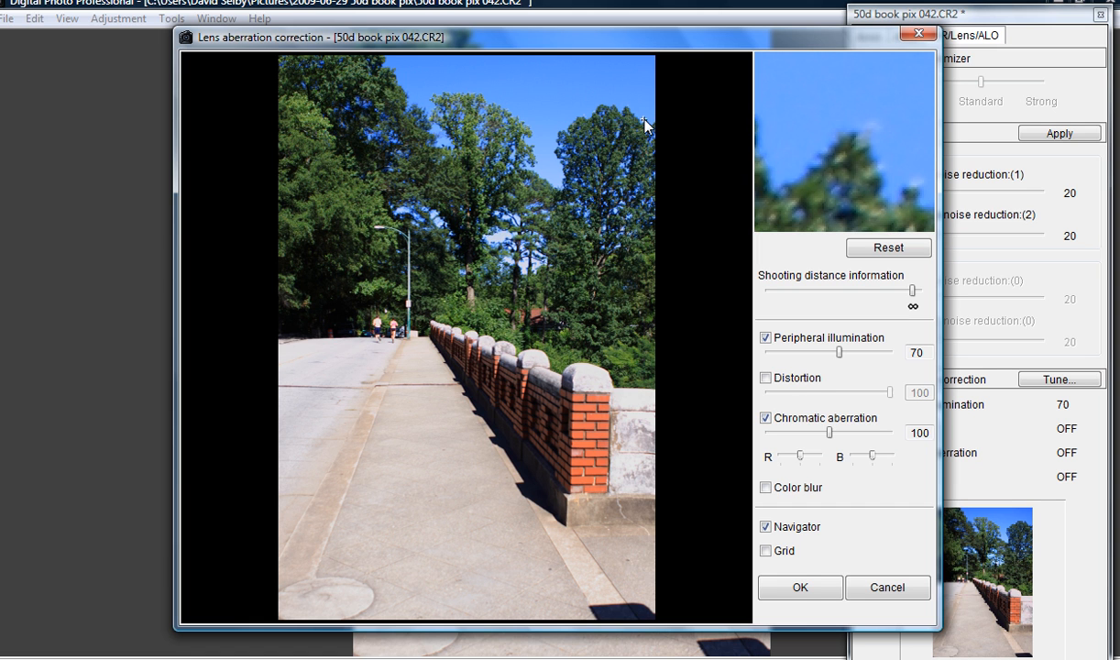
left_click(765, 418)
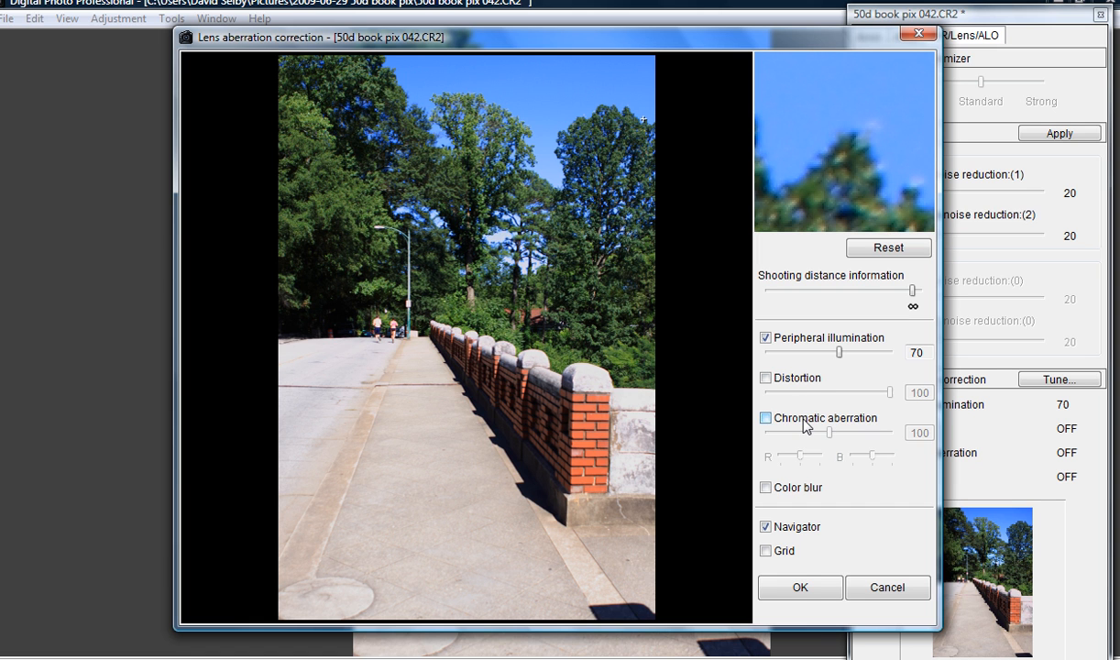
left_click(766, 418)
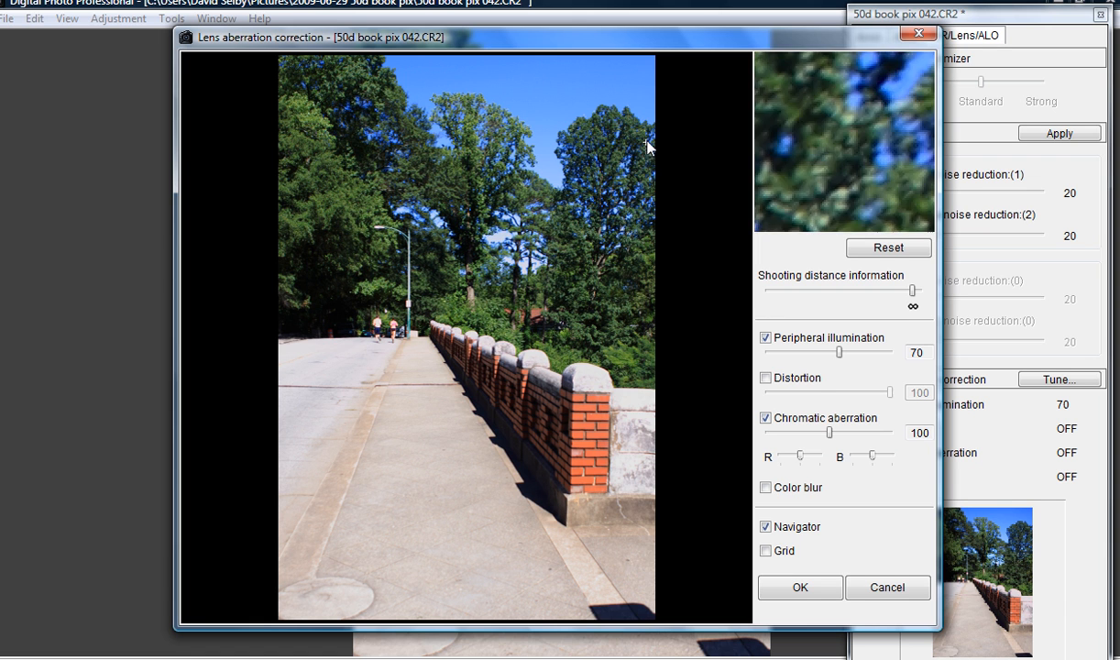
mouse_move(652, 126)
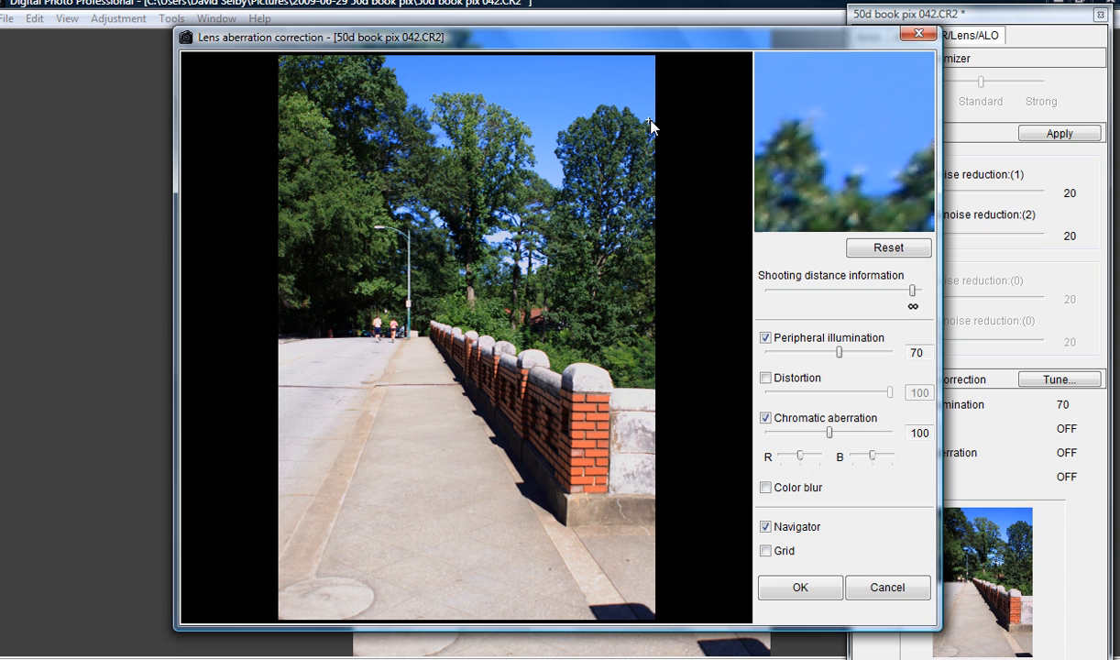
mouse_move(810, 576)
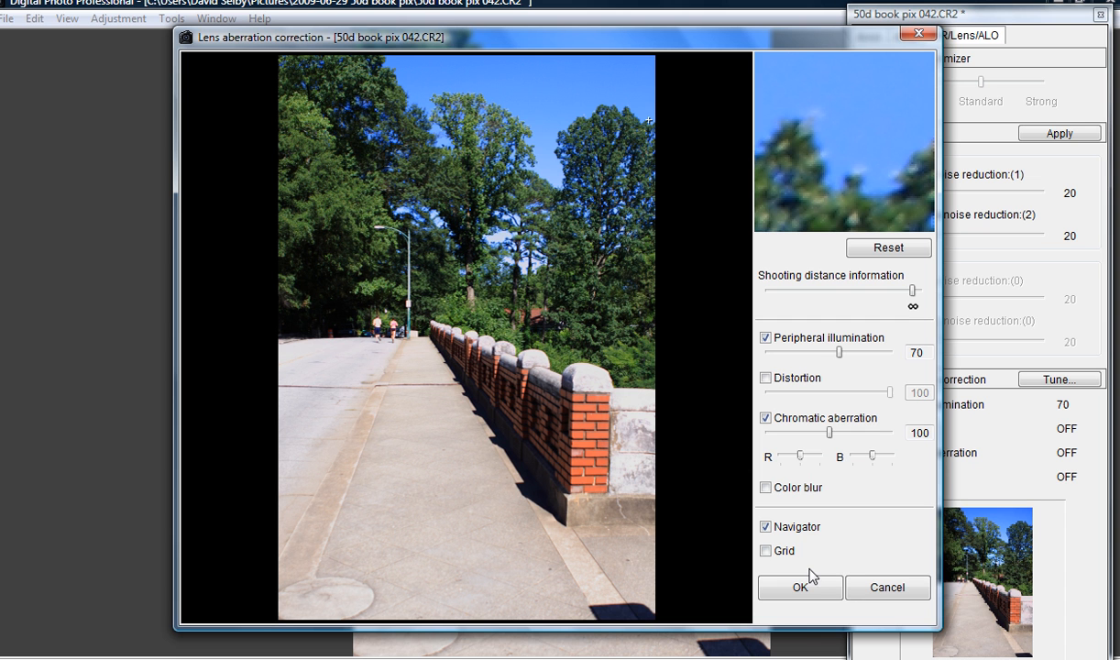
Confirm the lens corrections with OK and let processing finish.
left_click(800, 587)
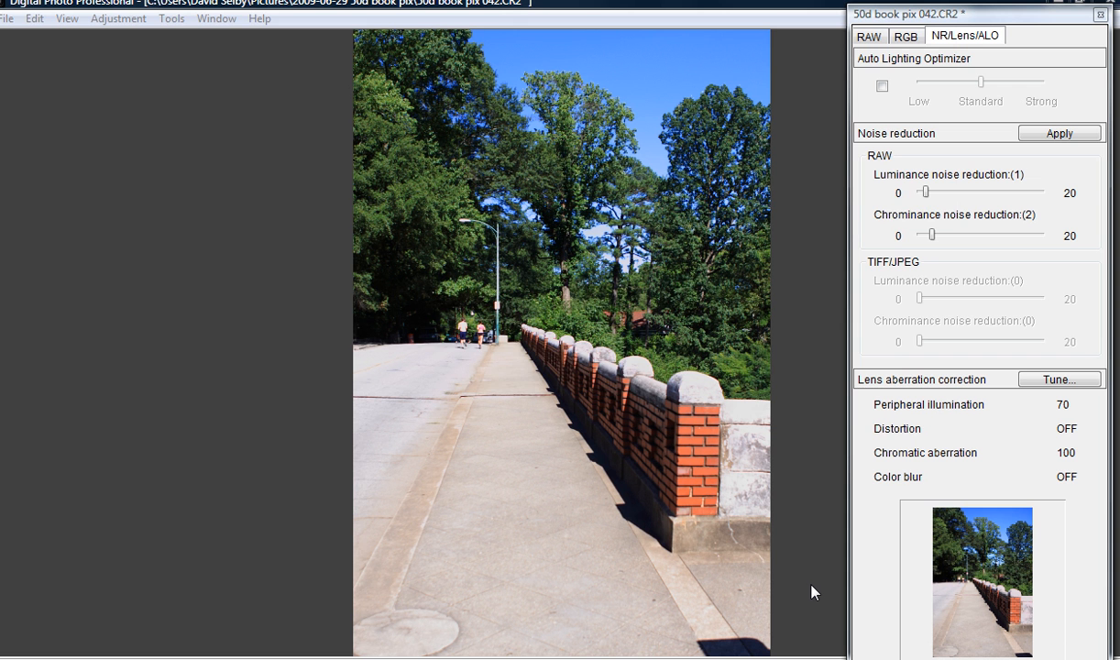
left_click(1059, 133)
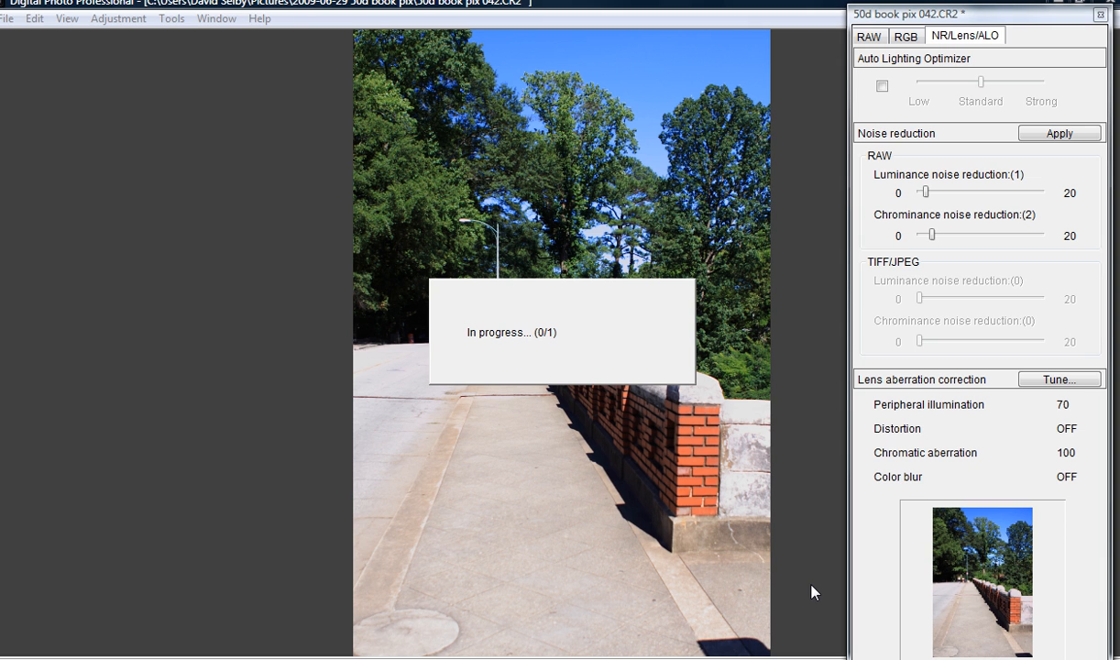
mouse_move(878, 286)
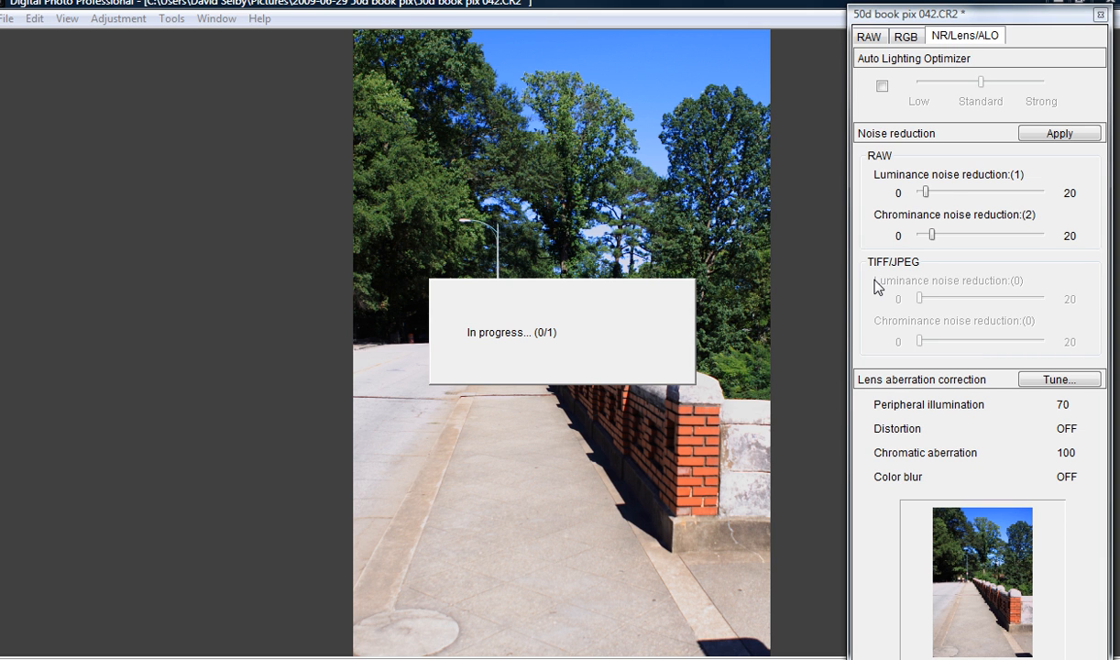
mouse_move(947, 192)
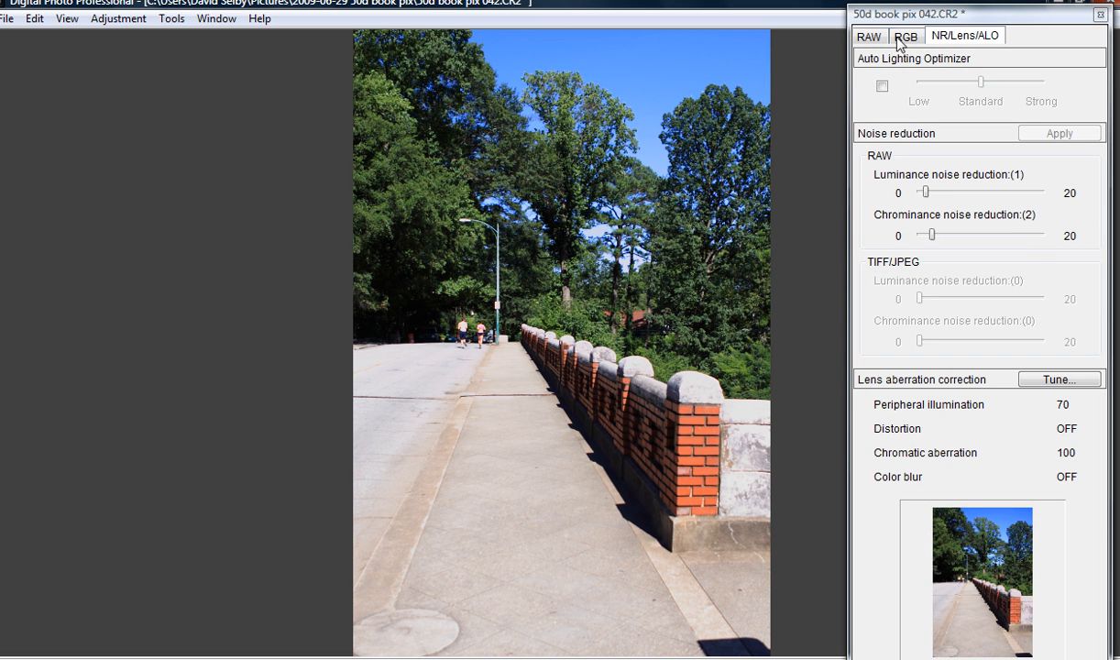
Return to the RAW adjustment tab, then browse the File and Tools menus.
left_click(868, 37)
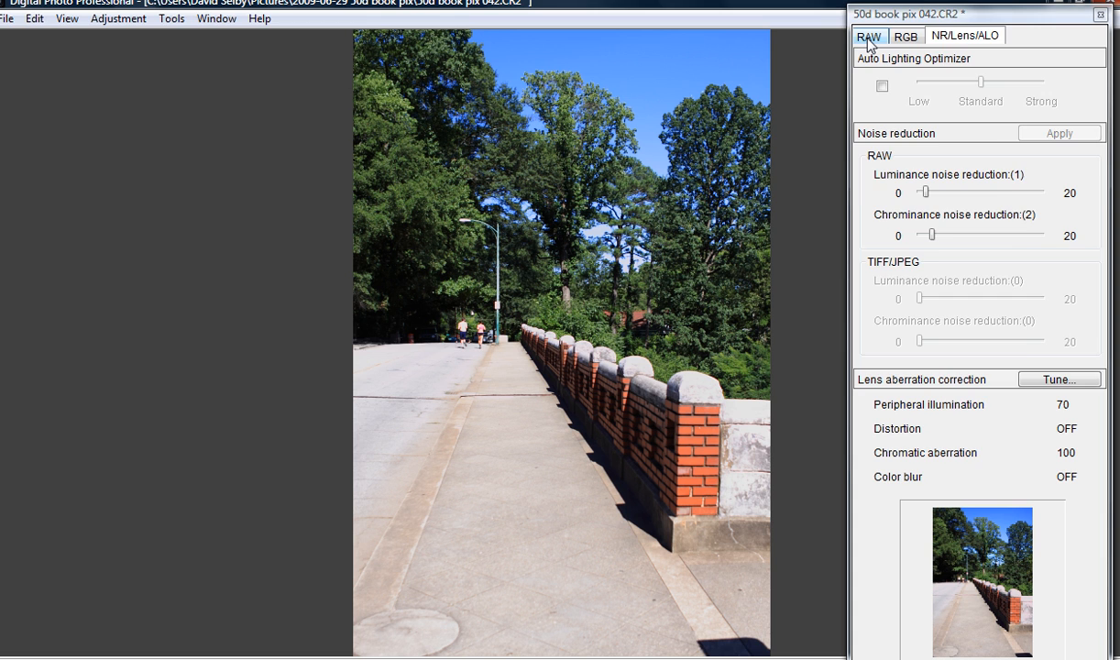
left_click(868, 36)
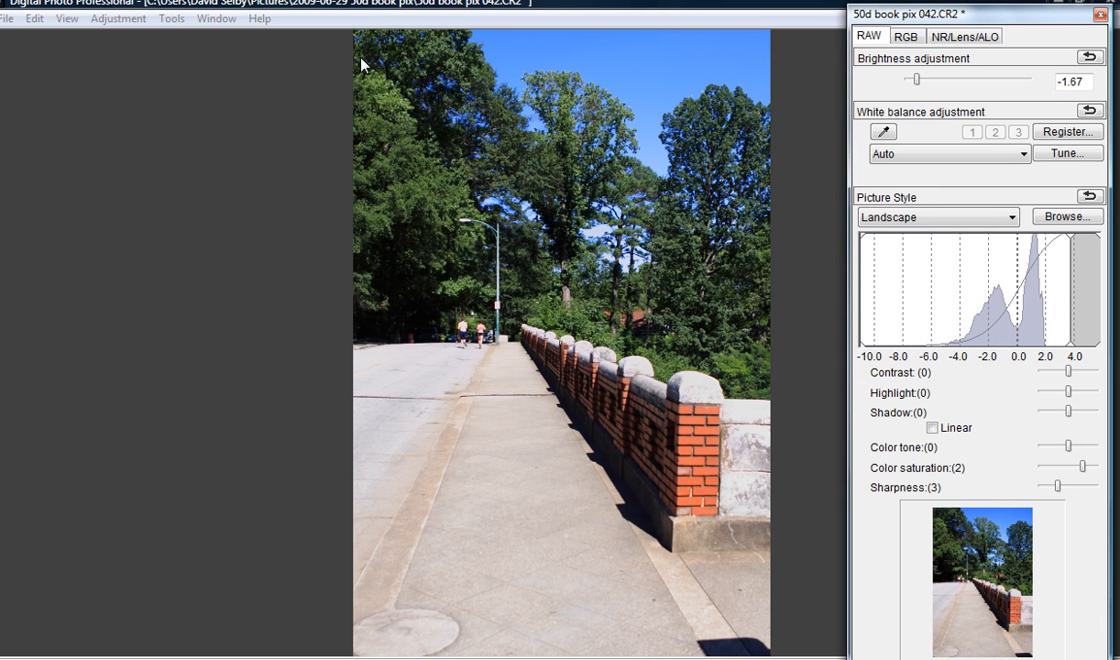
left_click(8, 17)
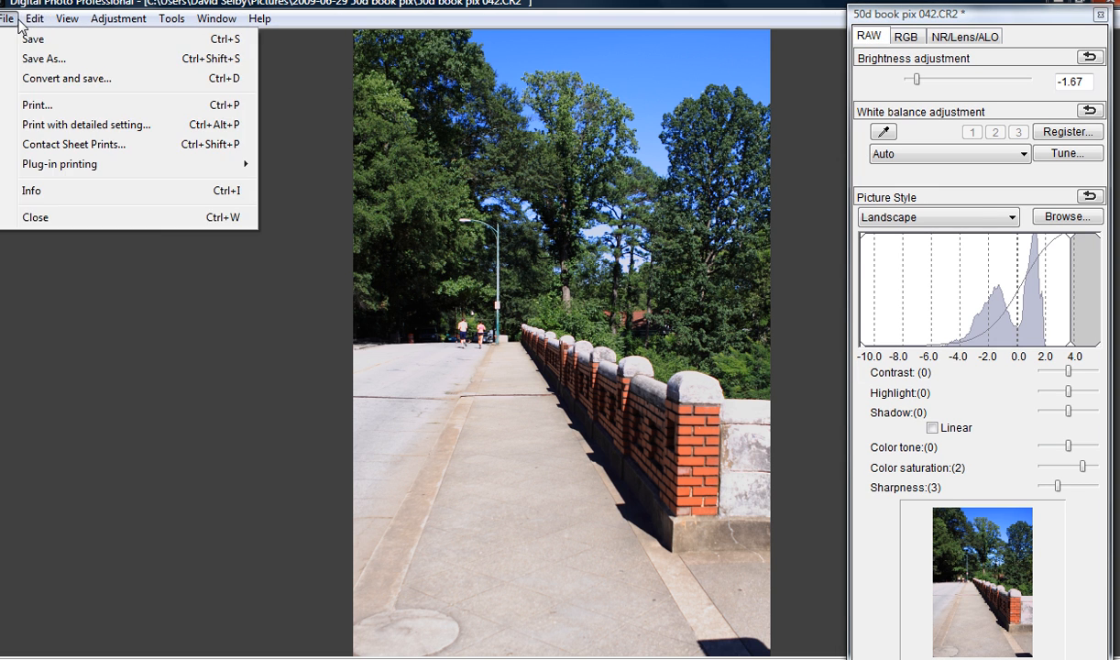
left_click(172, 19)
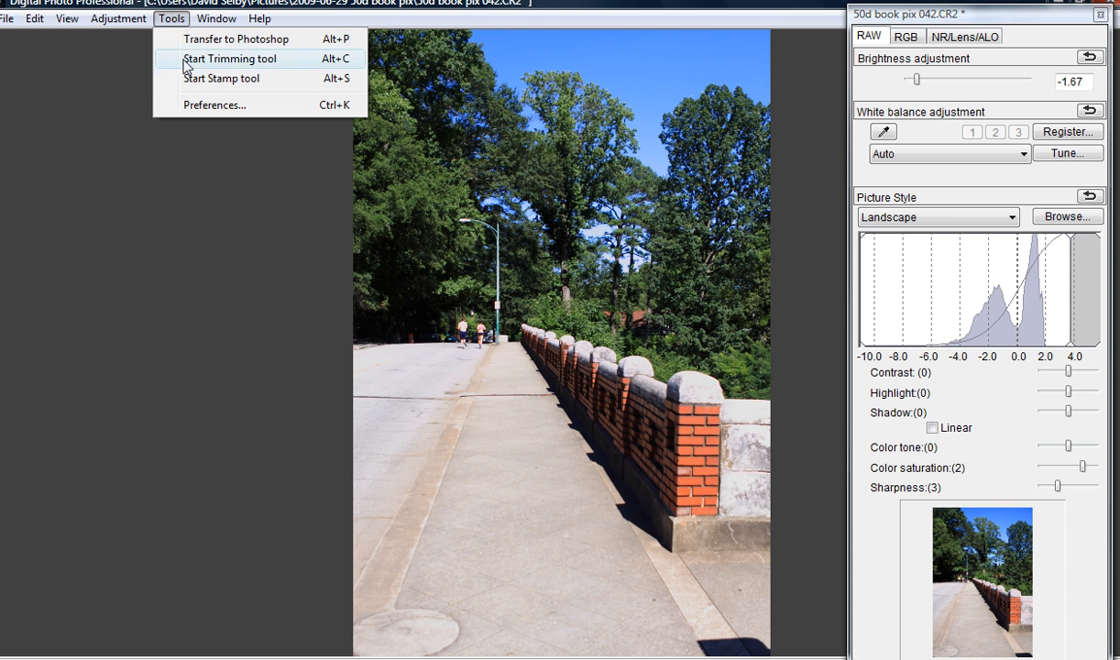
mouse_move(201, 64)
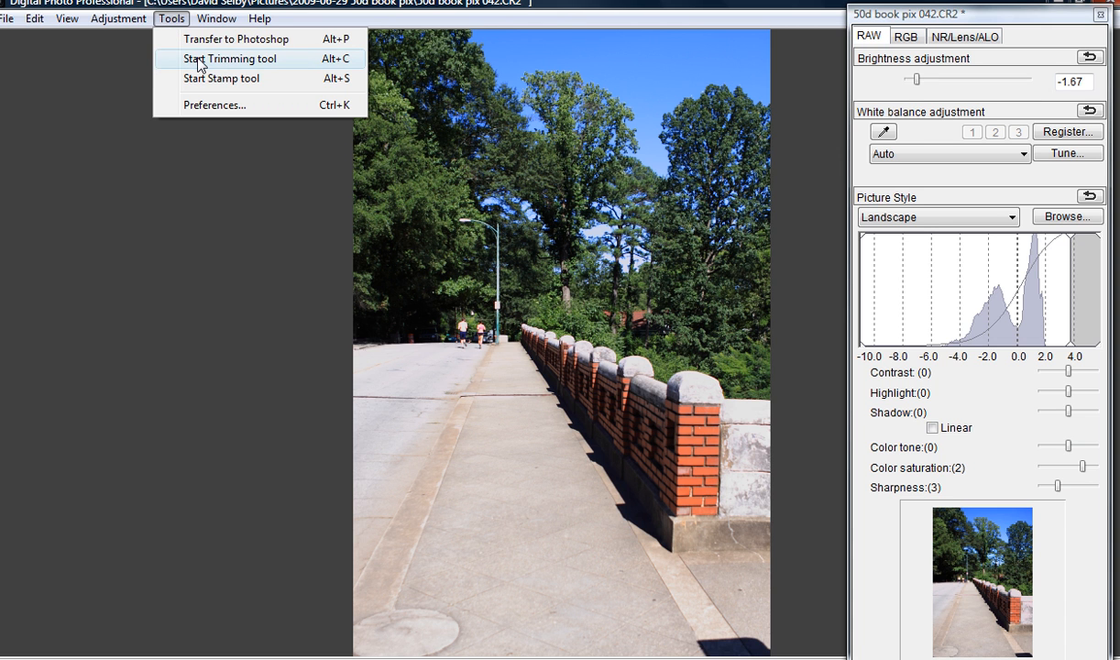
Trim the bridge photo to a 2558 × 3144 area around the walkway and brick railing.
left_click(229, 58)
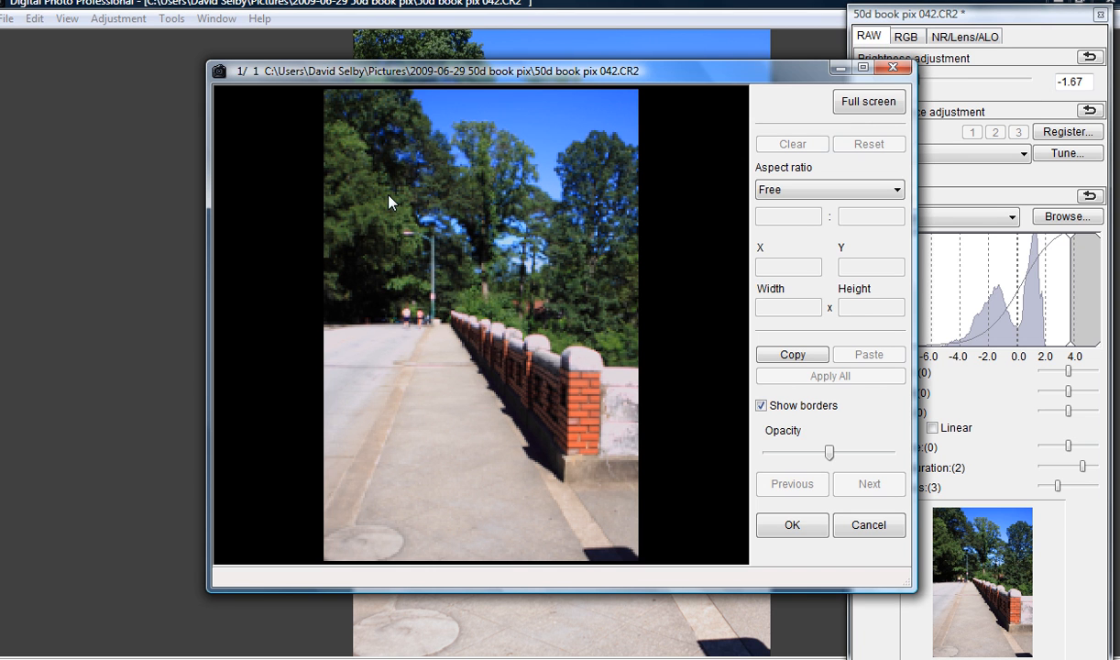
left_click_drag(383, 183, 577, 359)
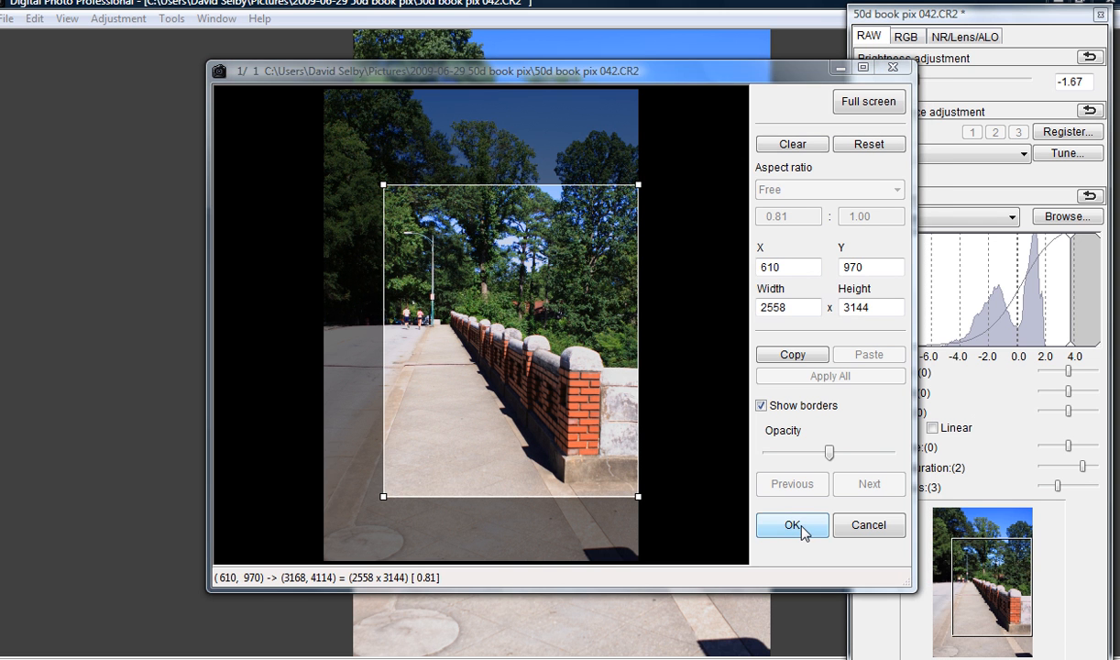
left_click(792, 524)
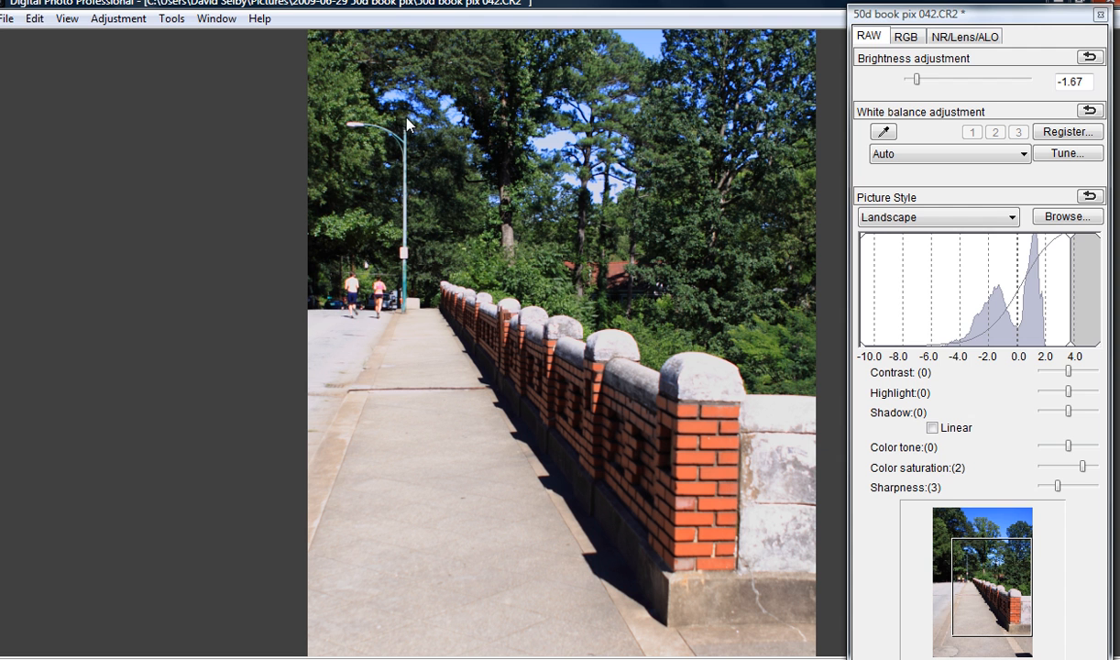
Save the cropped photo as 50d book pix 042.JPG, an Exif-JPEG at quality 10.
left_click(8, 18)
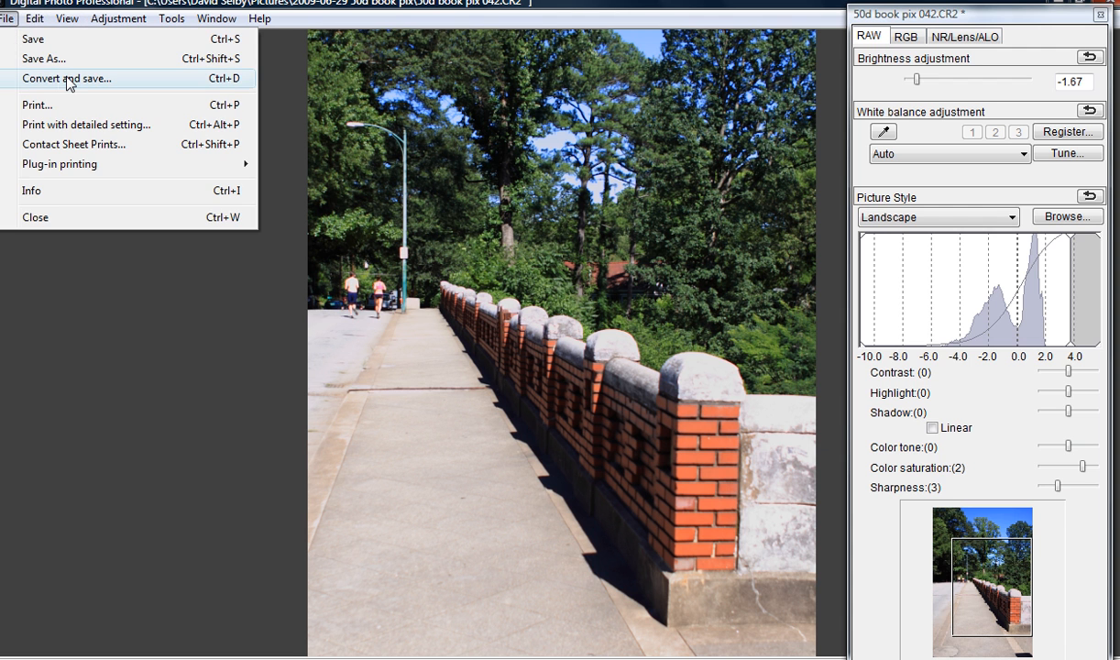
left_click(66, 78)
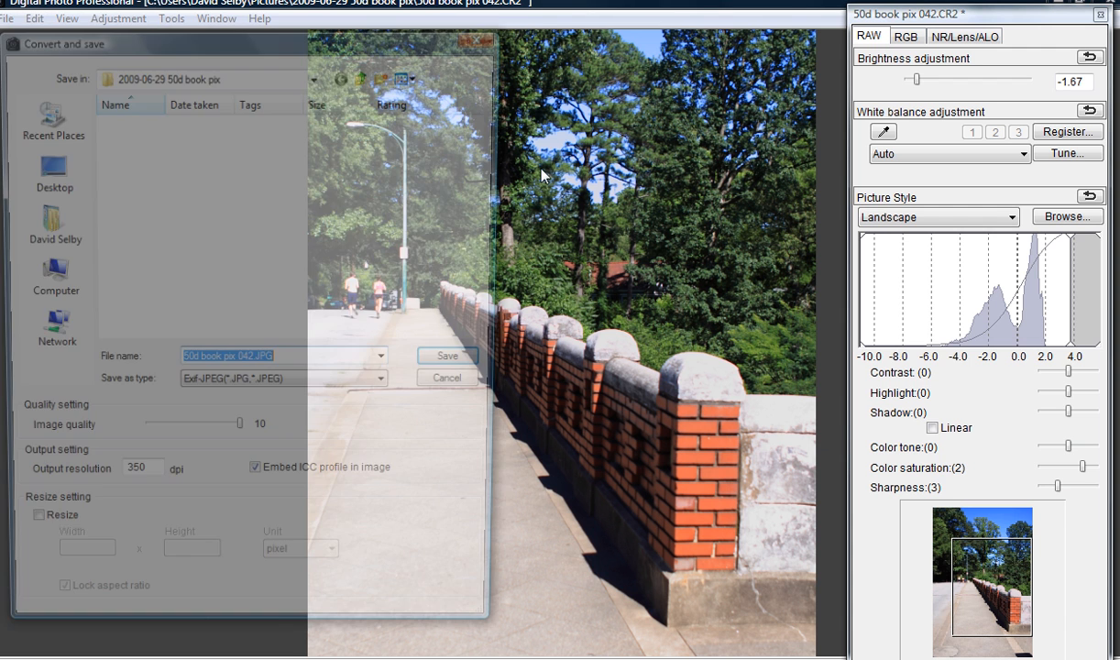
left_click(447, 377)
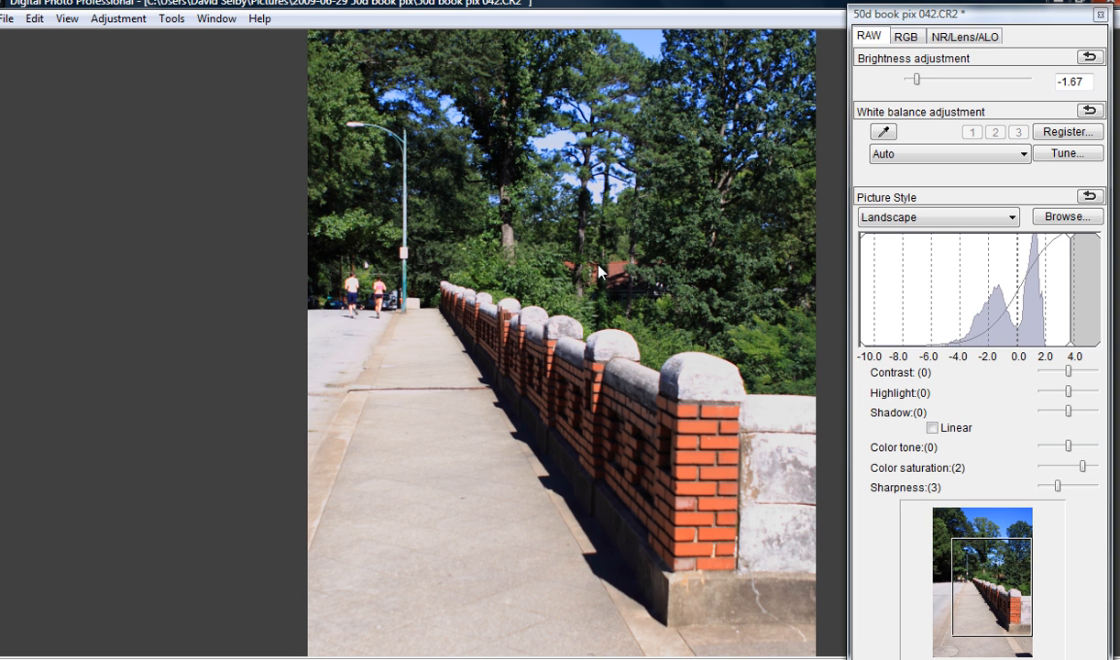